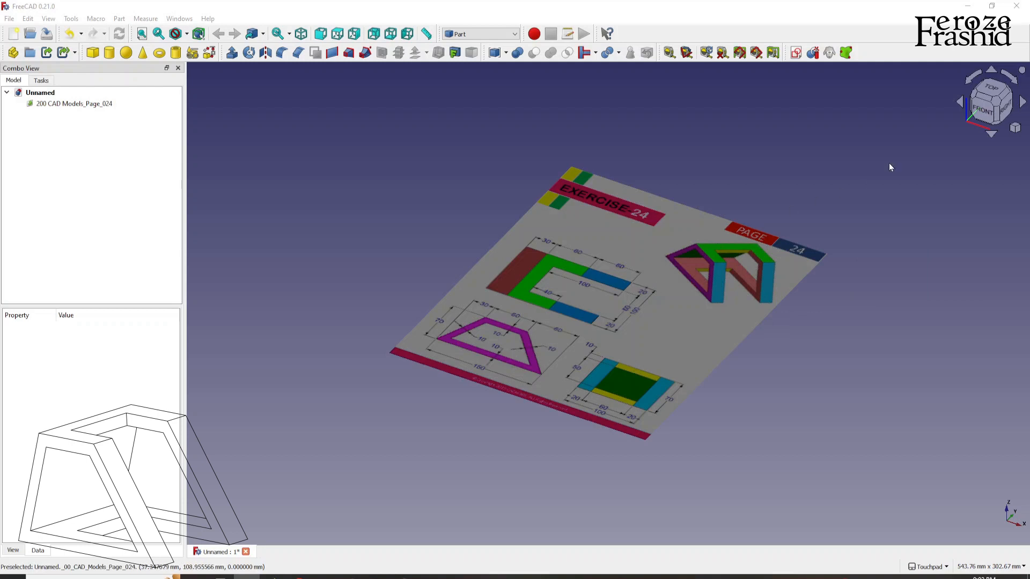
Step: View the reference page from the top and switch to the Part Design workbench
left_click(990, 100)
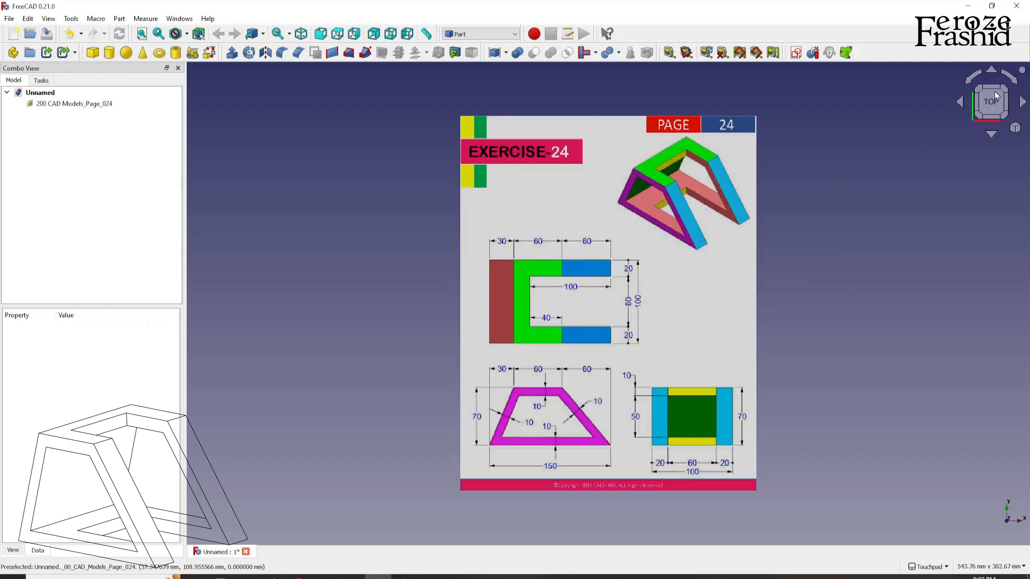
scroll("up", 3)
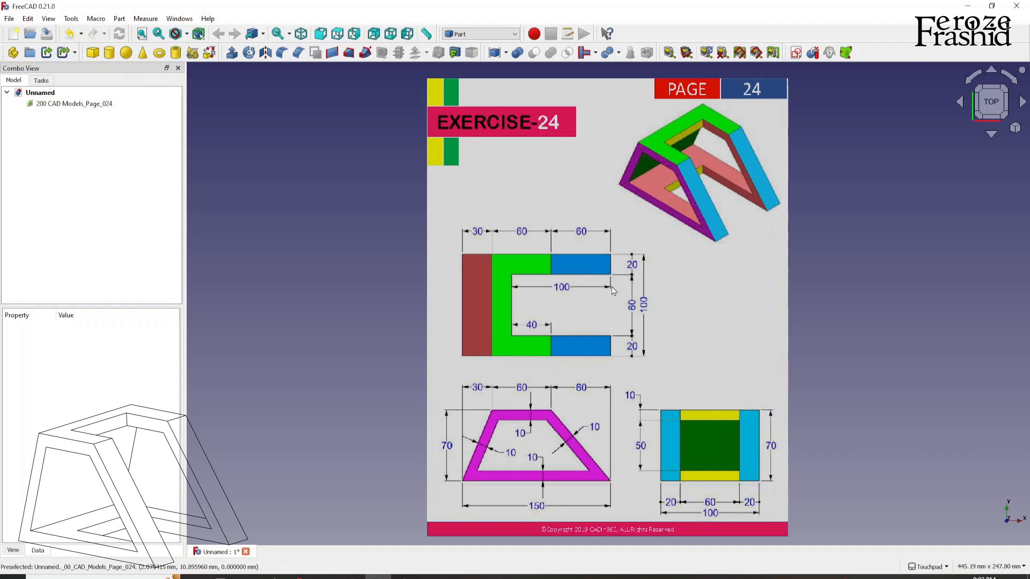
left_click(479, 35)
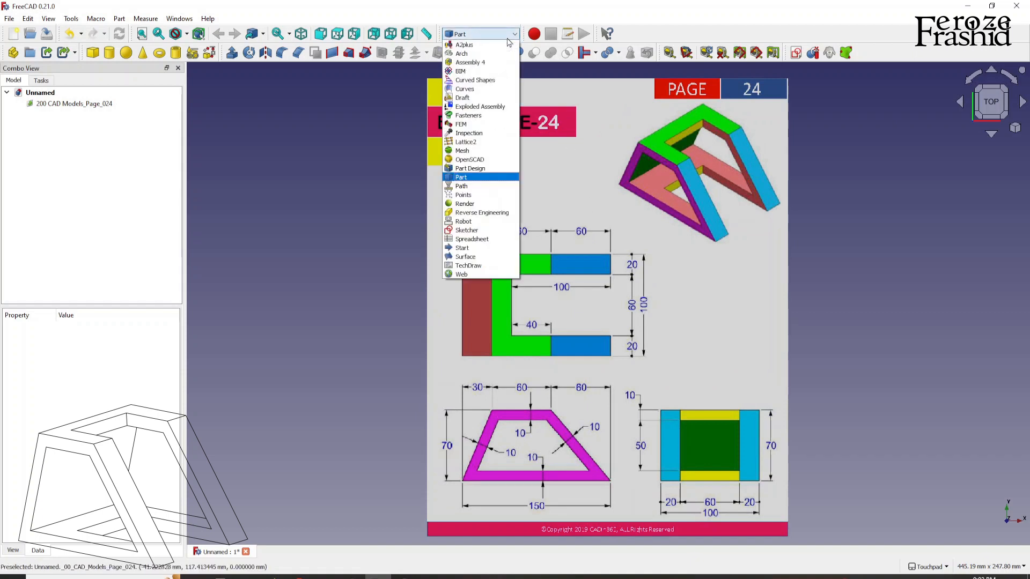
left_click(469, 168)
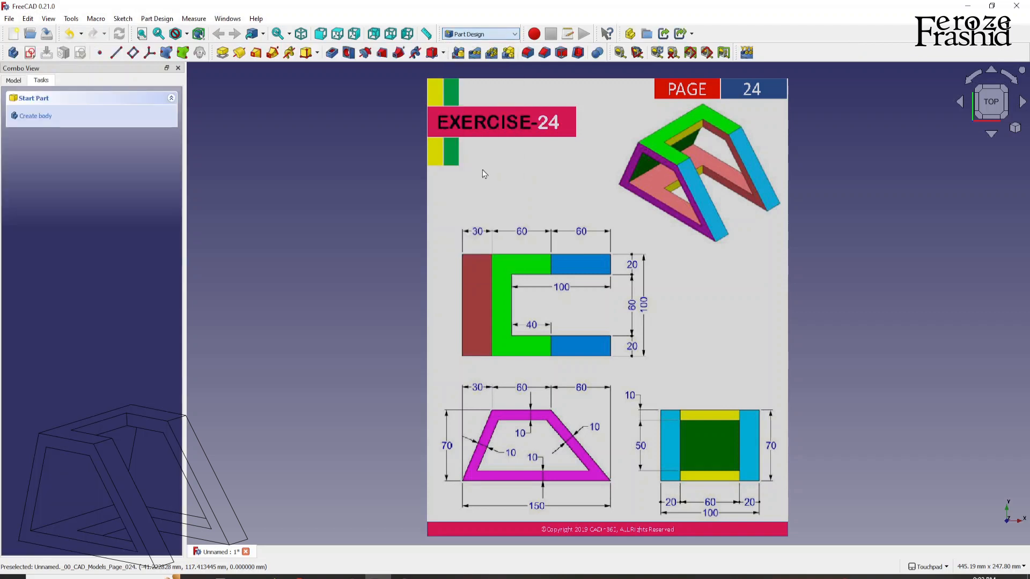
mouse_move(554, 151)
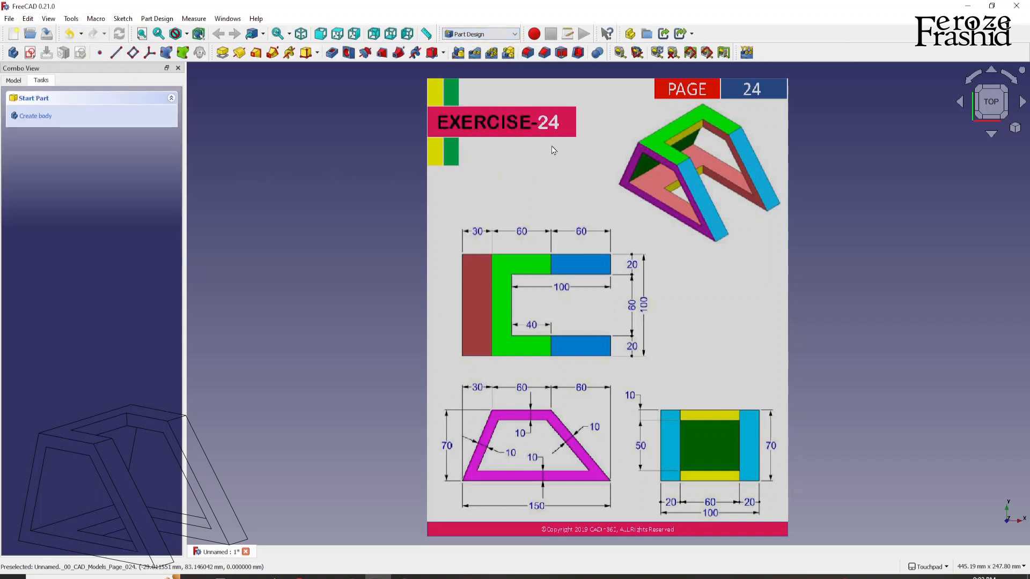
mouse_move(352, 80)
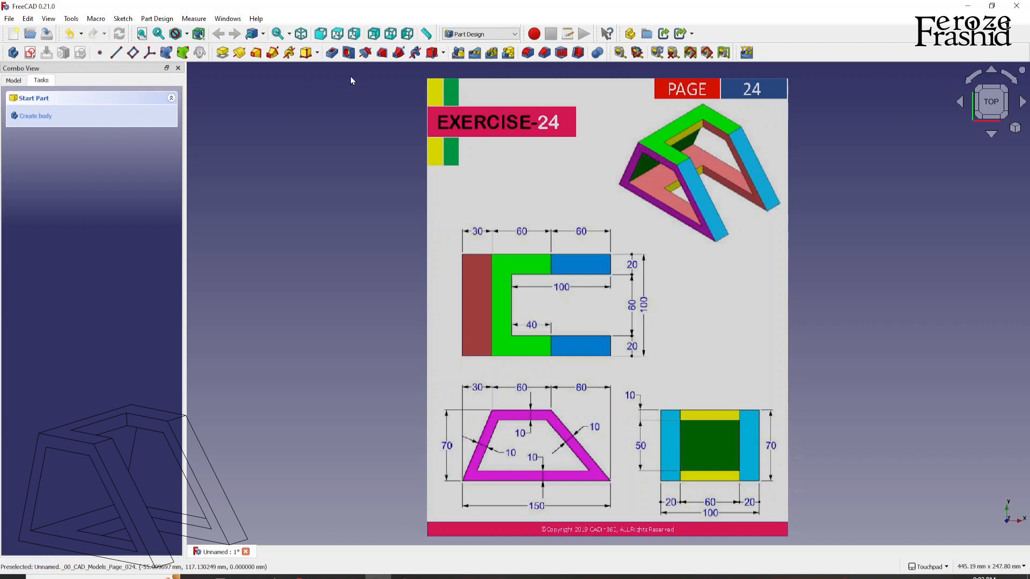
Step: Create a new Body and place the calibrated, 50-transparent reference image on the XZ plane
left_click(35, 116)
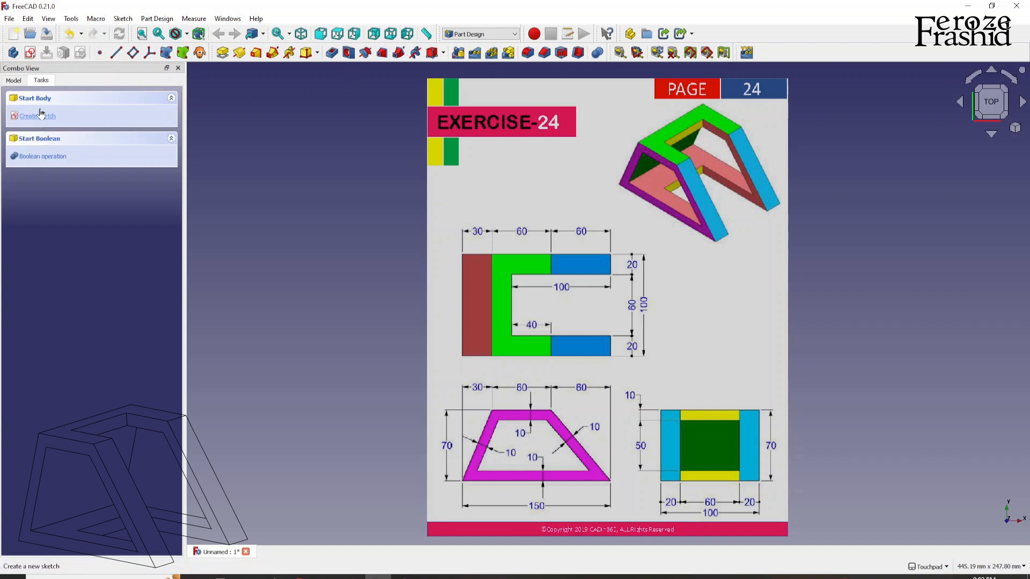
left_click(13, 80)
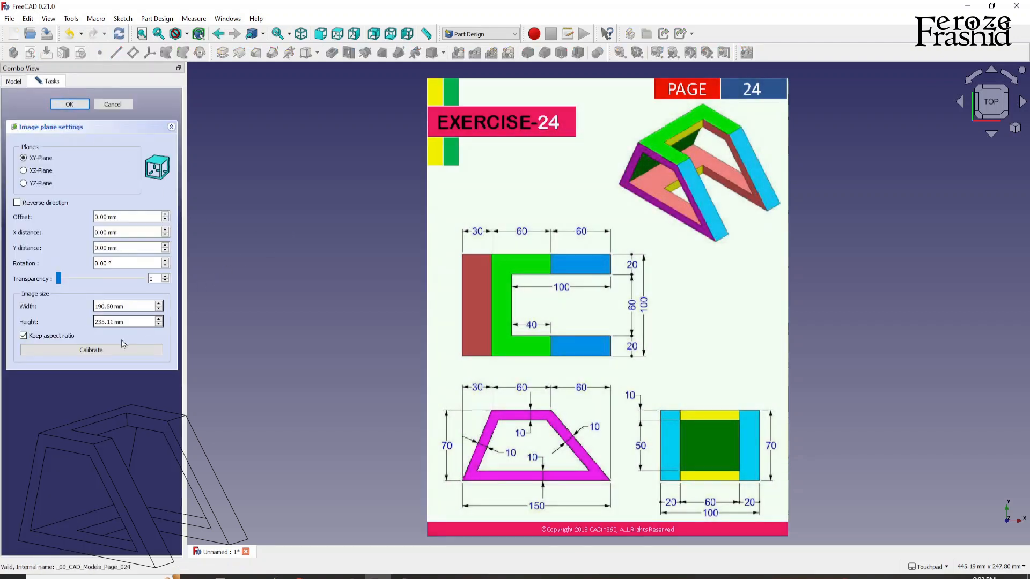
left_click(90, 350)
type("50")
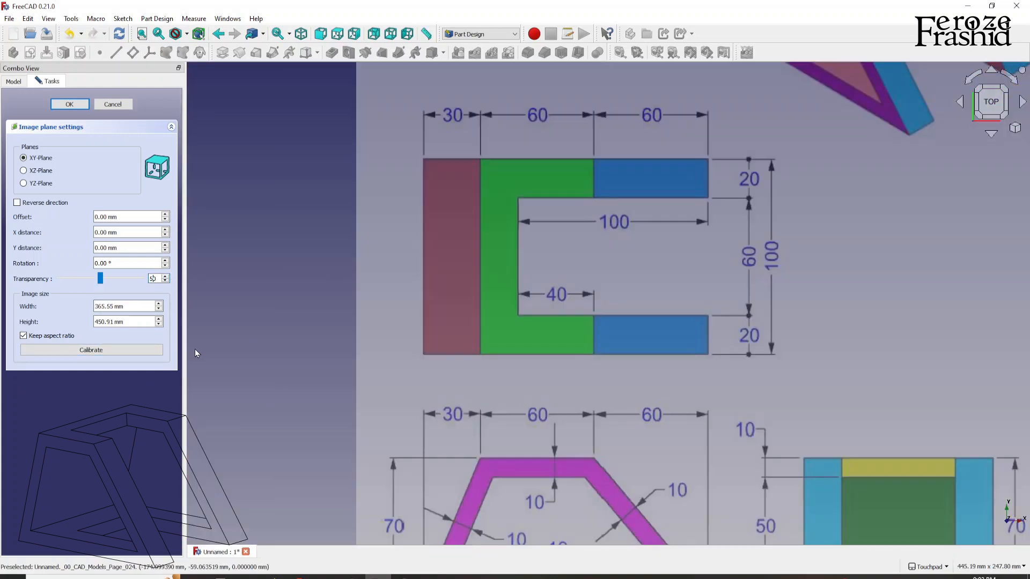
scroll("down", 3)
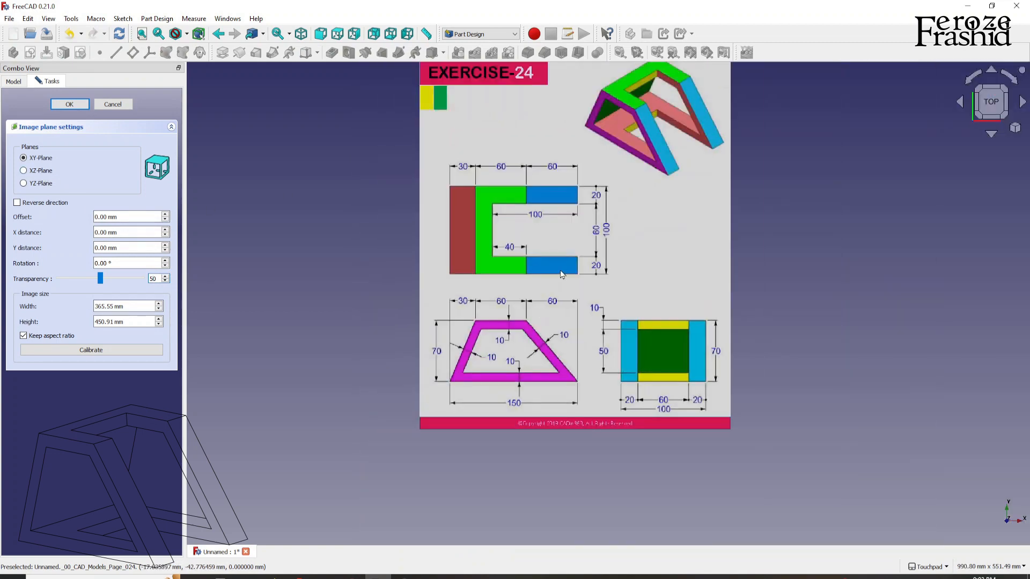
mouse_move(654, 152)
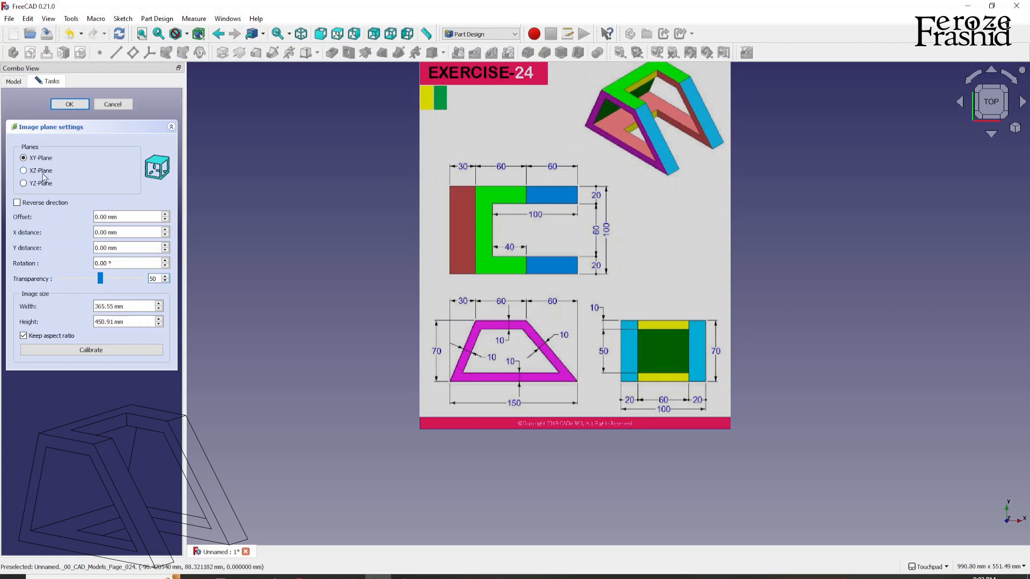
left_click(24, 170)
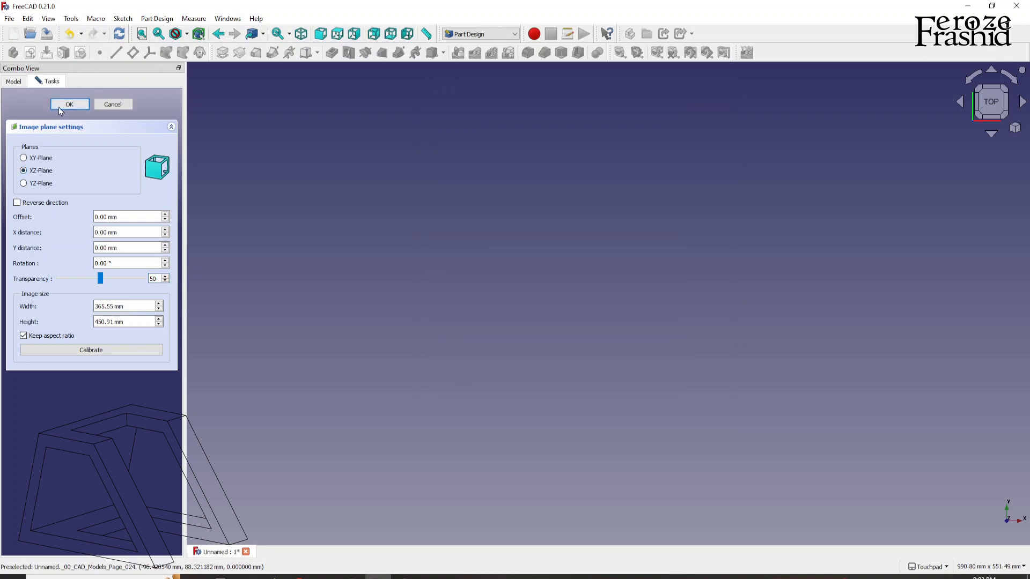
left_click(68, 104)
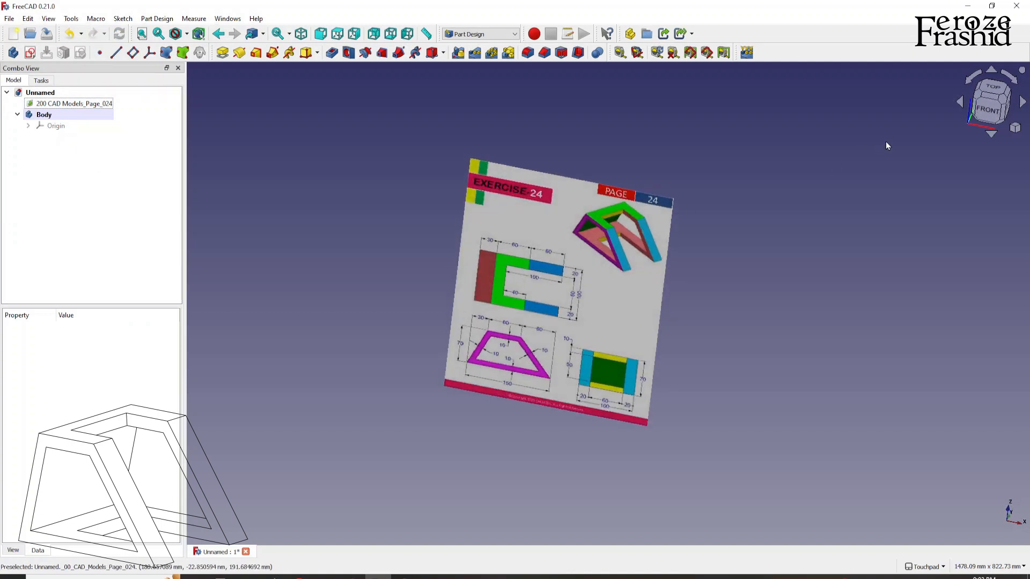
Step: From the front view, transform the reference image so the trapezoid's lower-left corner sits at the origin
left_click(990, 110)
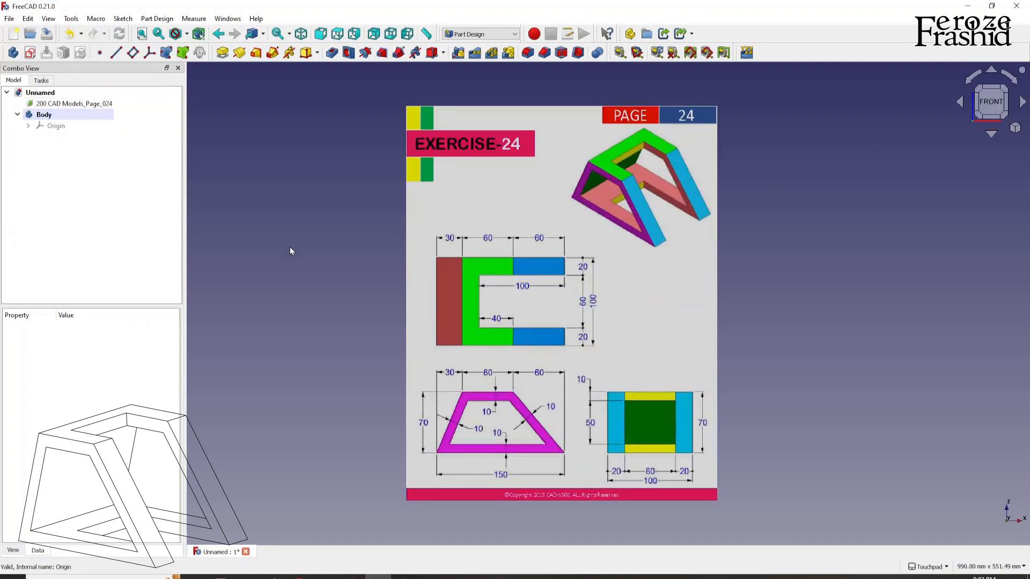
right_click(74, 103)
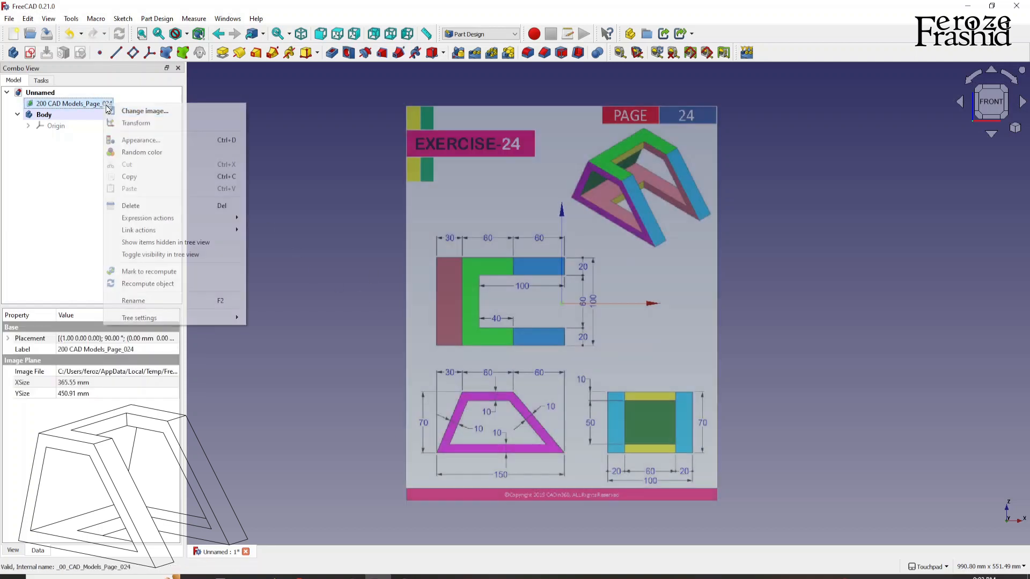
left_click(136, 122)
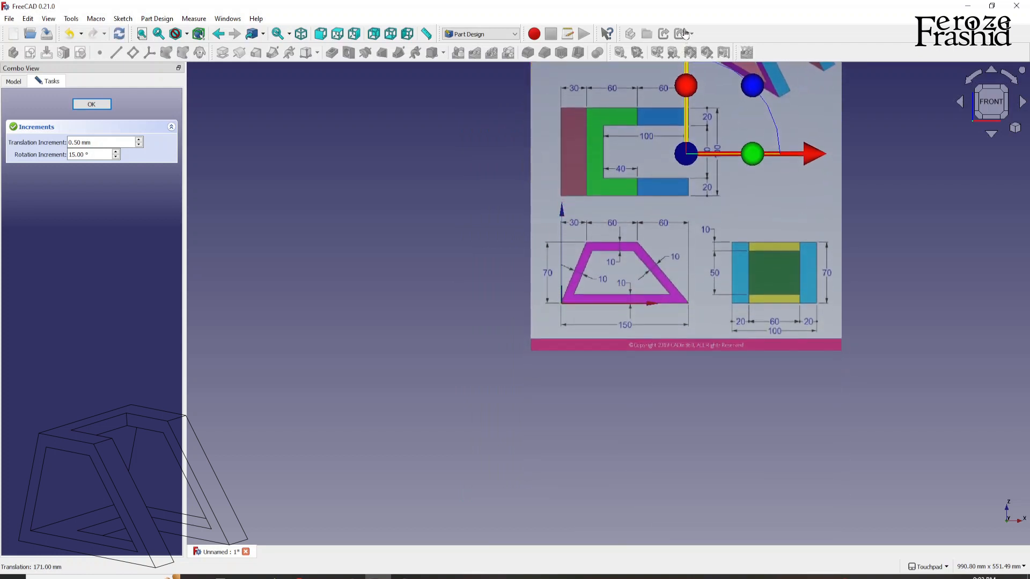
scroll("up", 3)
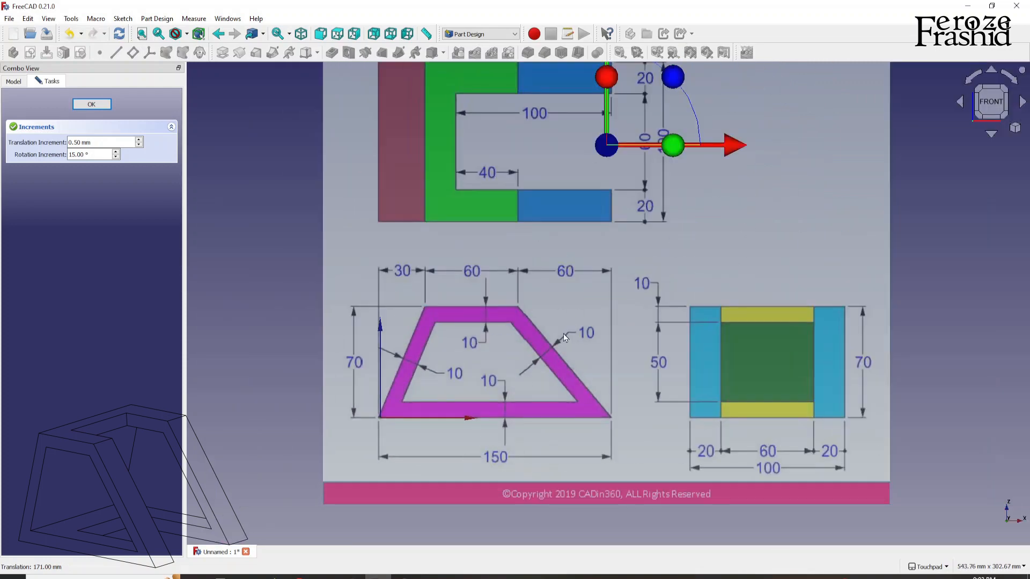
scroll("down", 3)
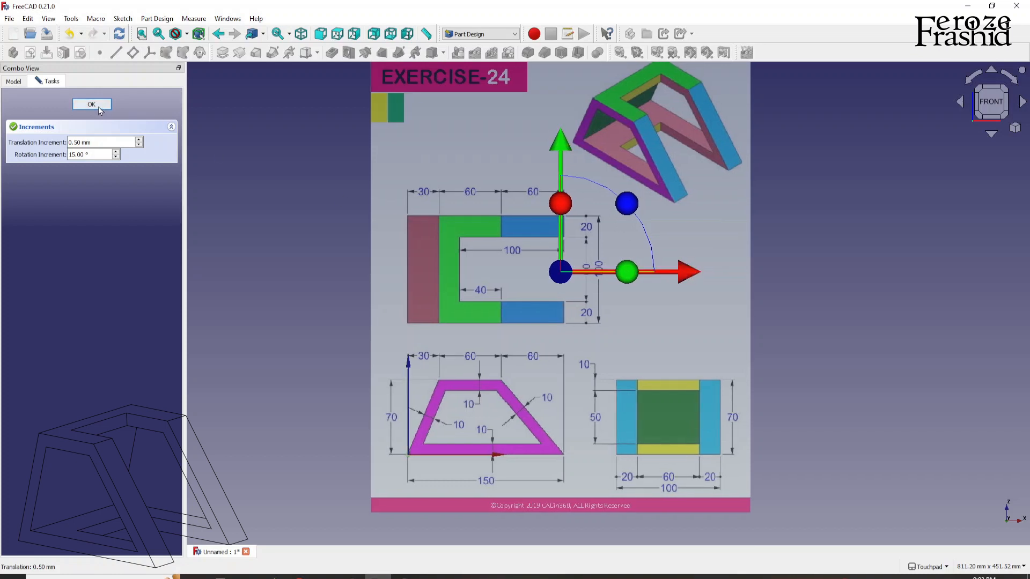
left_click(91, 104)
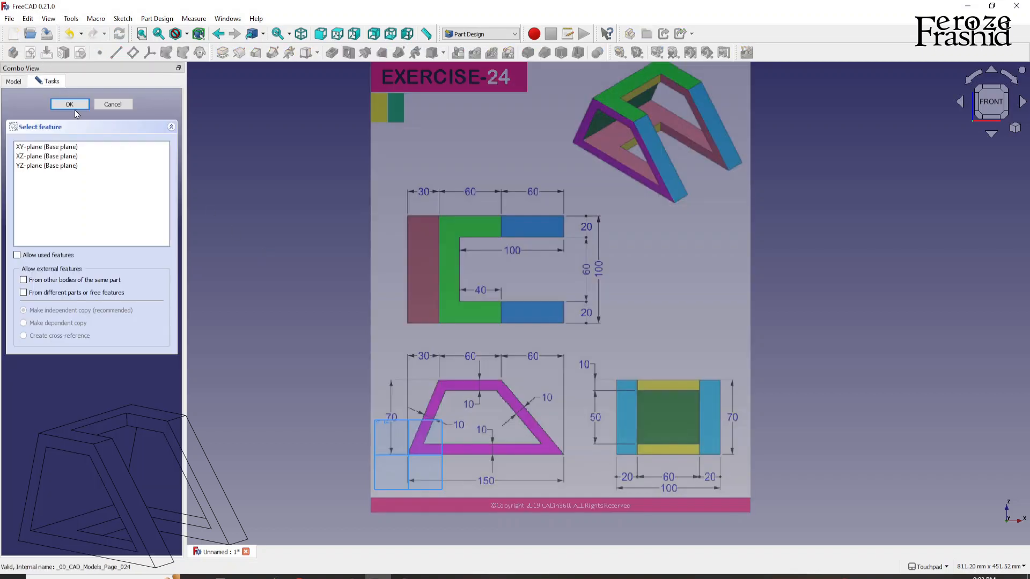
Step: Start a new sketch on the XZ plane over the trapezoid outline
left_click(46, 156)
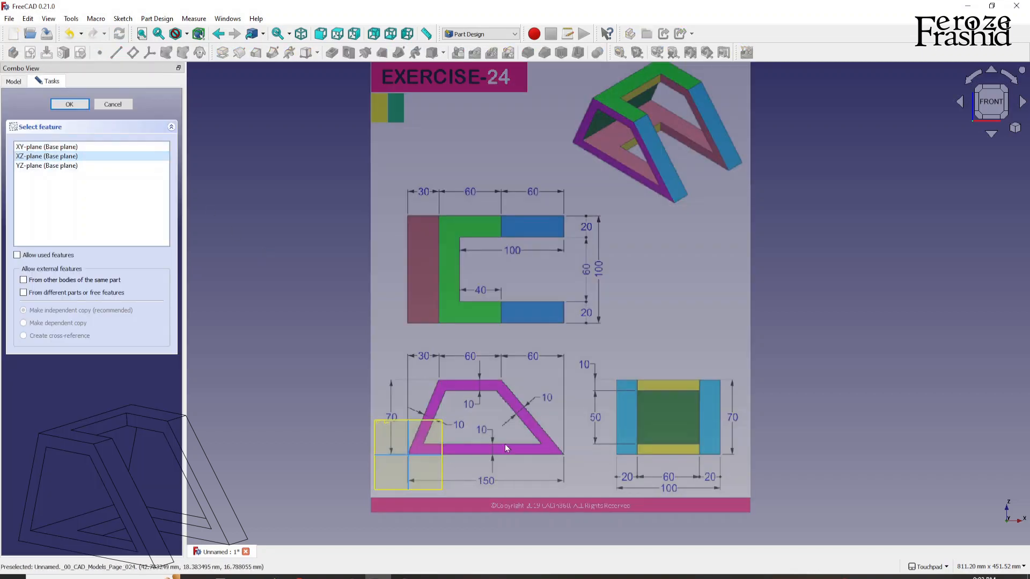
left_click(69, 104)
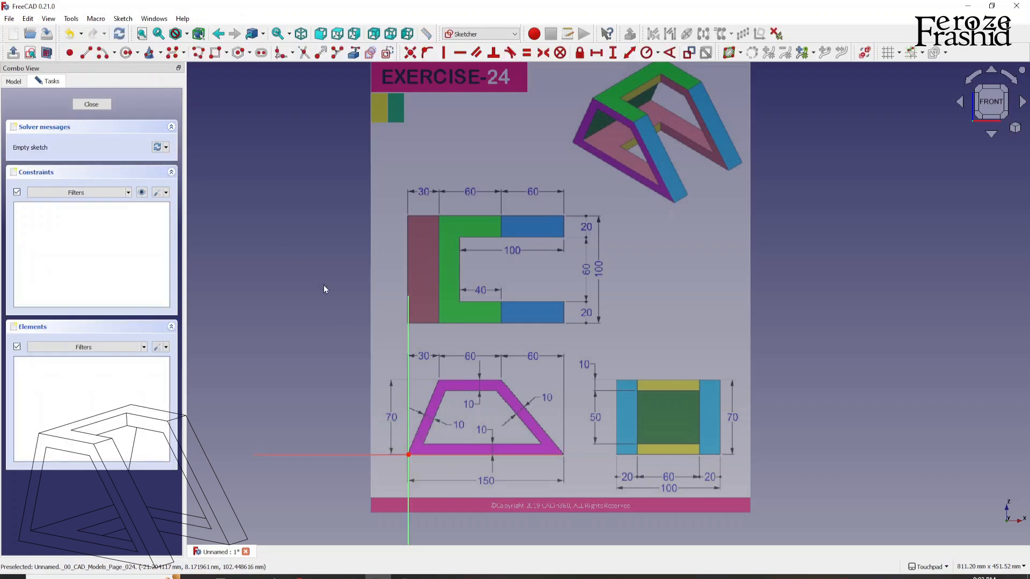
mouse_move(446, 93)
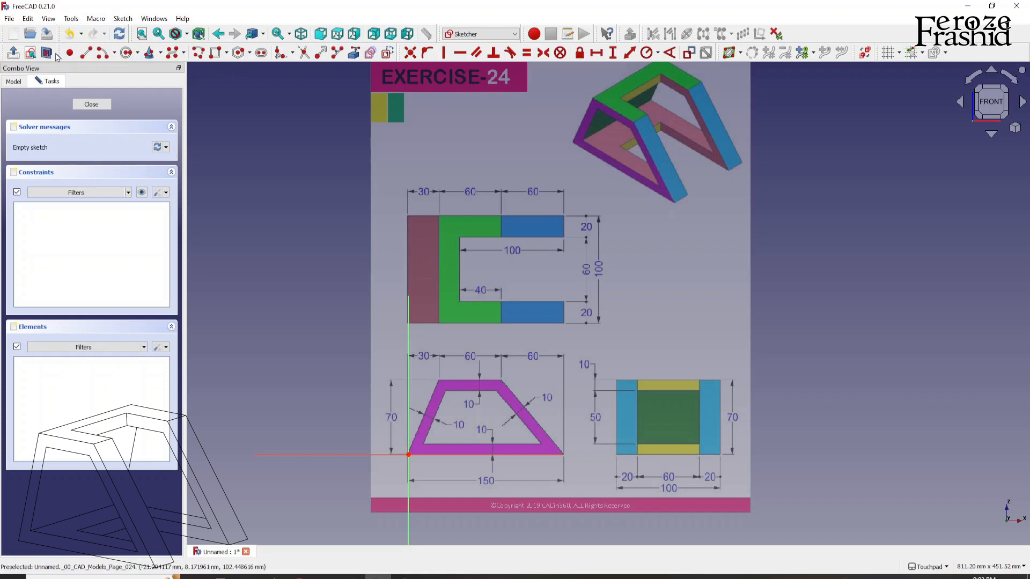
mouse_move(535, 420)
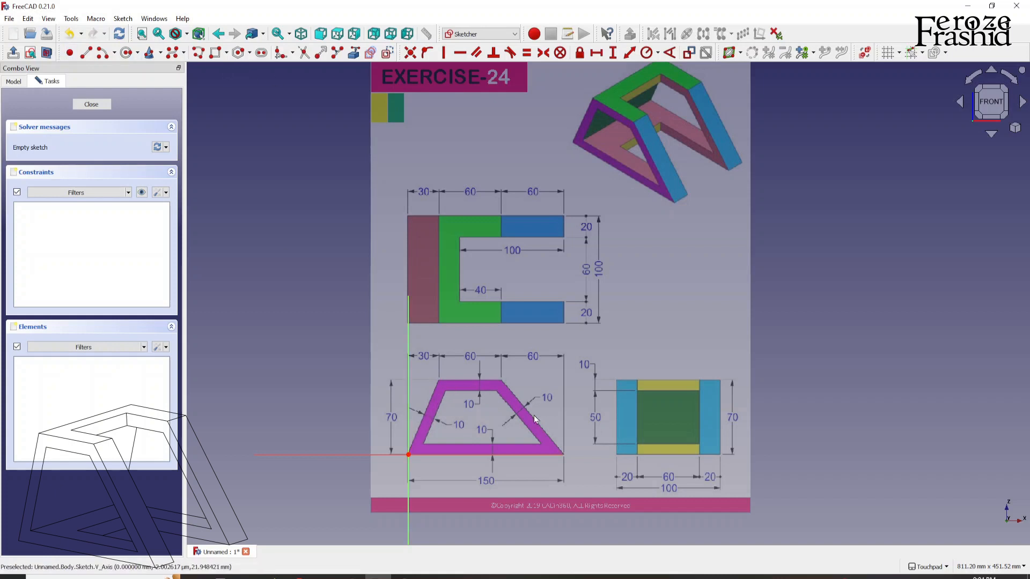
mouse_move(501, 412)
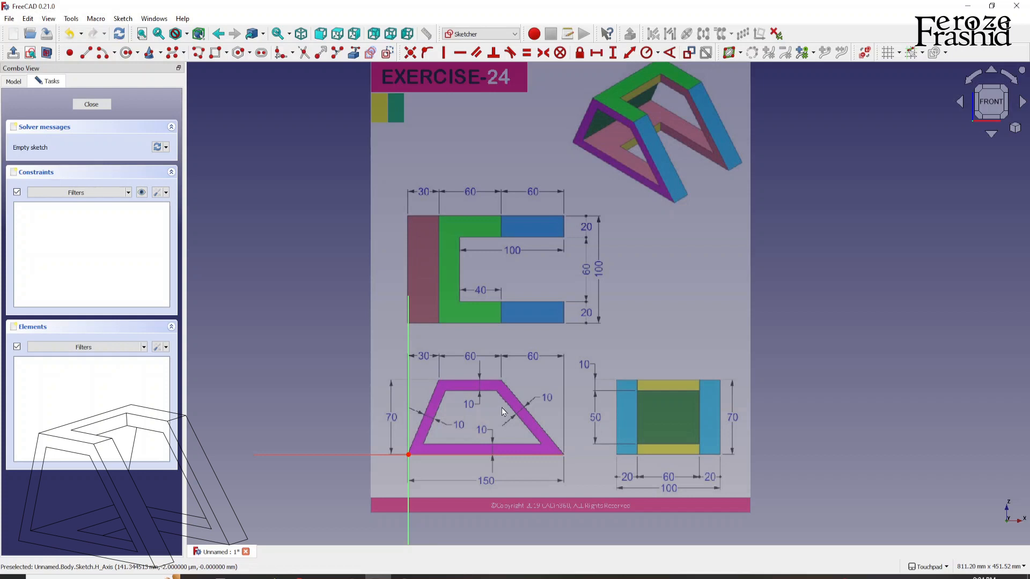
mouse_move(510, 399)
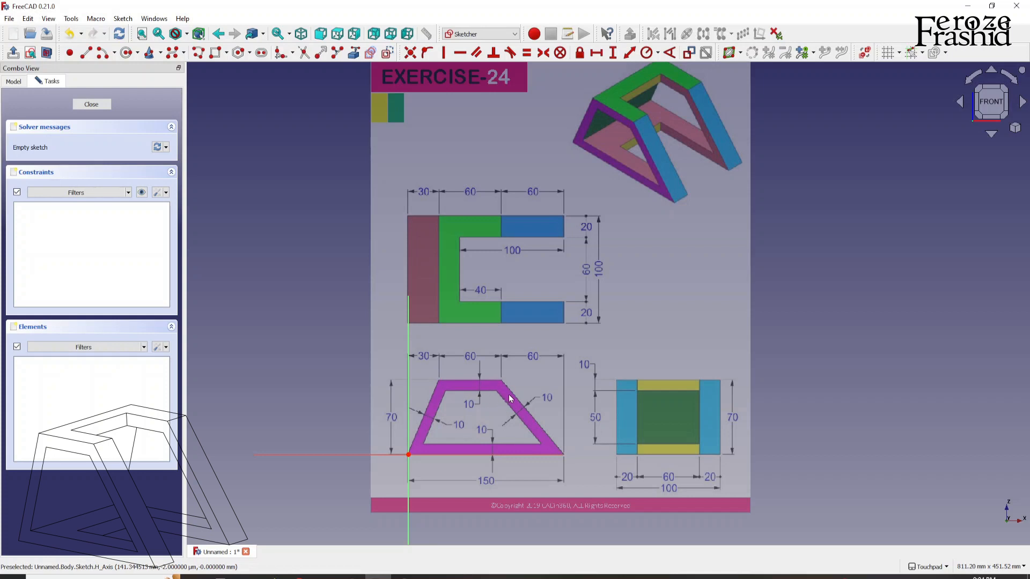
mouse_move(191, 136)
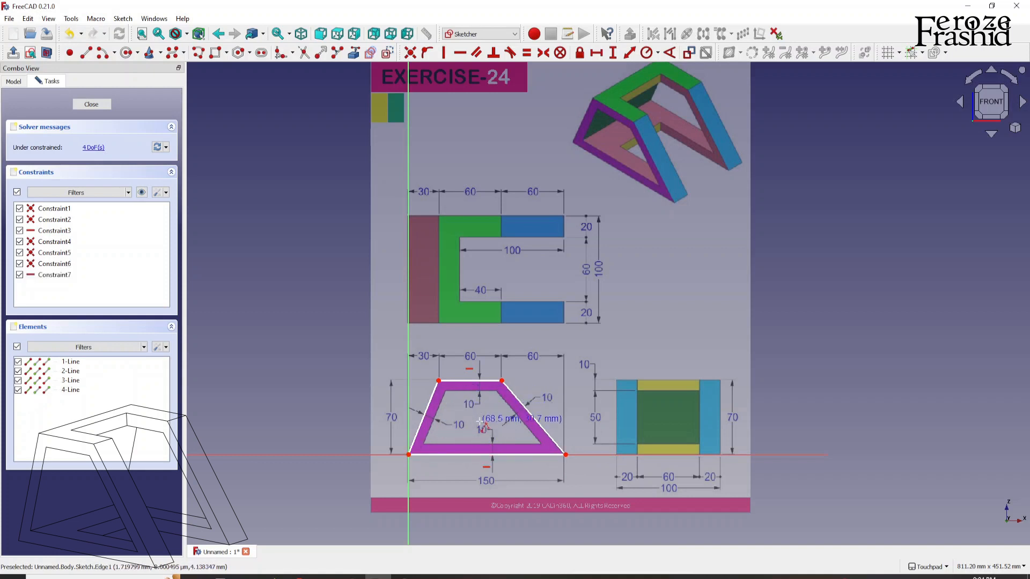
mouse_move(439, 383)
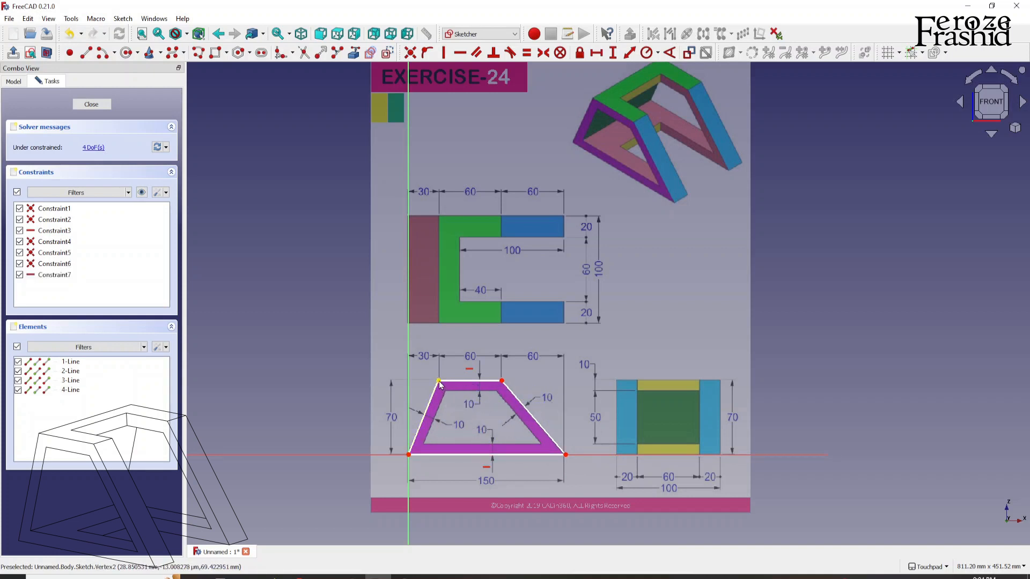
mouse_move(466, 442)
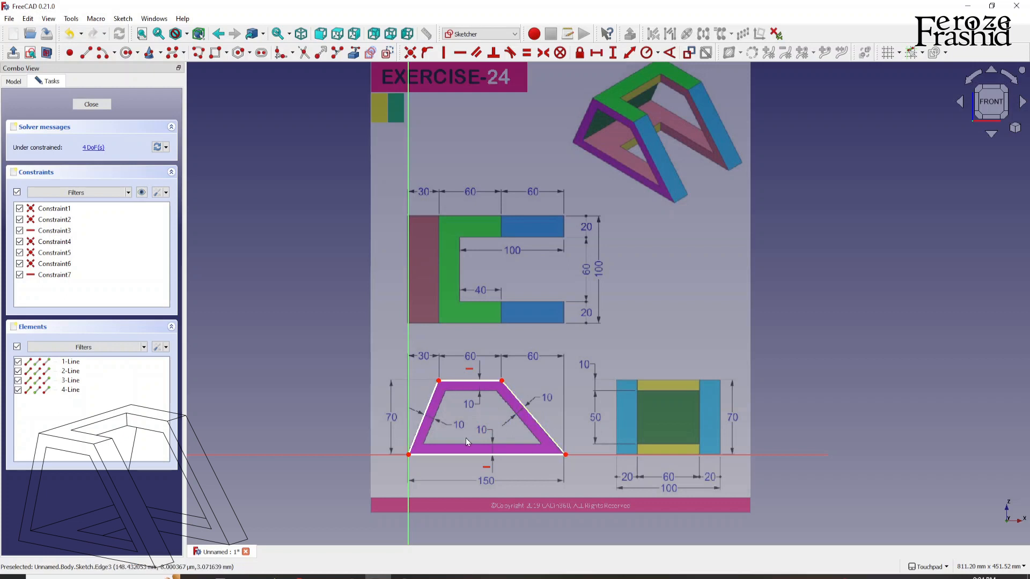
mouse_move(411, 370)
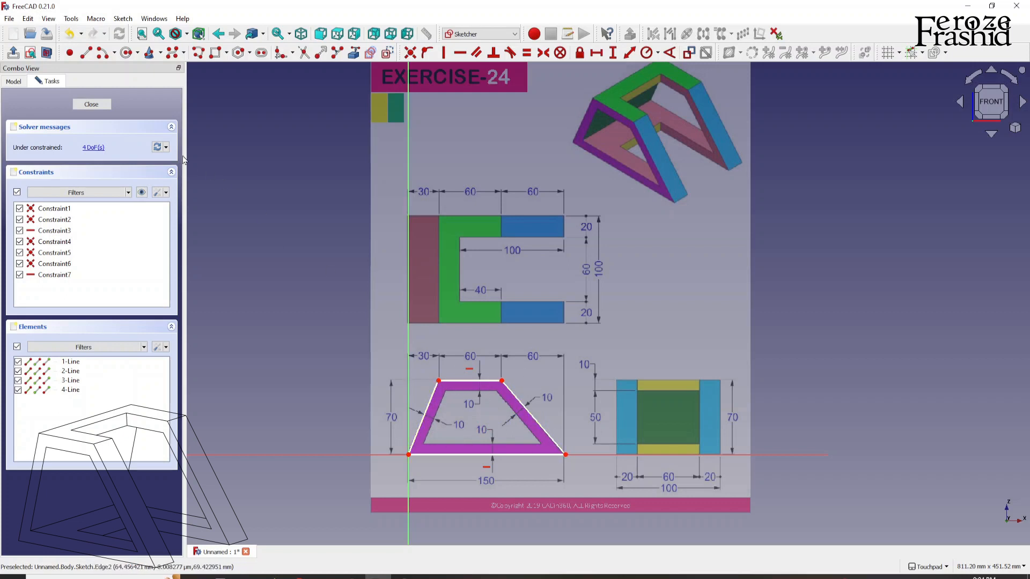
mouse_move(91, 104)
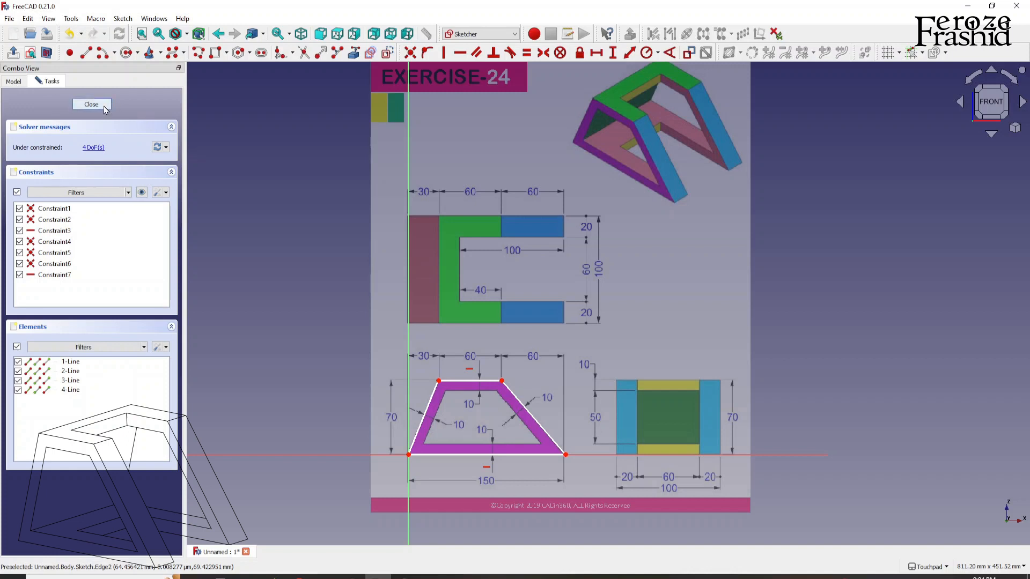
Step: Close the sketch, create a new spreadsheet and tile it beside the 3D view
left_click(90, 104)
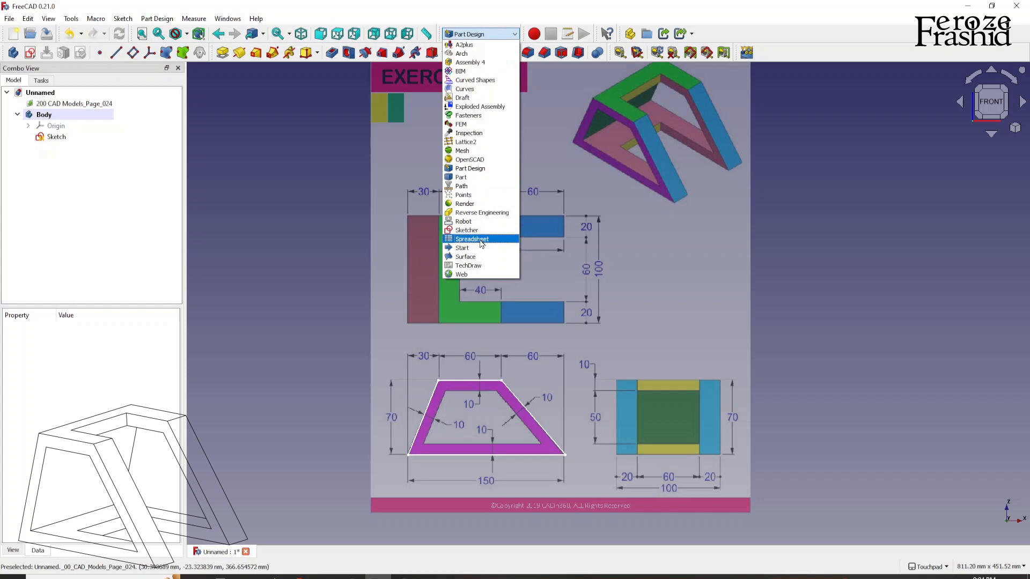
left_click(472, 239)
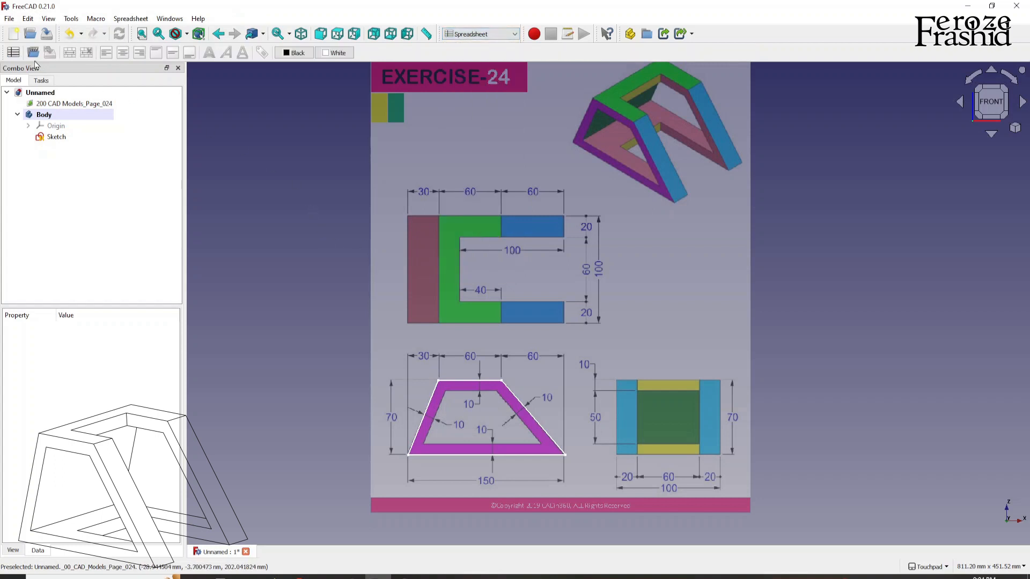
double_click(54, 148)
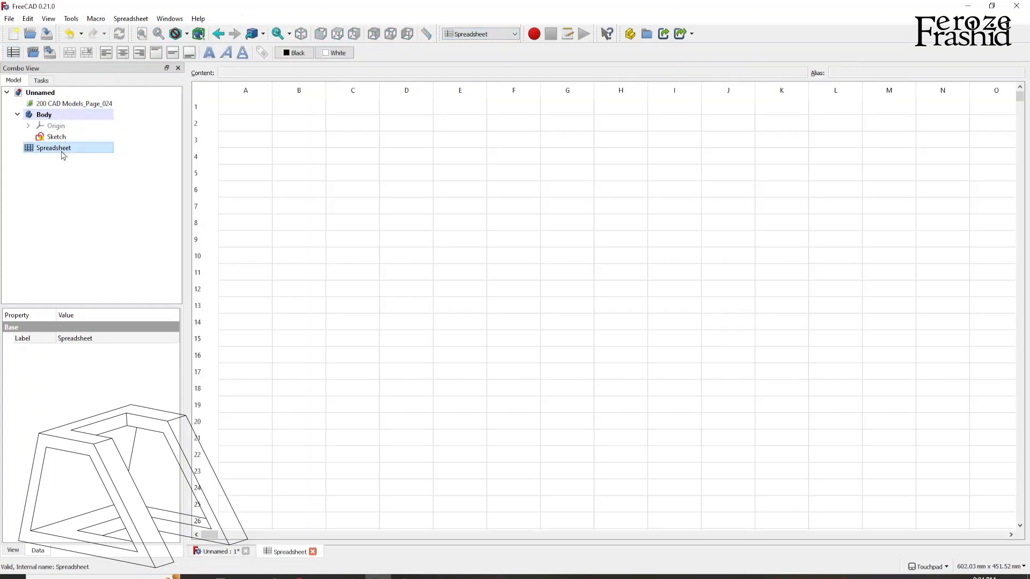
left_click(170, 18)
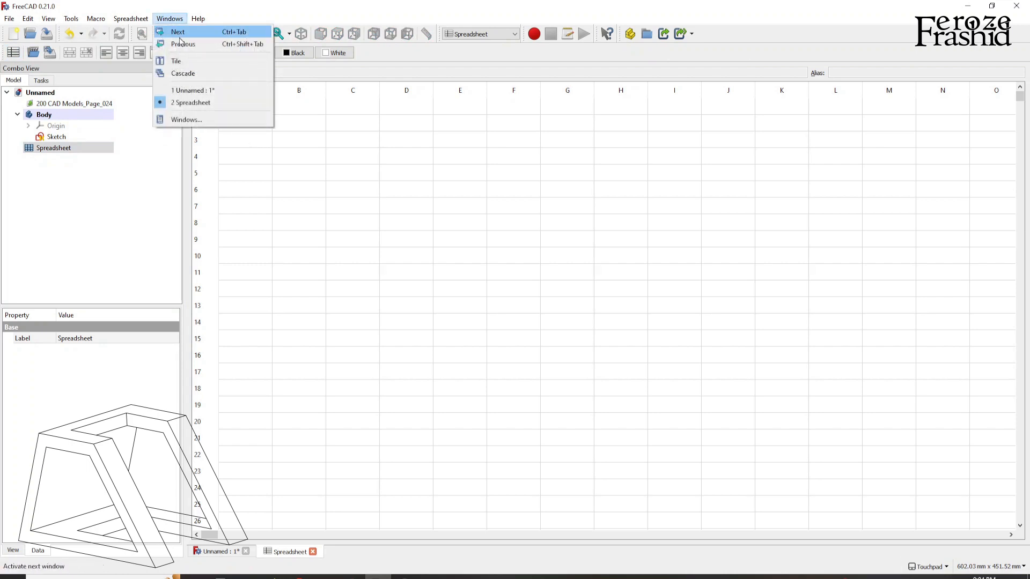
left_click(175, 60)
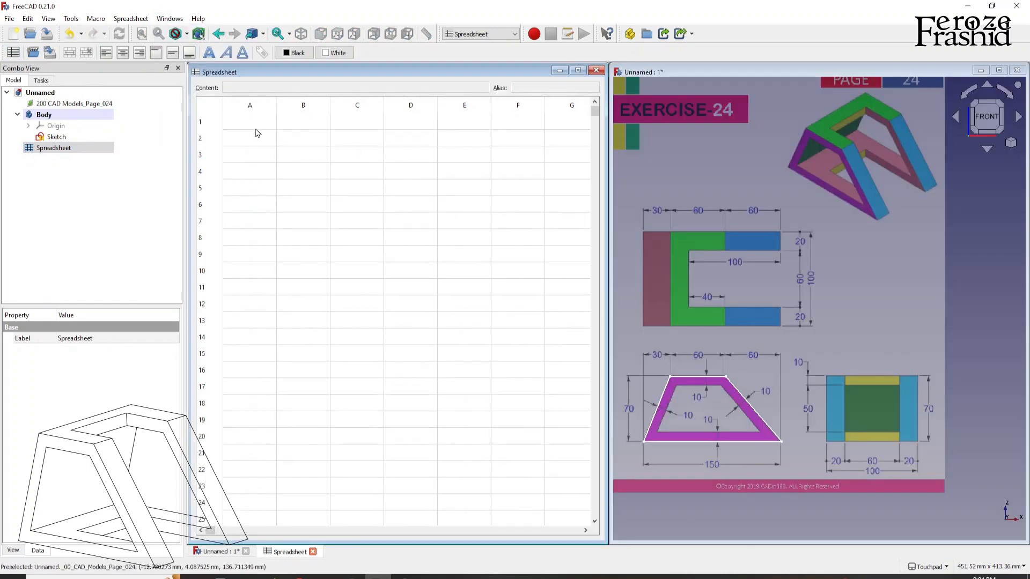
Step: Enter ObjectHeight, Object Width, Object Length in A2:C2 and 70, 100, 150 in A3:C3
left_click(250, 138)
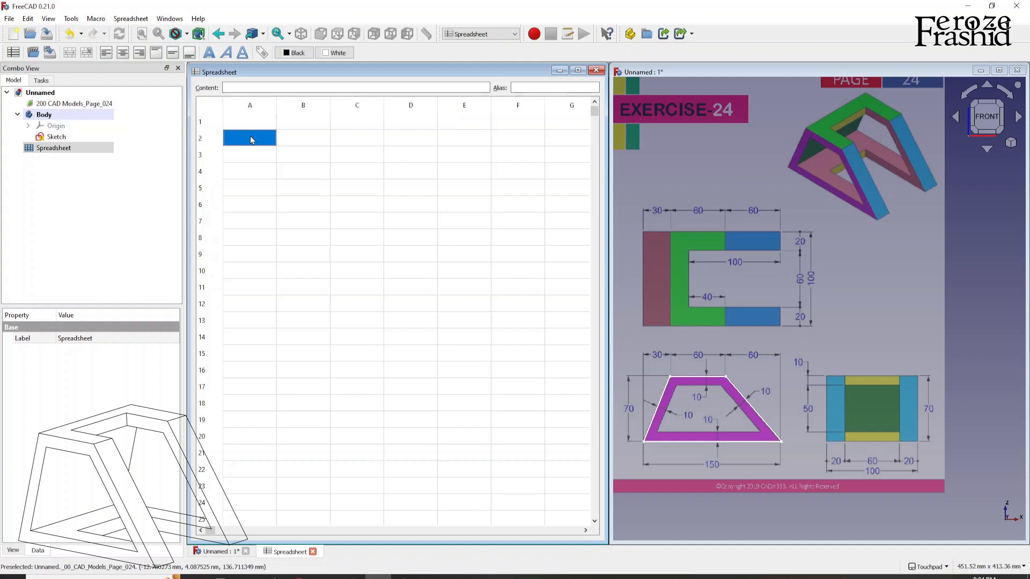
type("Height")
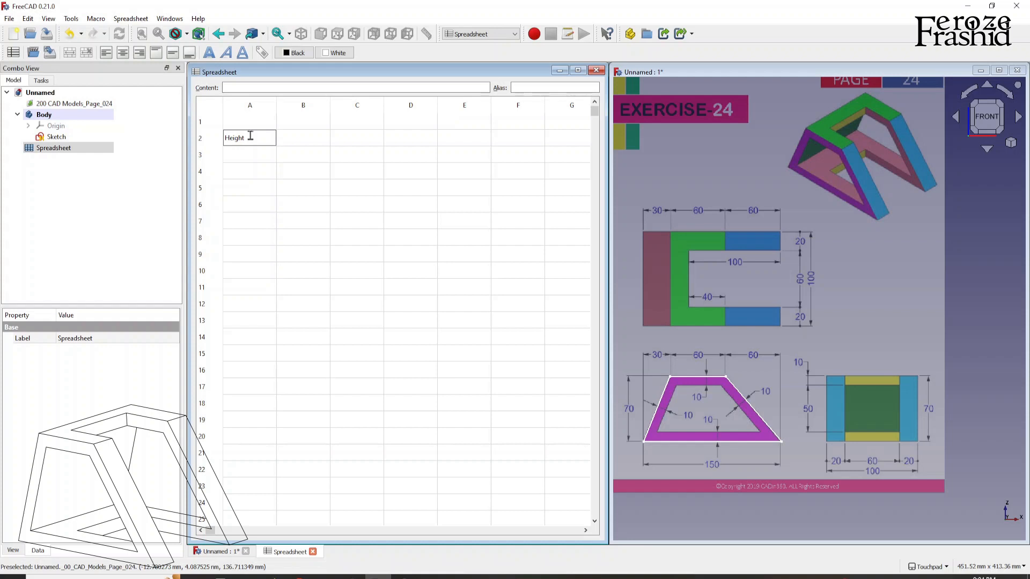
type("0")
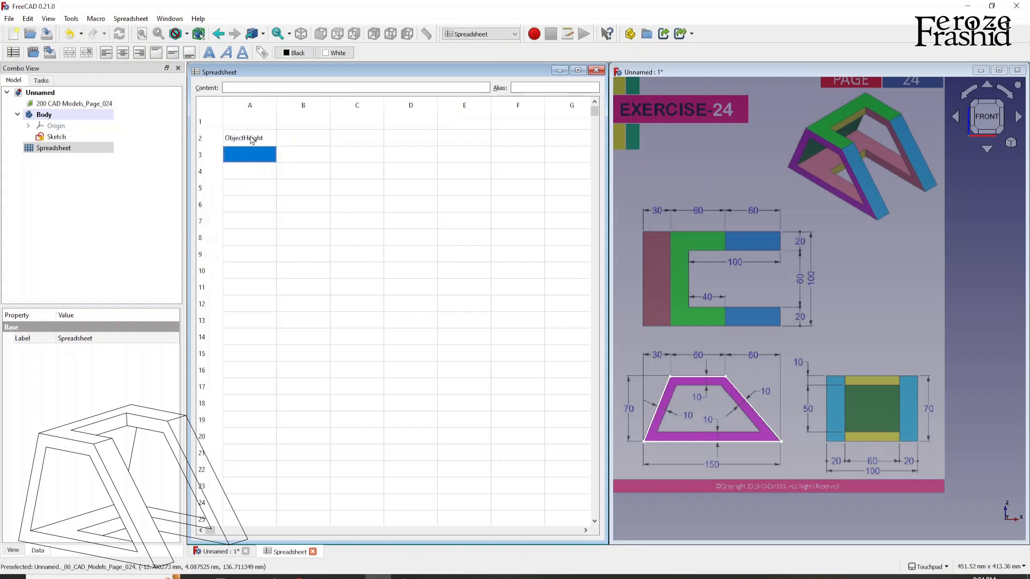
left_click(250, 137)
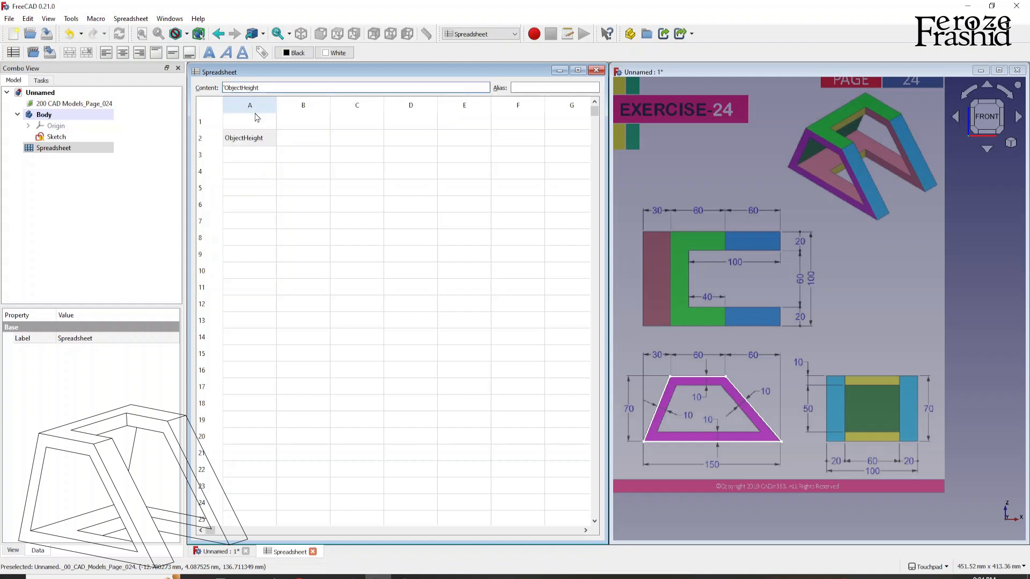
left_click(302, 138)
type("Object Width")
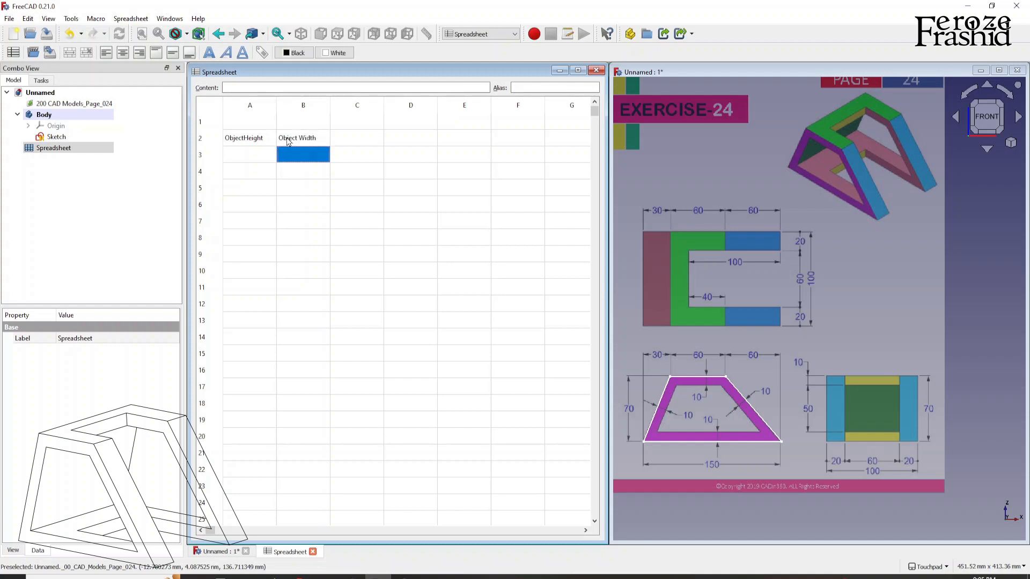
left_click(356, 137)
type("Object Length")
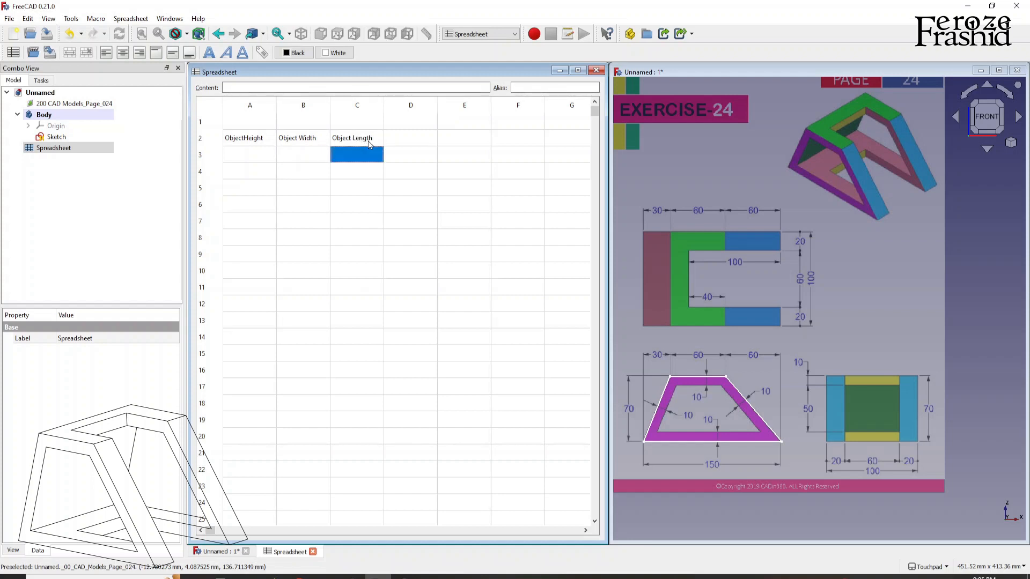
type("70")
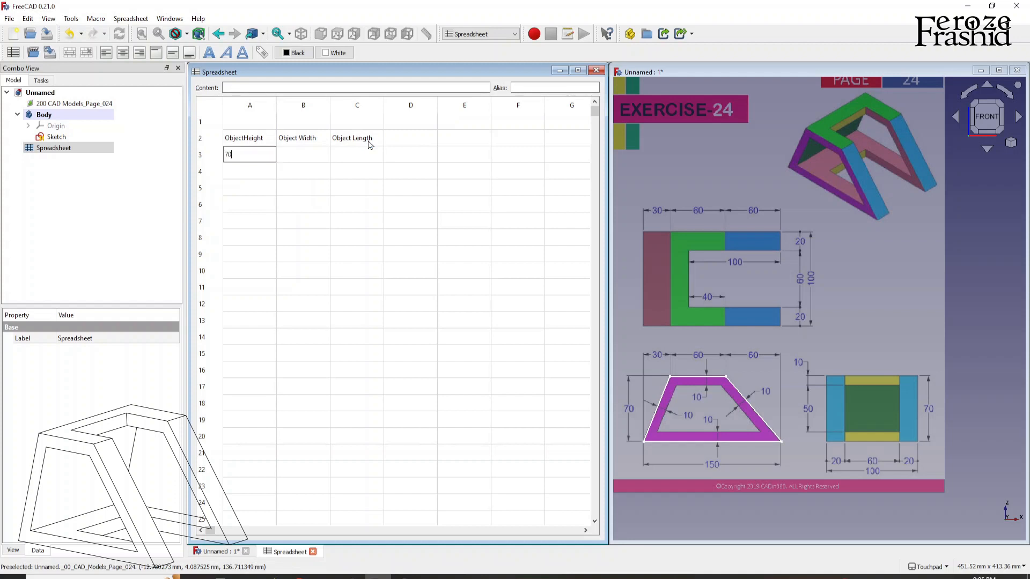
mouse_move(287, 168)
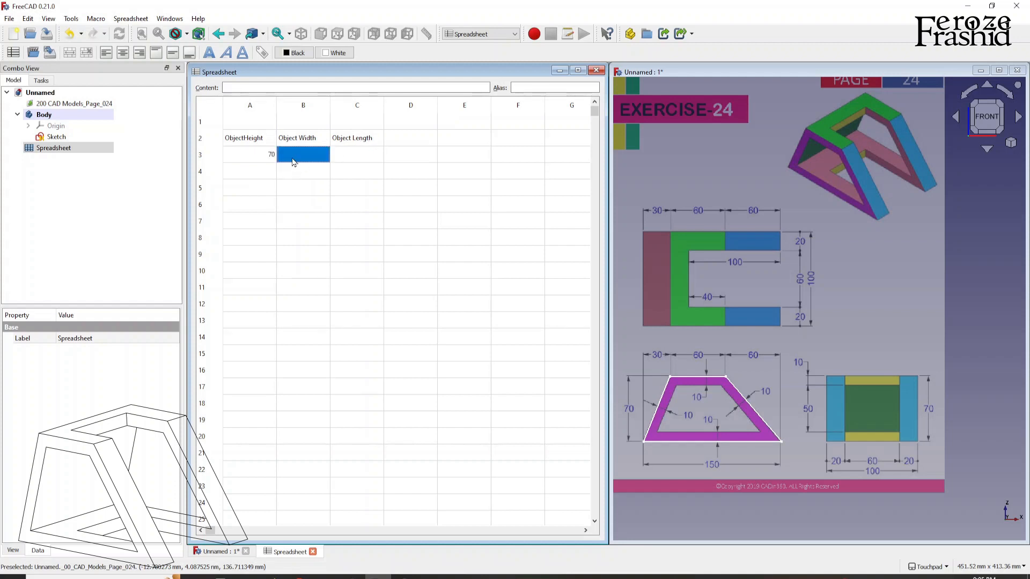
mouse_move(669, 398)
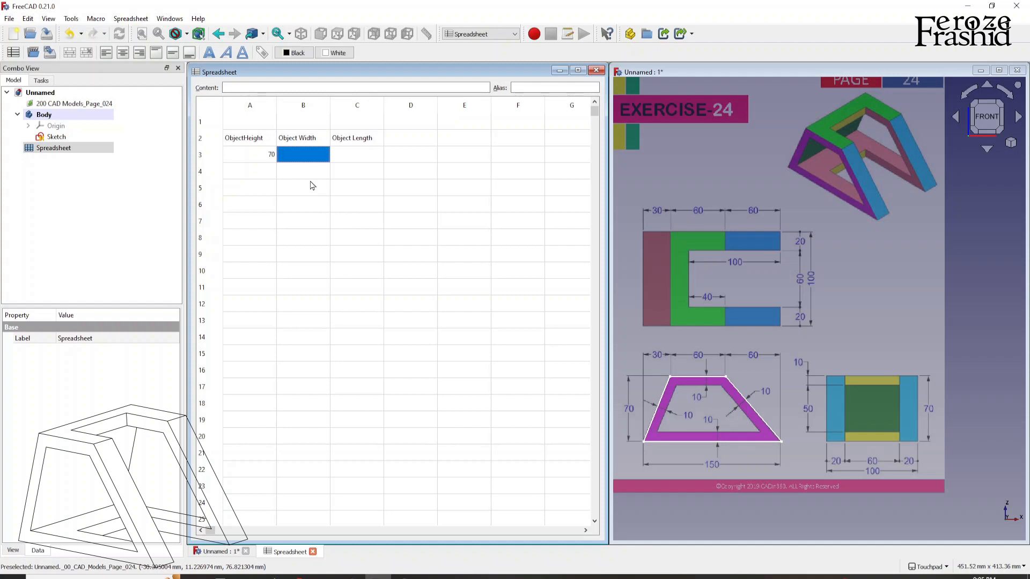
mouse_move(348, 163)
type("150")
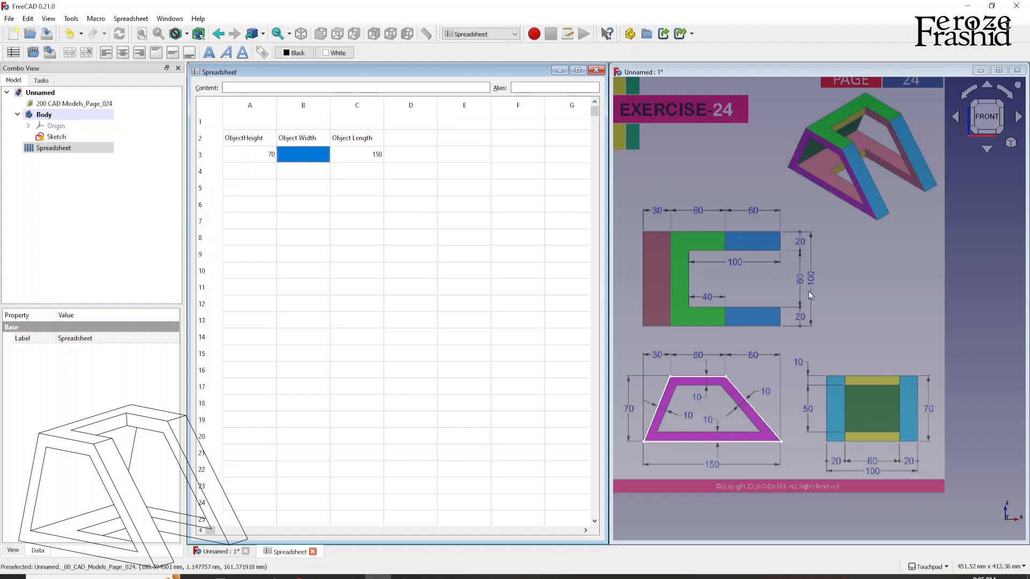
type("100")
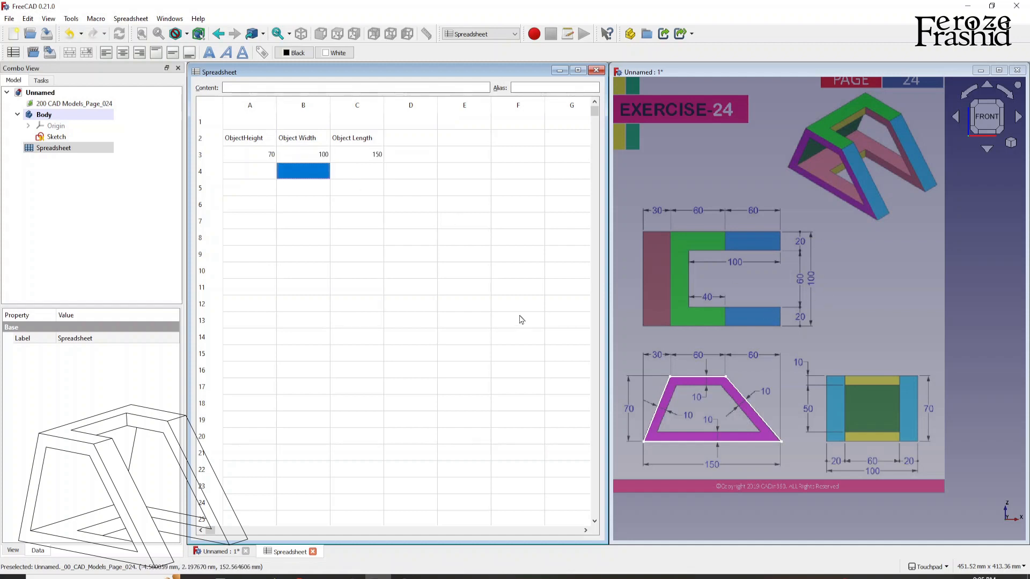
Step: Give the height value cell A3 the alias ObjectHeight
left_click(250, 153)
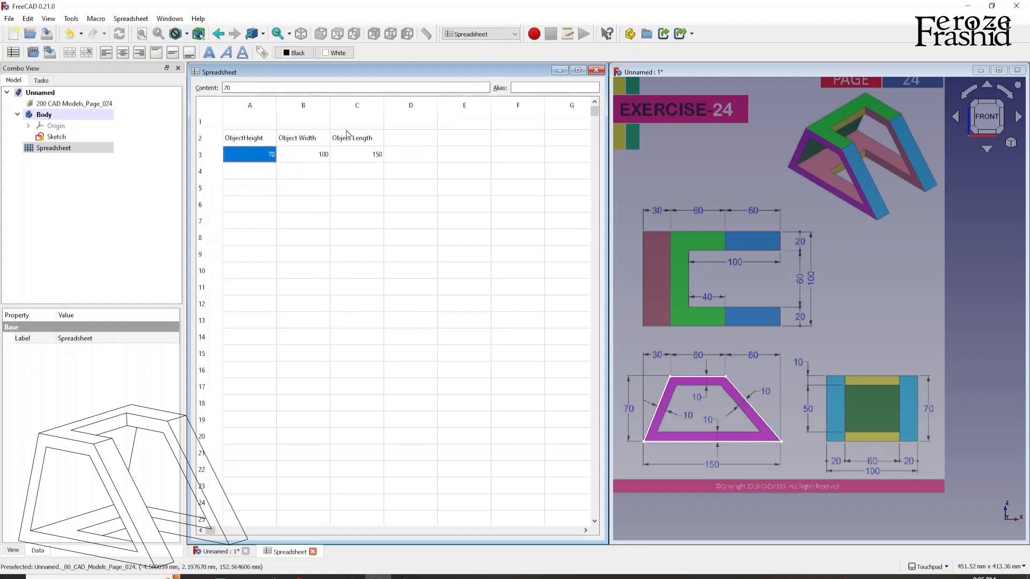
left_click(553, 87)
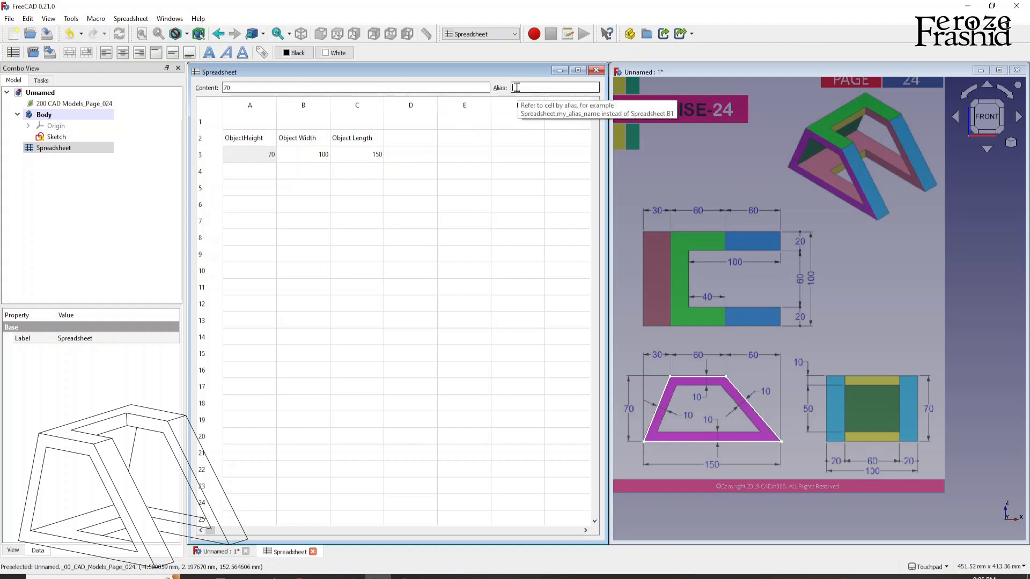
type("ObjectHeight")
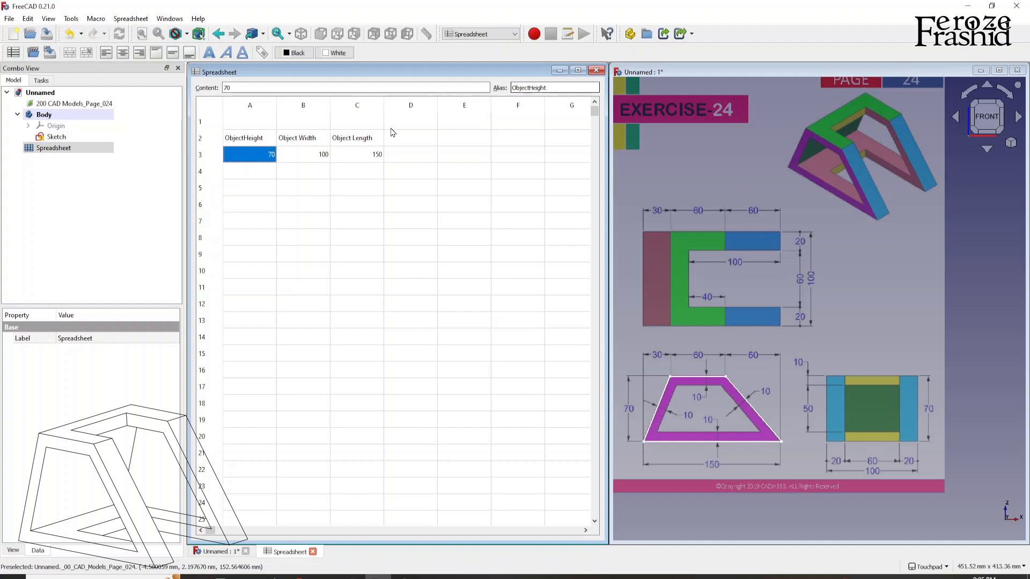
left_click(250, 139)
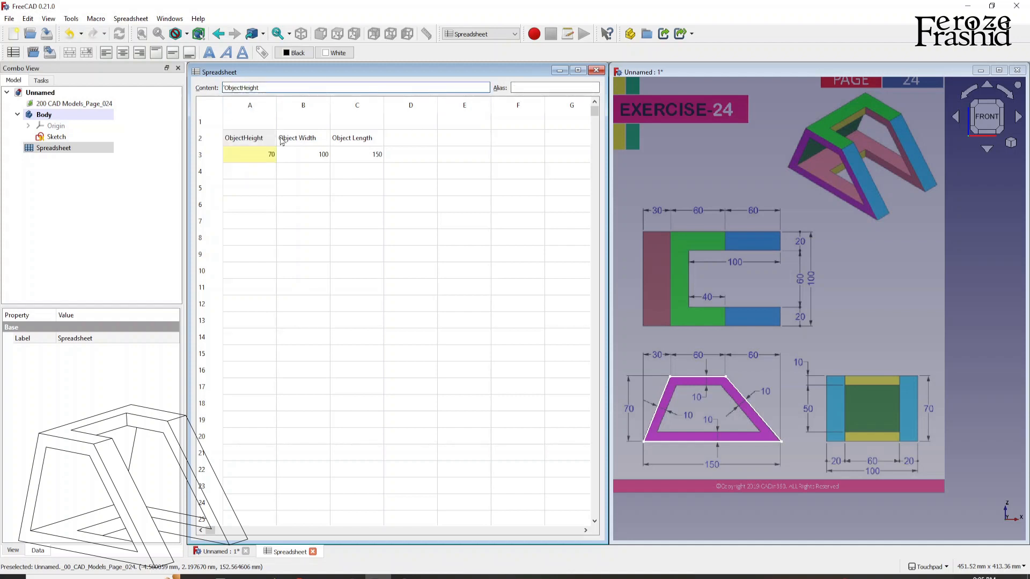
left_click(303, 138)
type("ObjectWid")
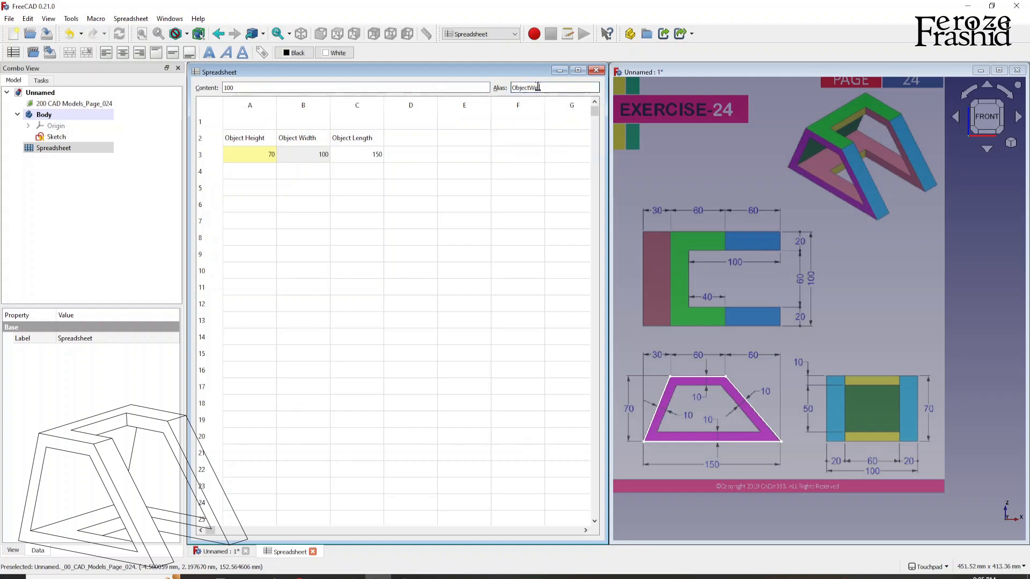
Step: Give the width and length value cells the aliases ObjectWidth and ObjectLength
left_click(356, 153)
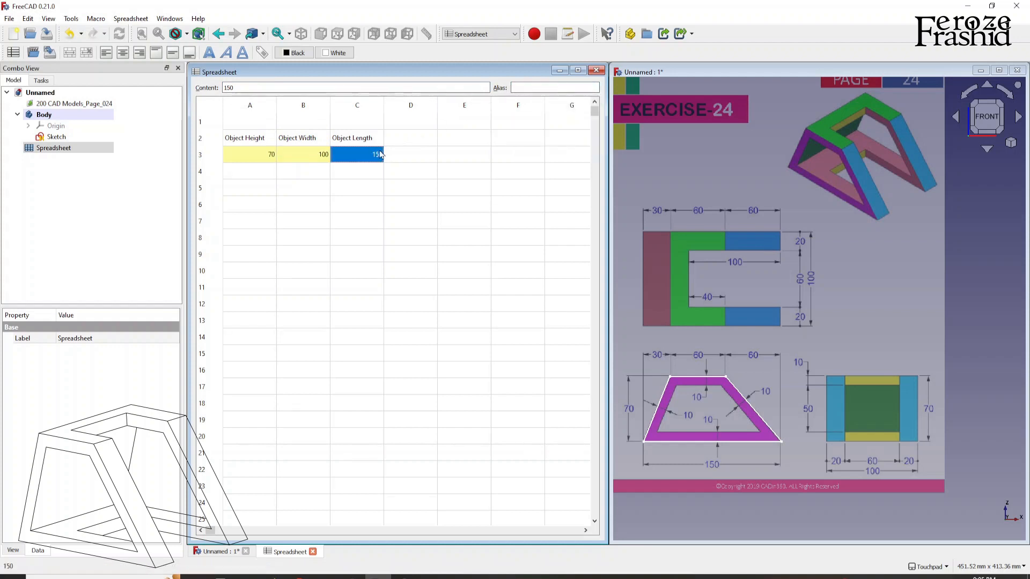
left_click(554, 86)
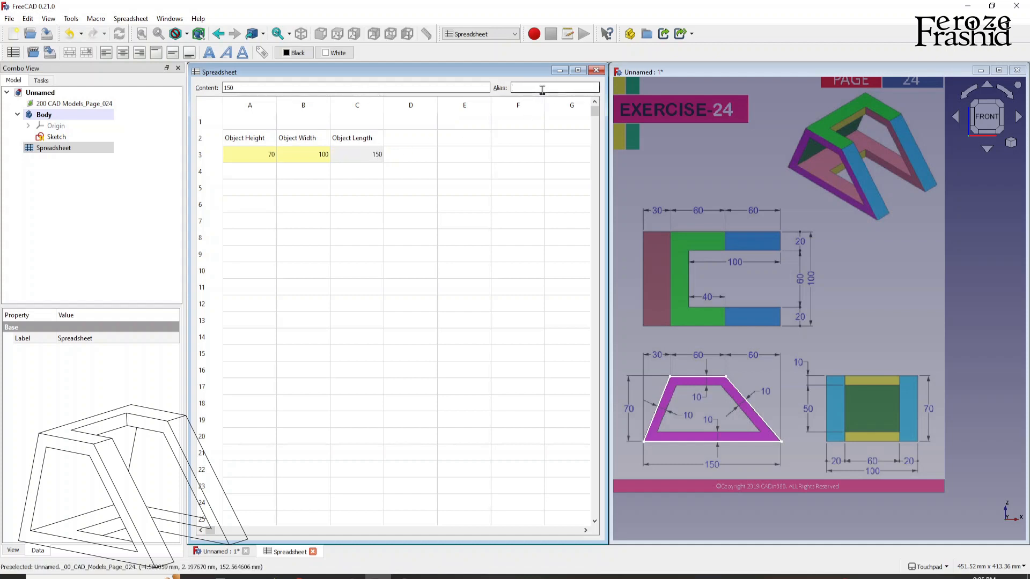
type("O")
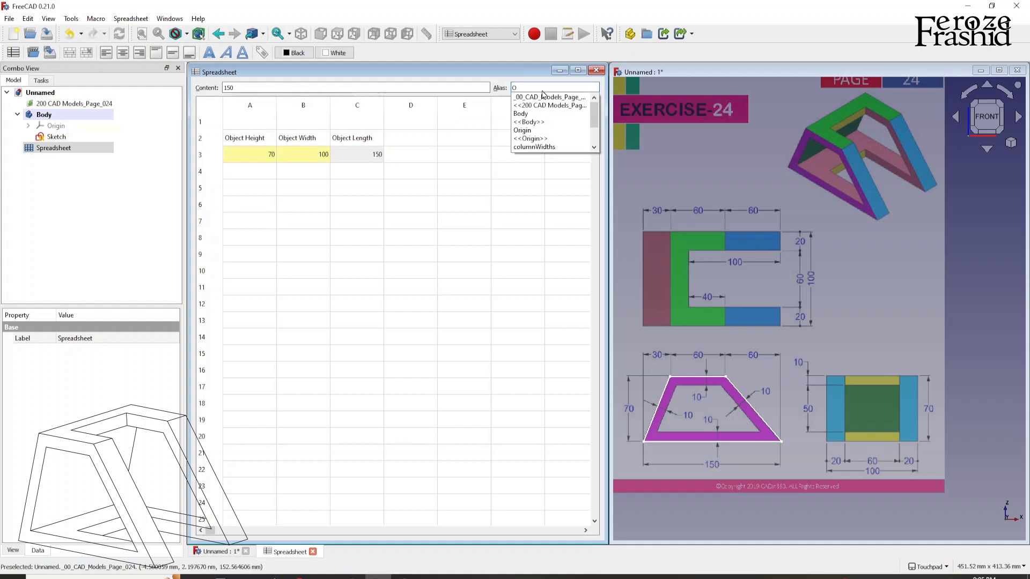
type("bjectLength")
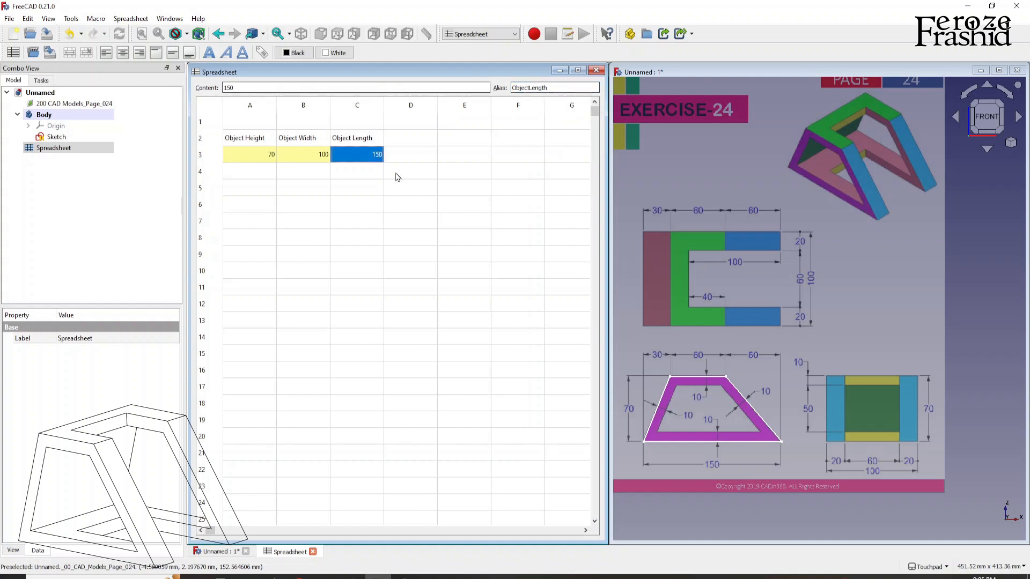
left_click(465, 105)
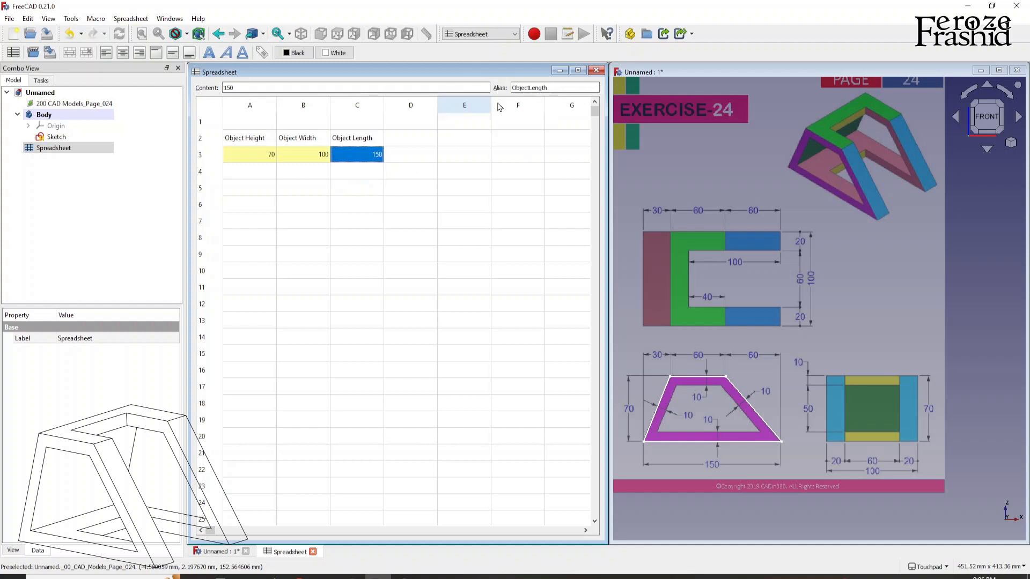
left_click(356, 187)
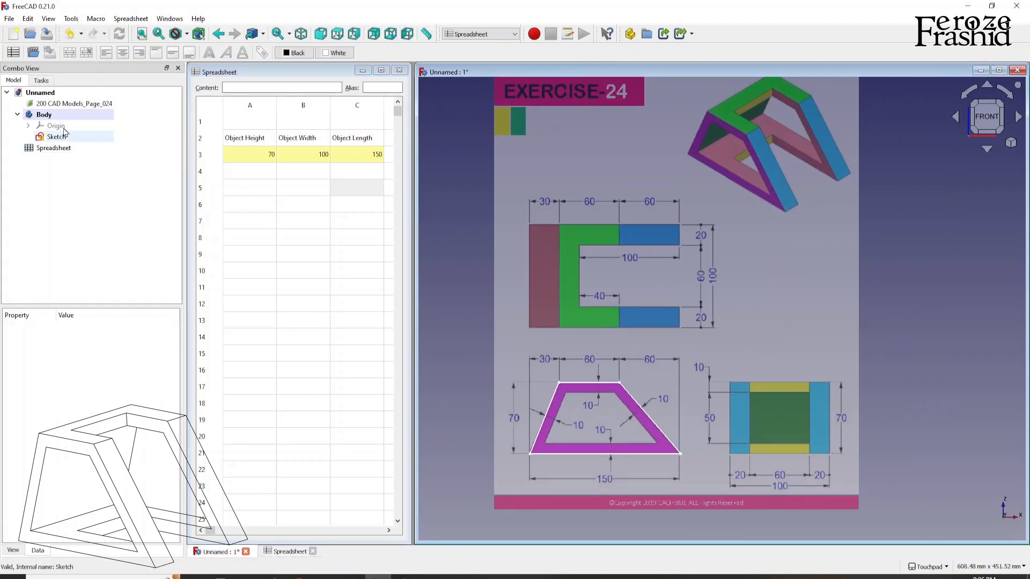
Step: Reopen the sketch and link the trapezoid's height and a horizontal dimension to Spreadsheet.ObjectHeight and ObjectWidth
double_click(57, 137)
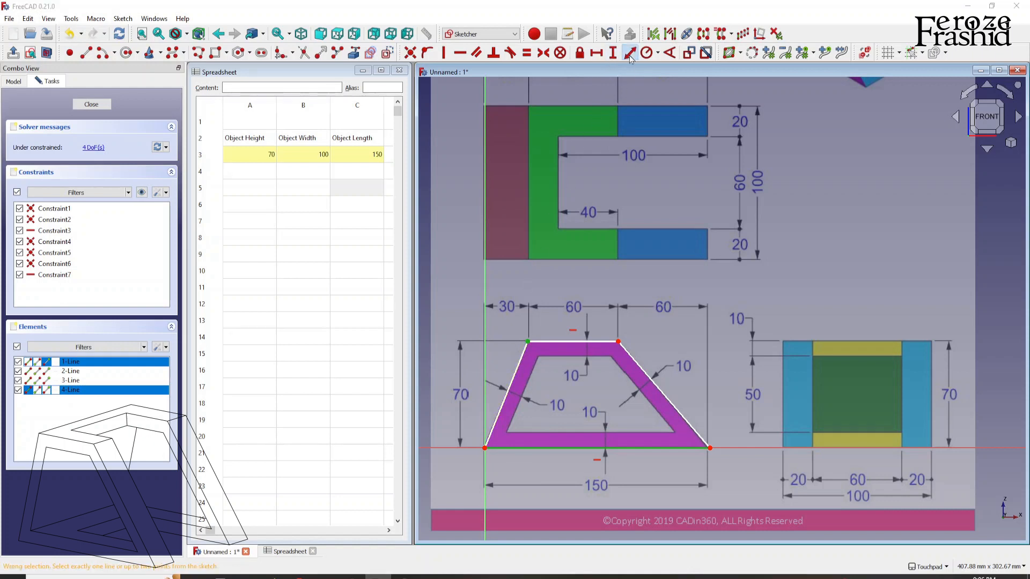
left_click(628, 52)
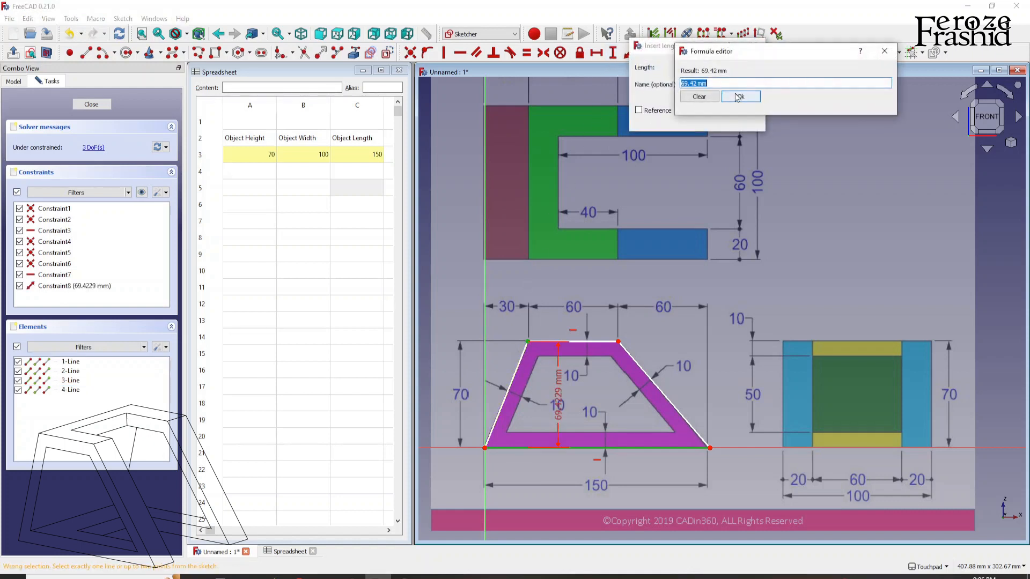
type("Spreadsheet.ObjectHeight")
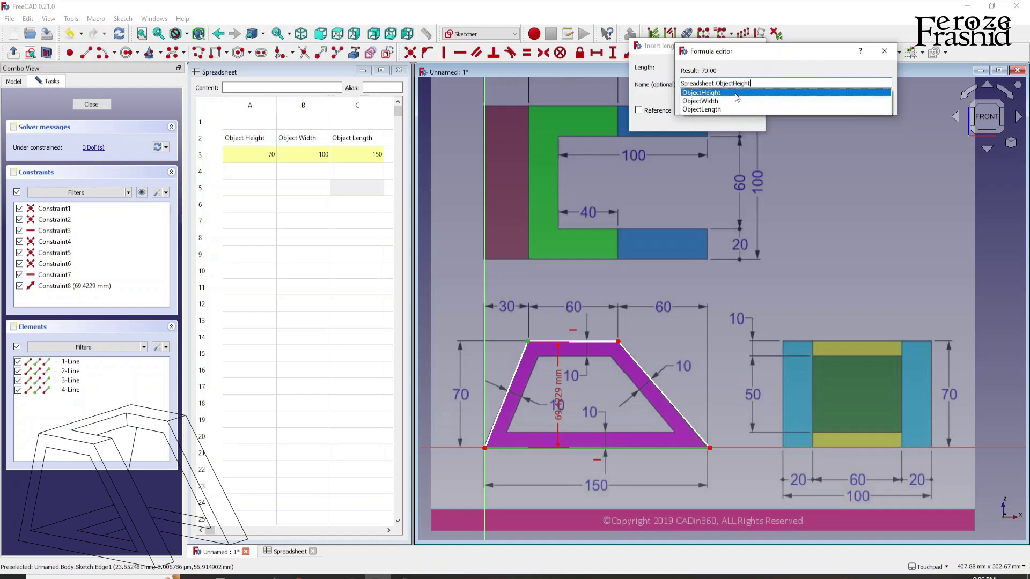
left_click(700, 92)
type("Objec")
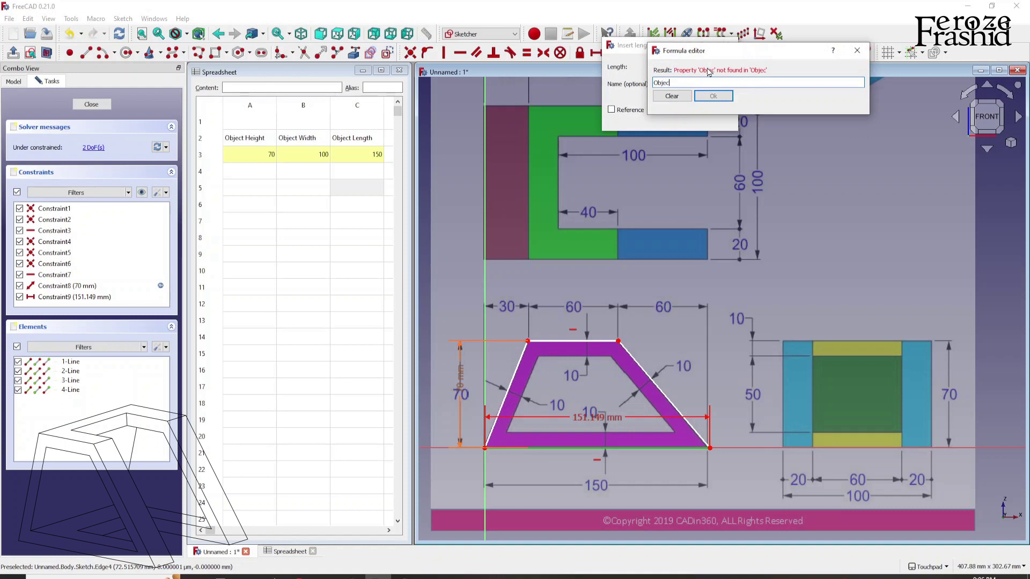
type("W")
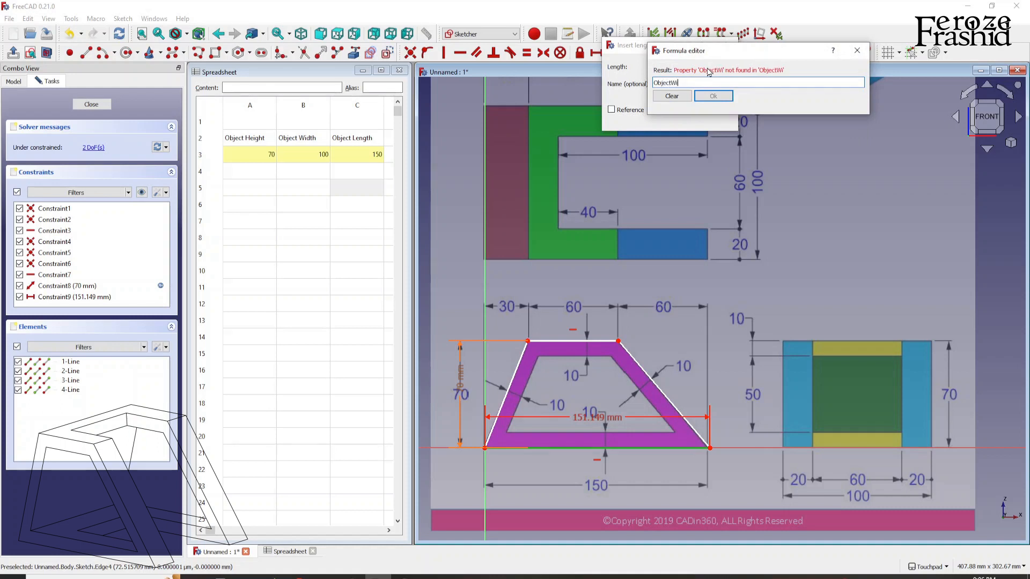
type("idth")
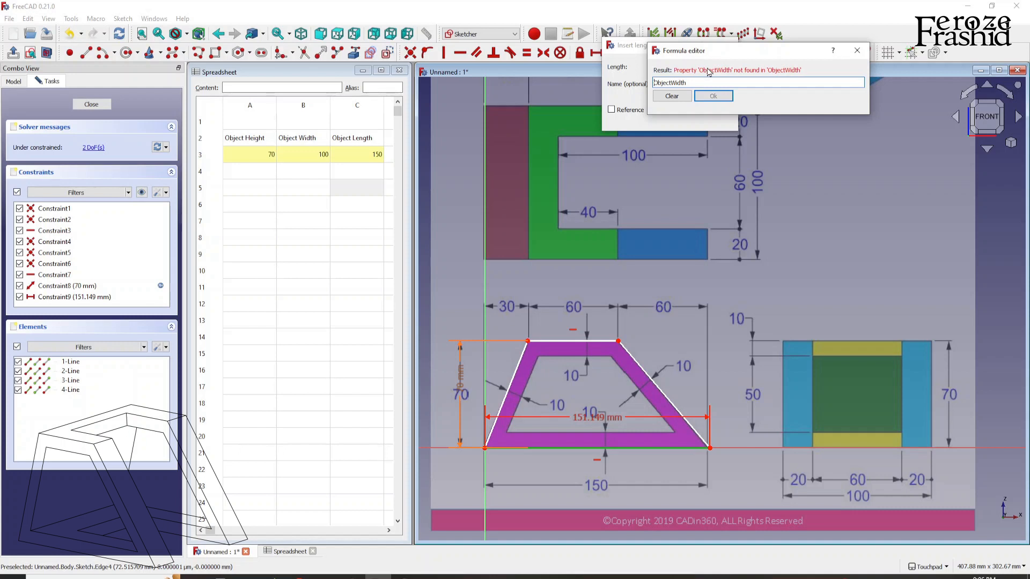
type("Spreadsheet.")
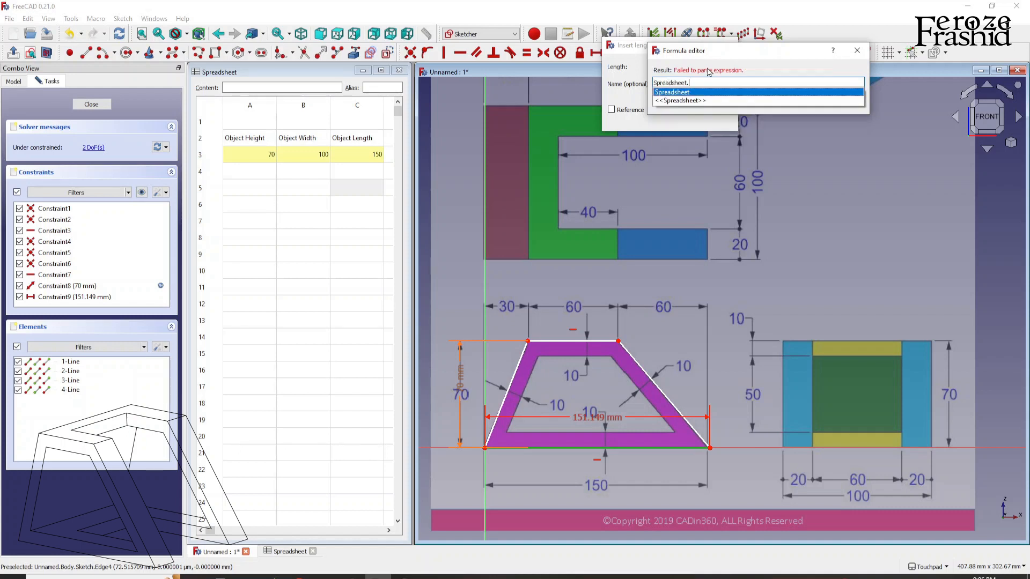
type("Object")
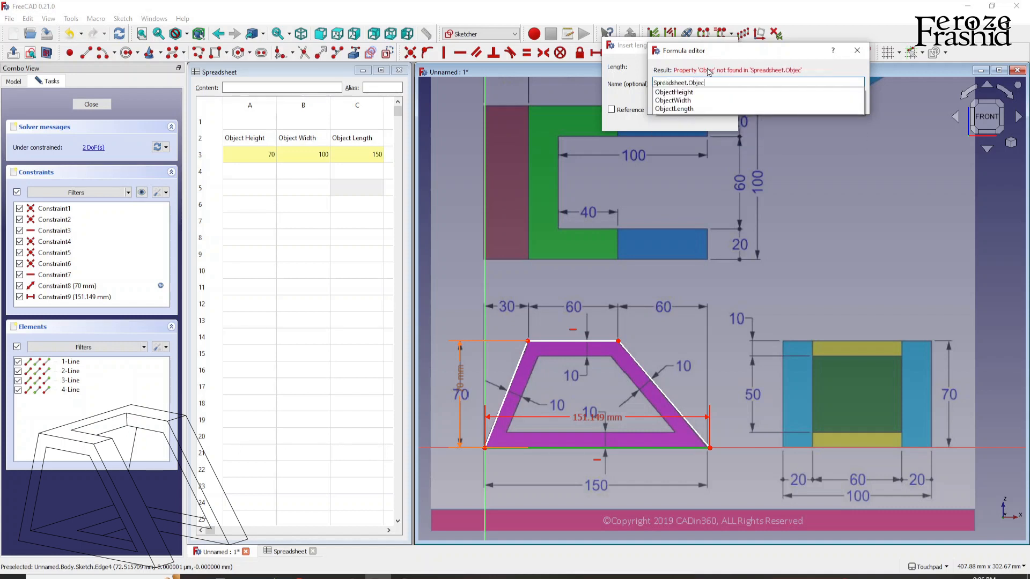
left_click(673, 100)
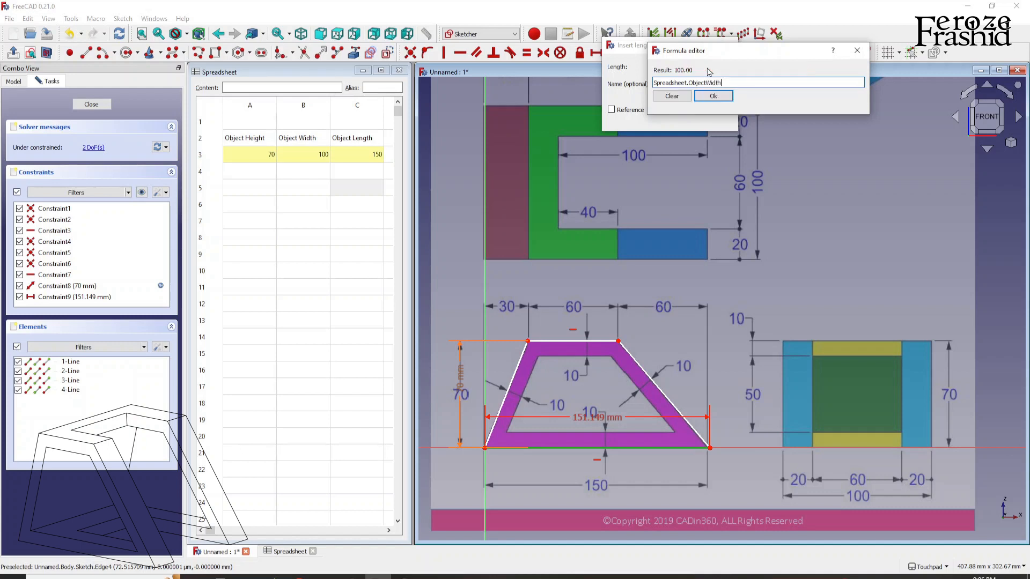
left_click(712, 96)
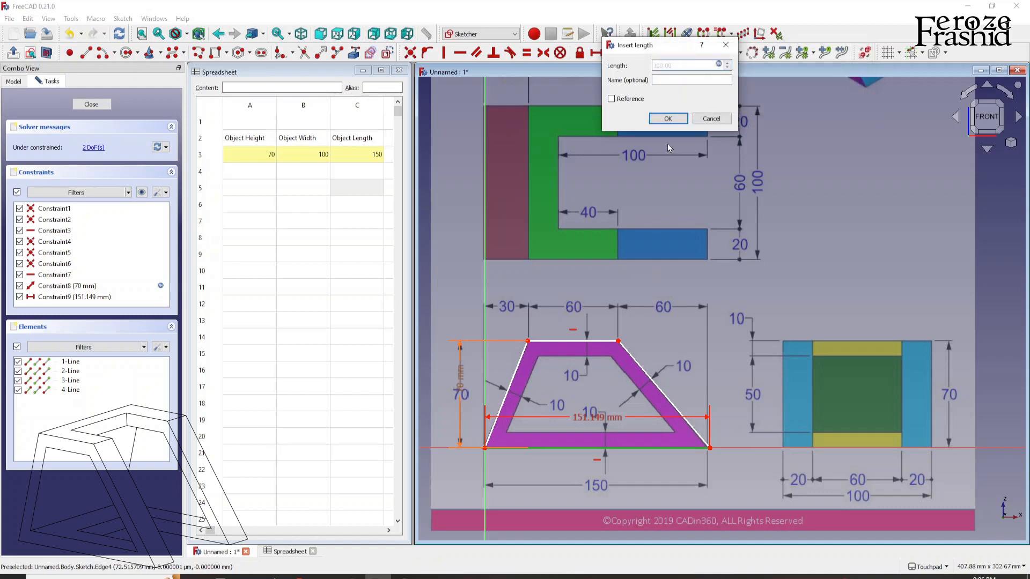
left_click(667, 118)
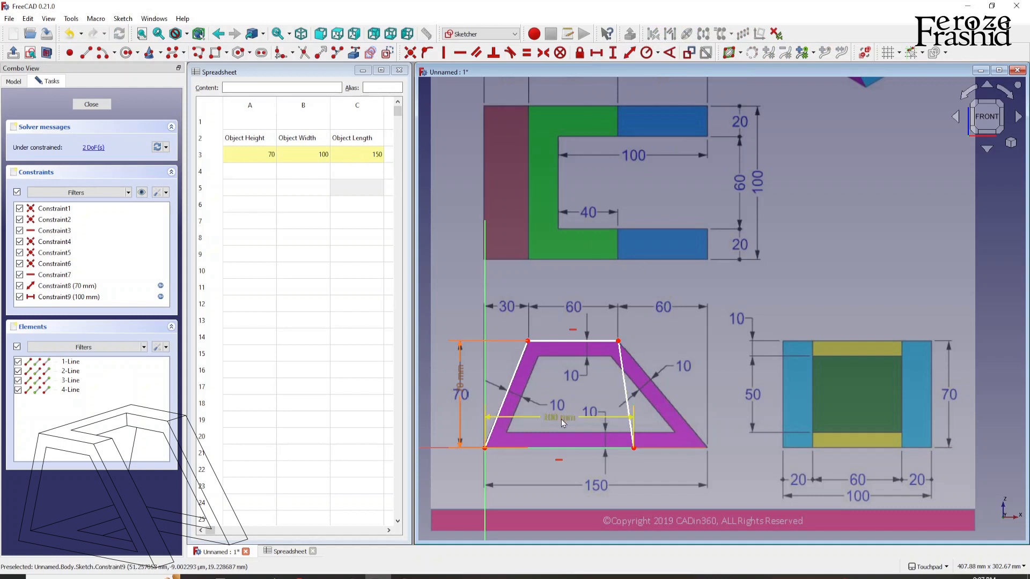
Step: Drive the base length by Spreadsheet.ObjectLength (150) and add a 60 top edge, fully constraining the sketch
double_click(559, 417)
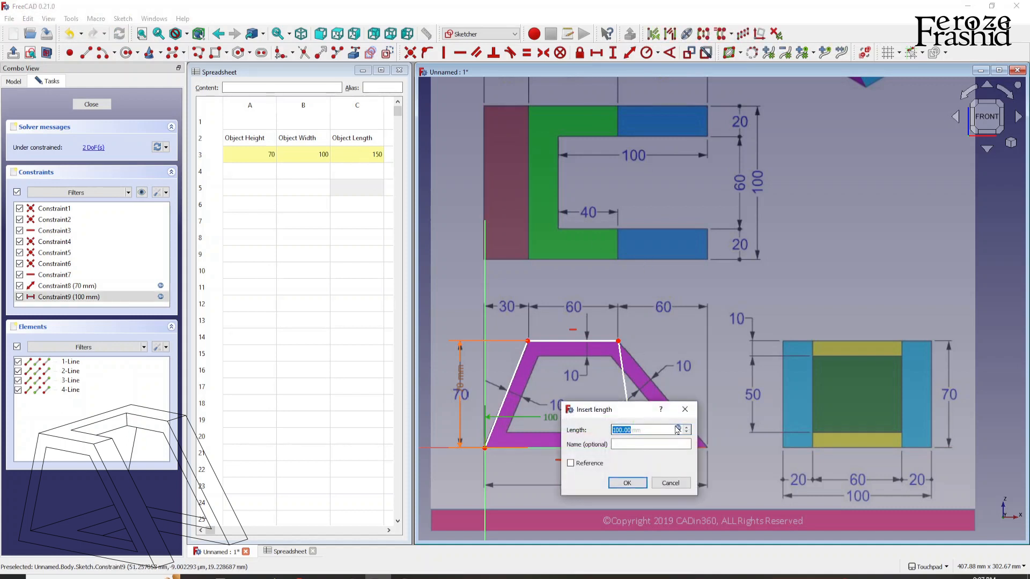
left_click(678, 429)
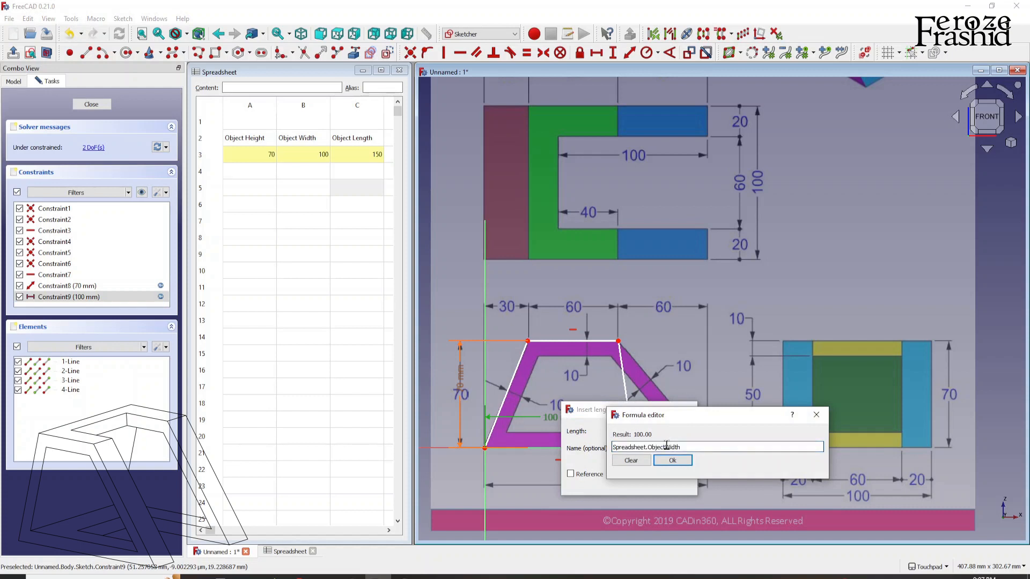
type("ObjectLe")
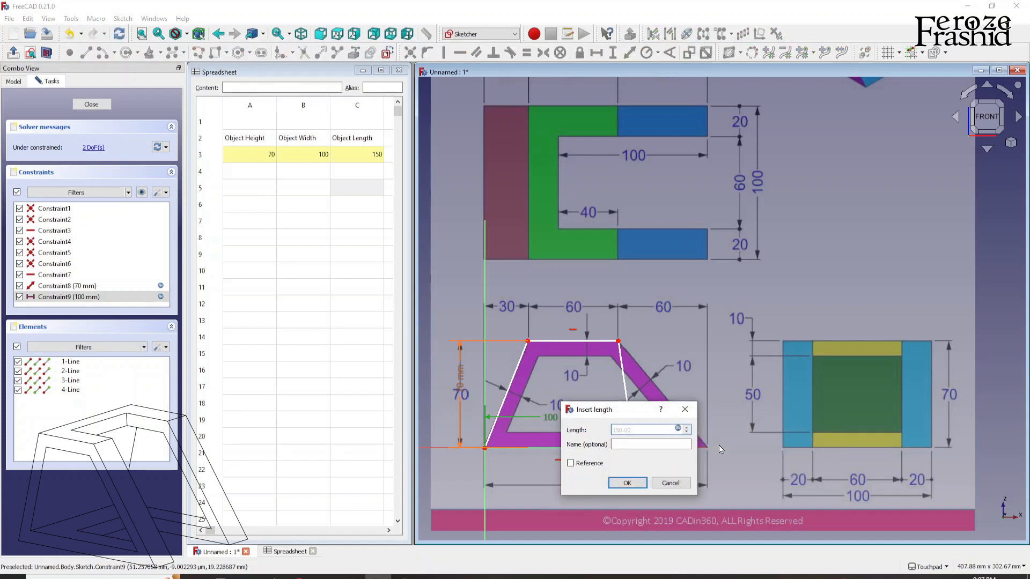
left_click(627, 482)
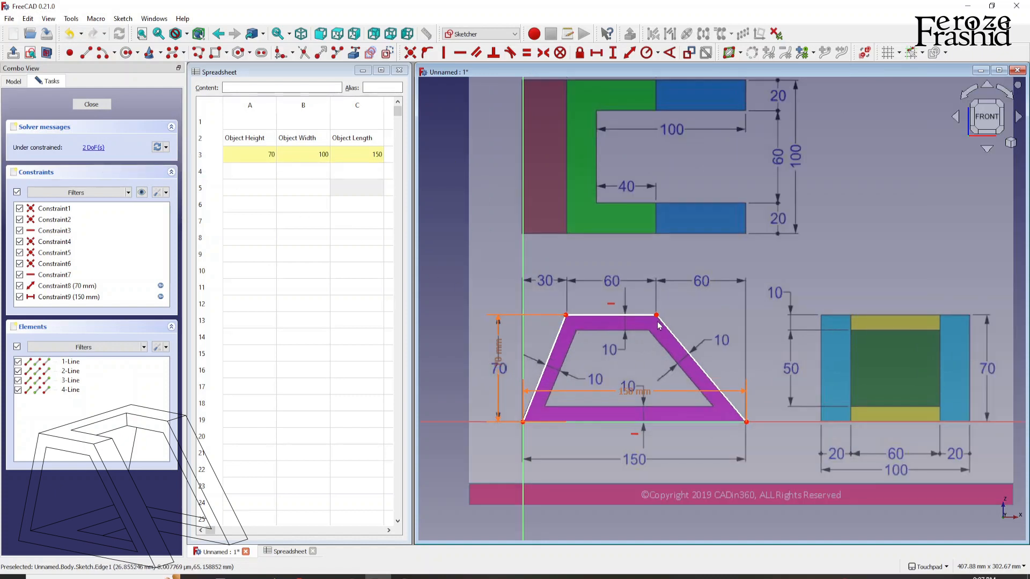
mouse_move(647, 320)
type("60")
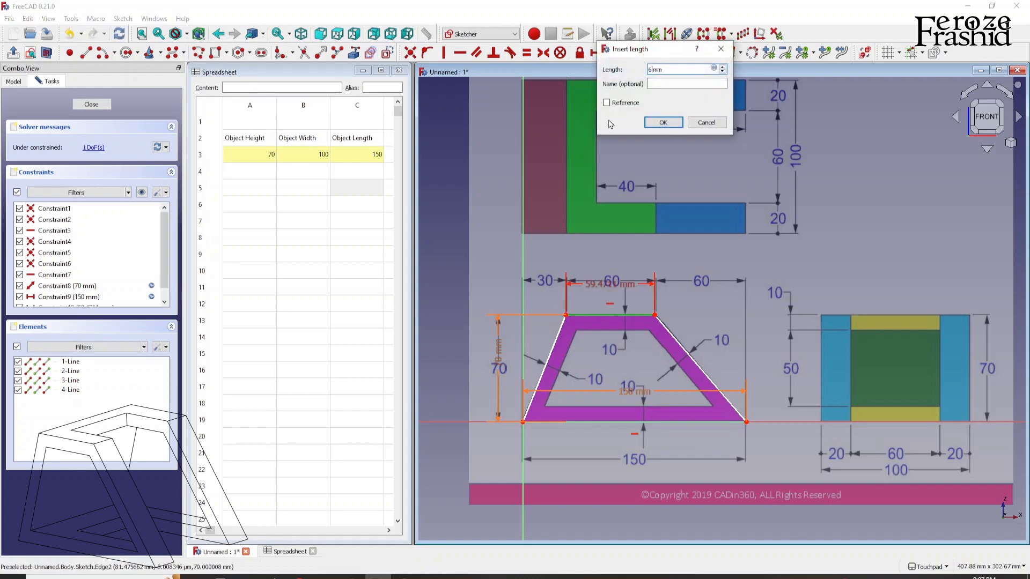
left_click(661, 122)
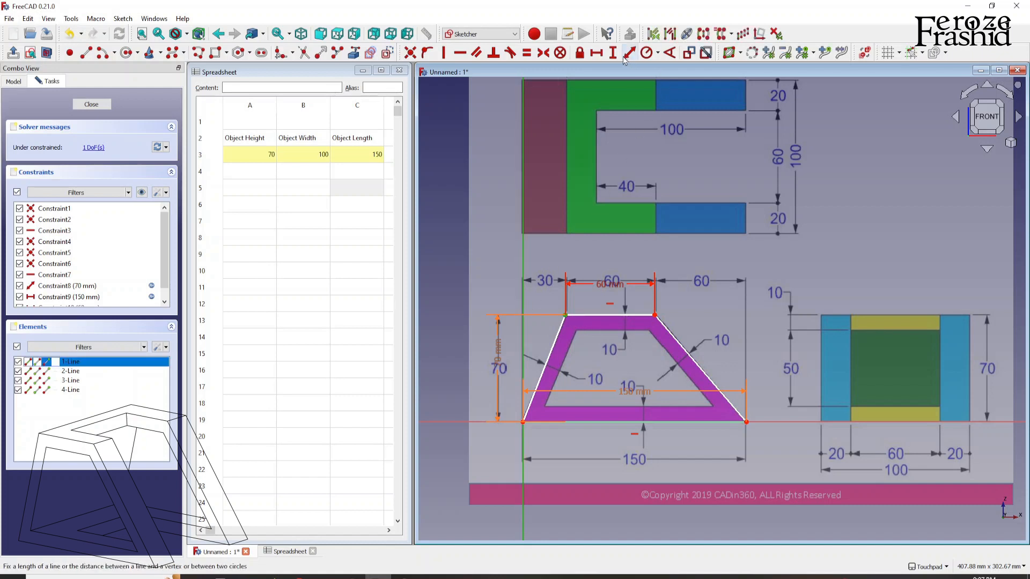
left_click(629, 52)
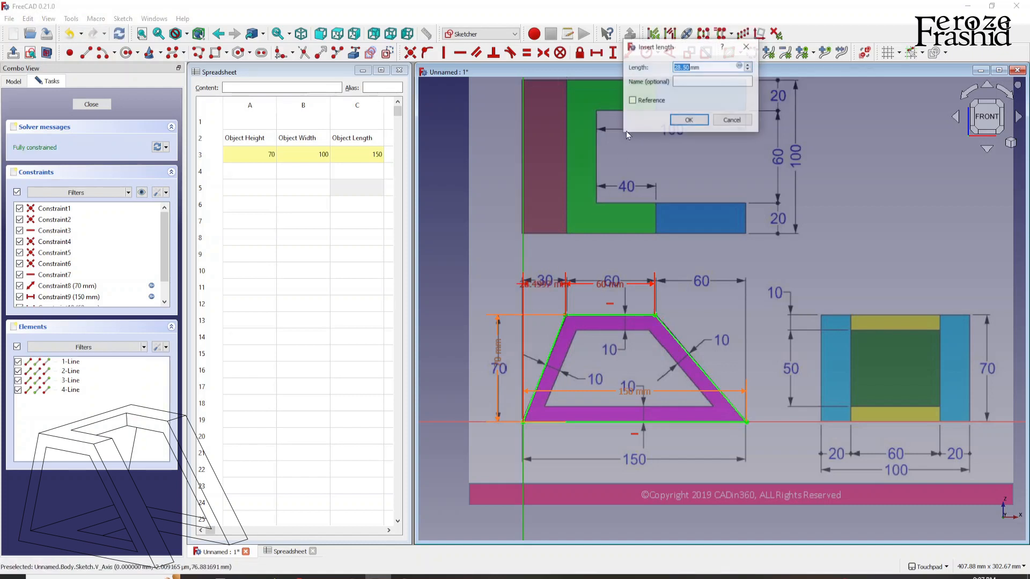
left_click(688, 119)
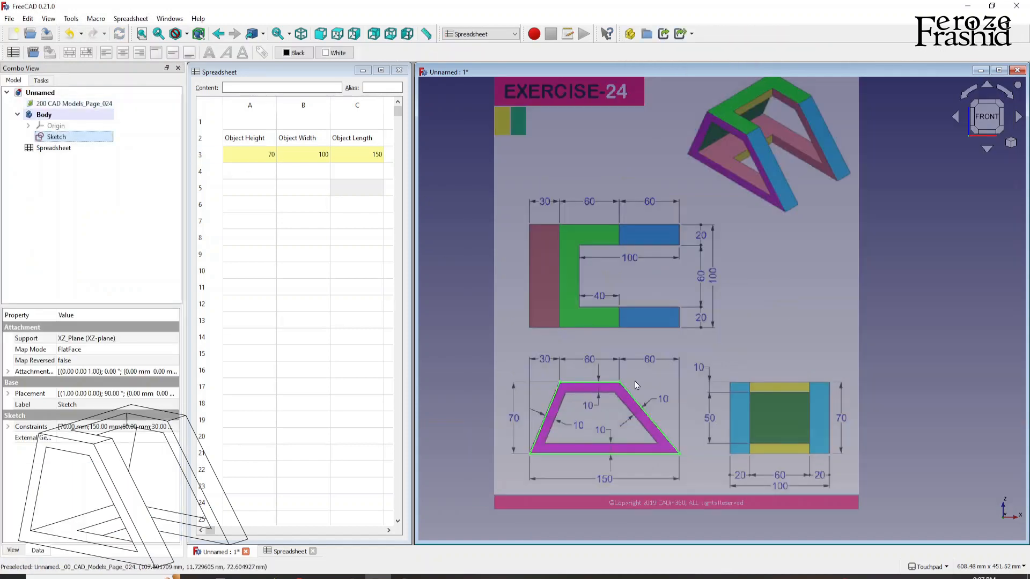
Step: Rename the closed trapezoid sketch to sksOuter in the model tree
left_click(57, 136)
type("sksOuter")
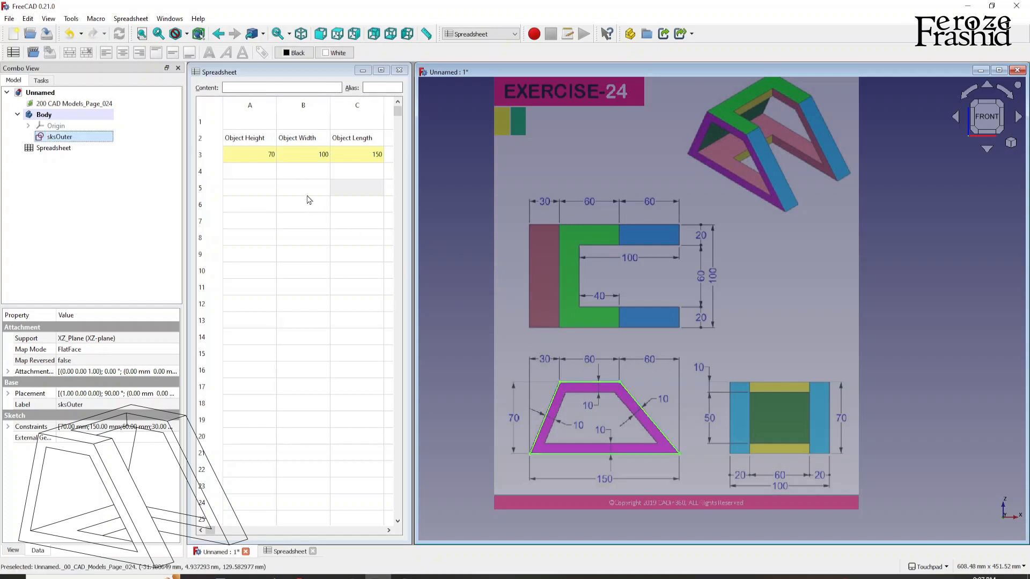
mouse_move(523, 250)
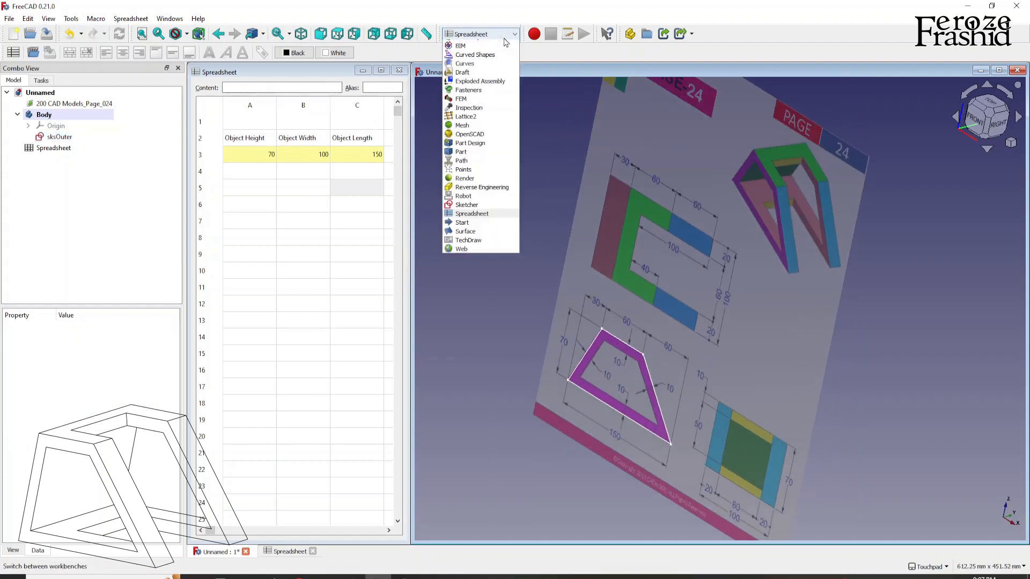
Step: Pad sksOuter into a solid with its length linked to Spreadsheet.ObjectWidth (100 mm)
left_click(470, 143)
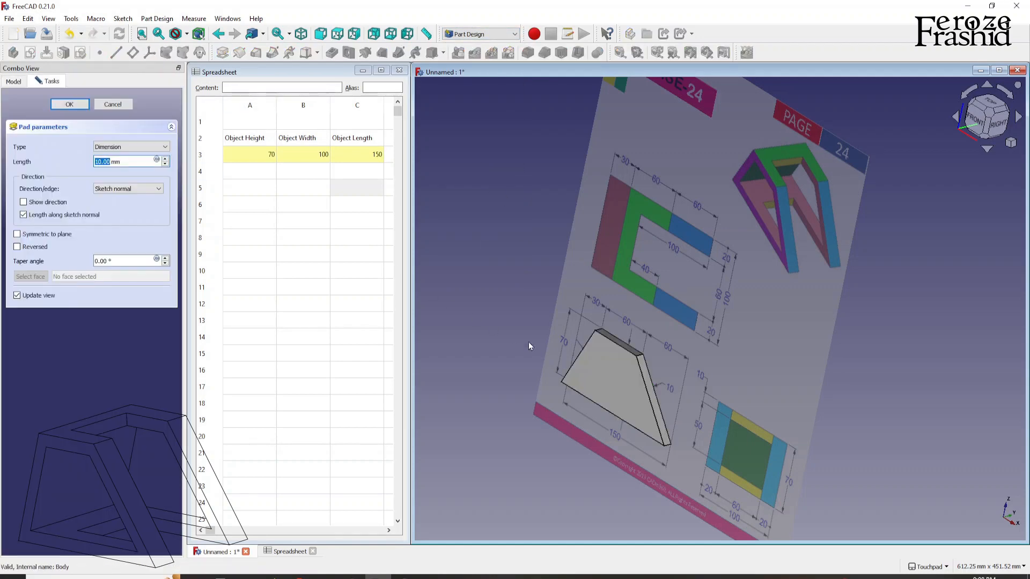
mouse_move(677, 315)
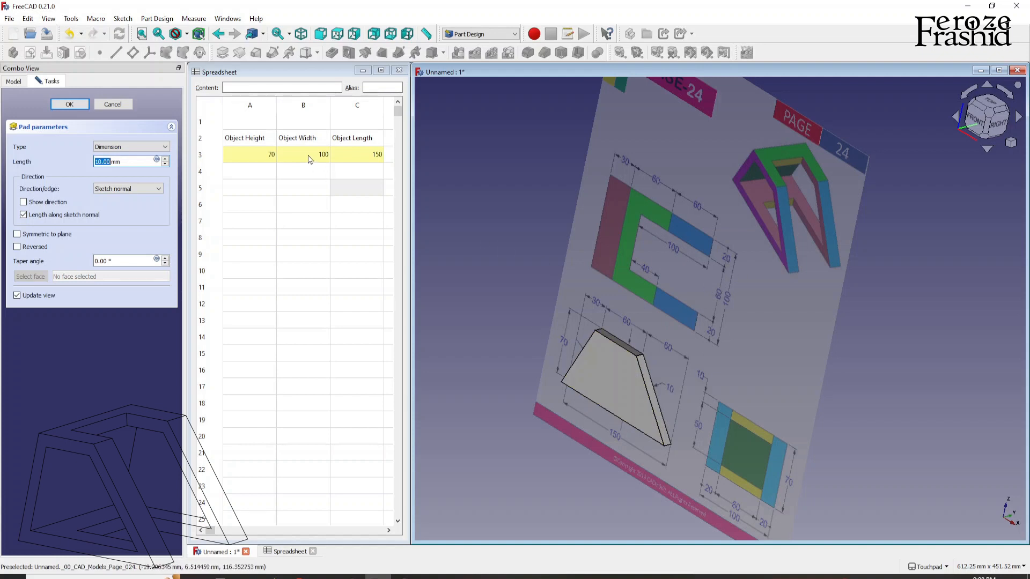
left_click(157, 159)
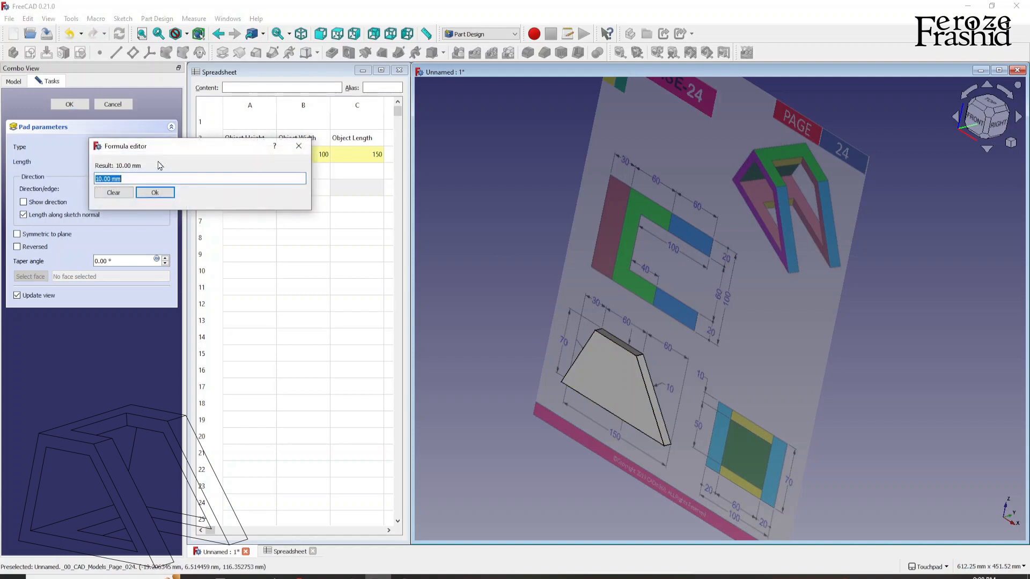
type("s")
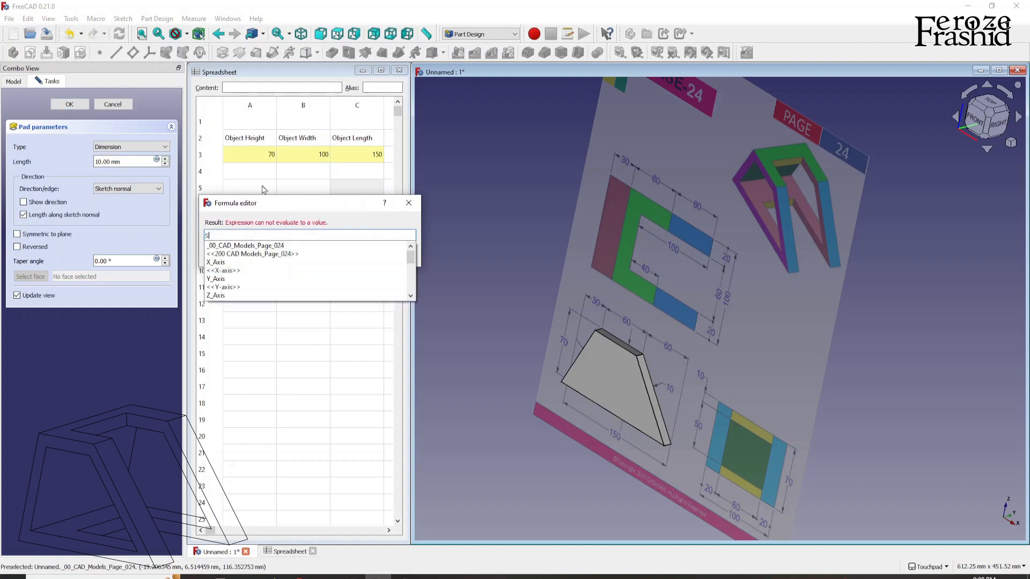
type("preadsheet.O")
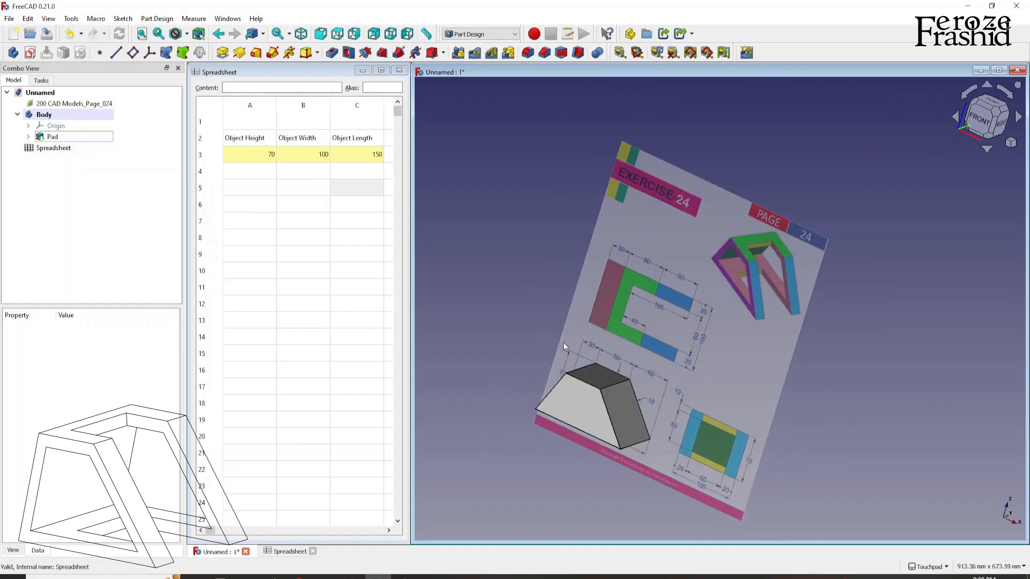
mouse_move(587, 386)
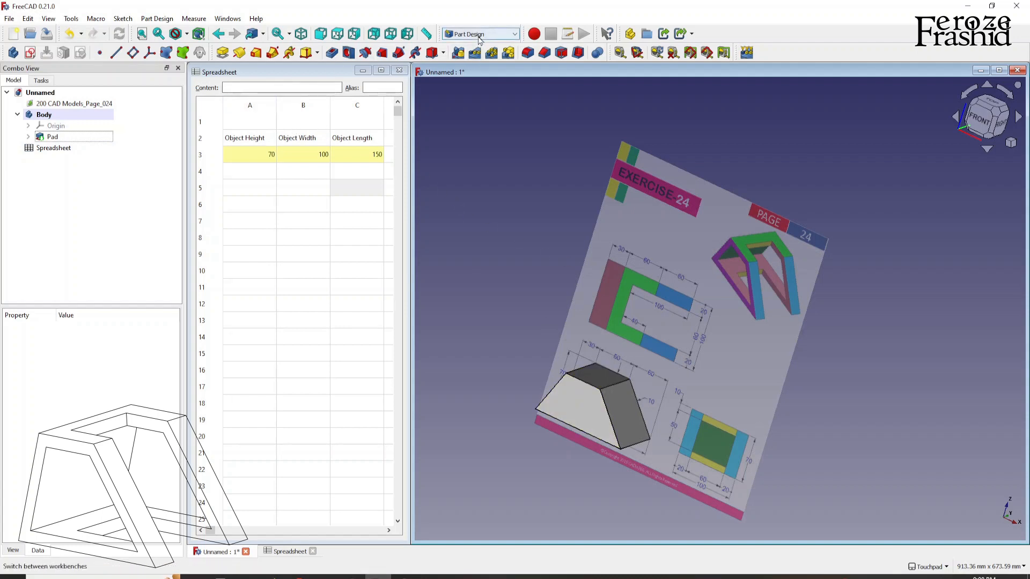
left_click(53, 136)
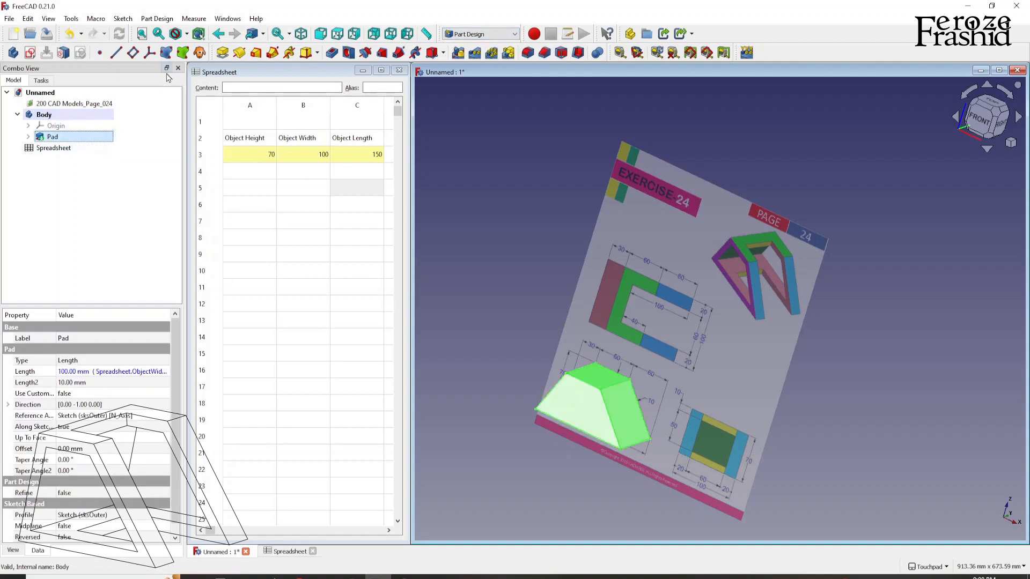
mouse_move(183, 52)
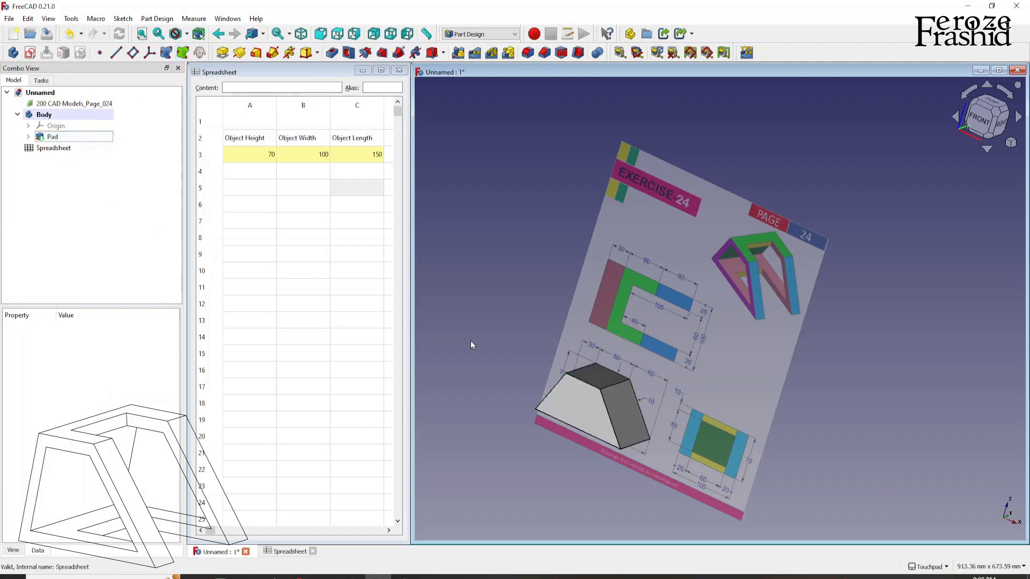
Step: Create a shape Binder linked to the trapezoid solid's front face
left_click(581, 408)
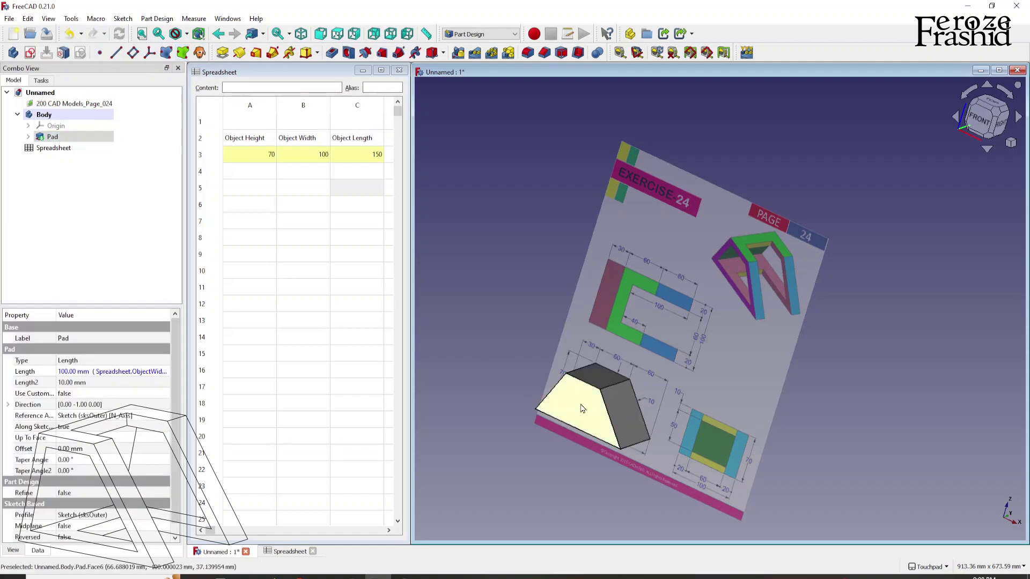
left_click(183, 52)
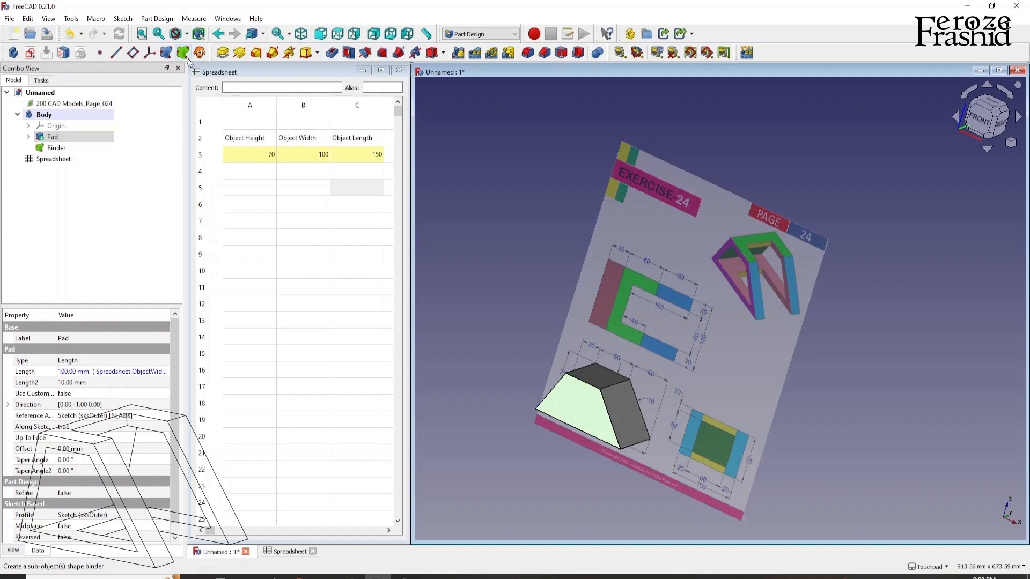
left_click(57, 147)
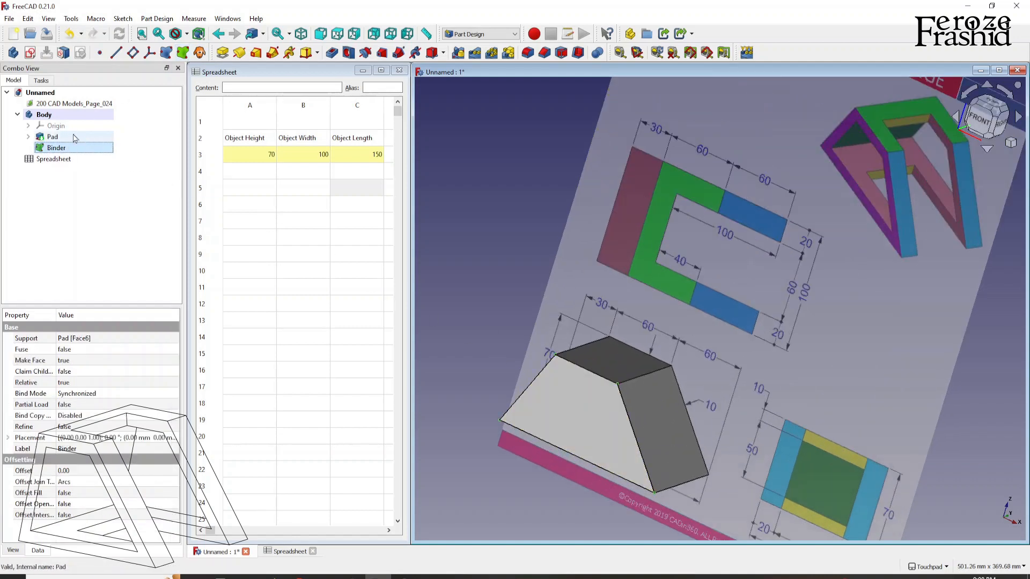
Step: Set the Binder's Offset property to -10 mm so the copied face is inset
left_click(52, 137)
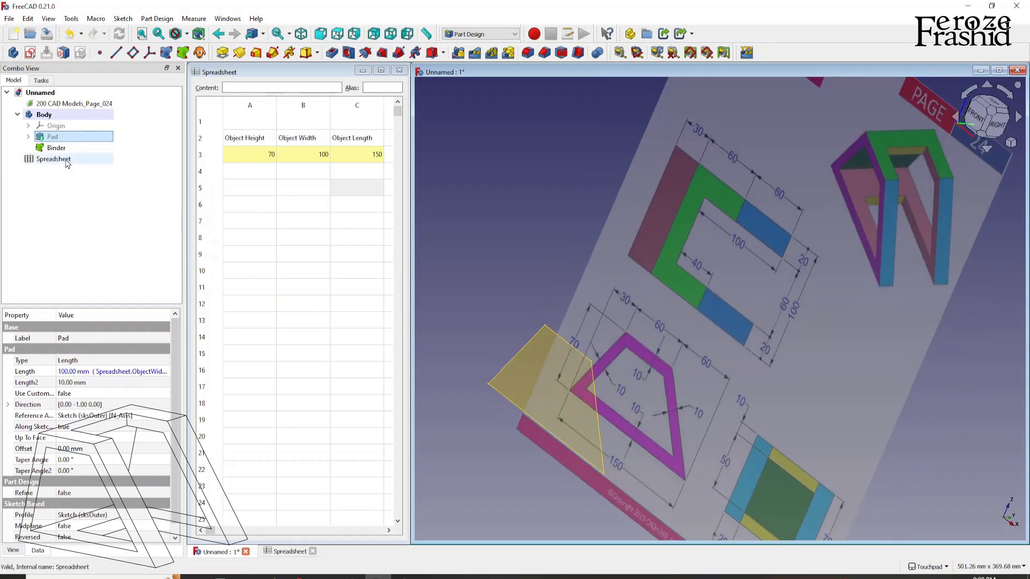
left_click(57, 147)
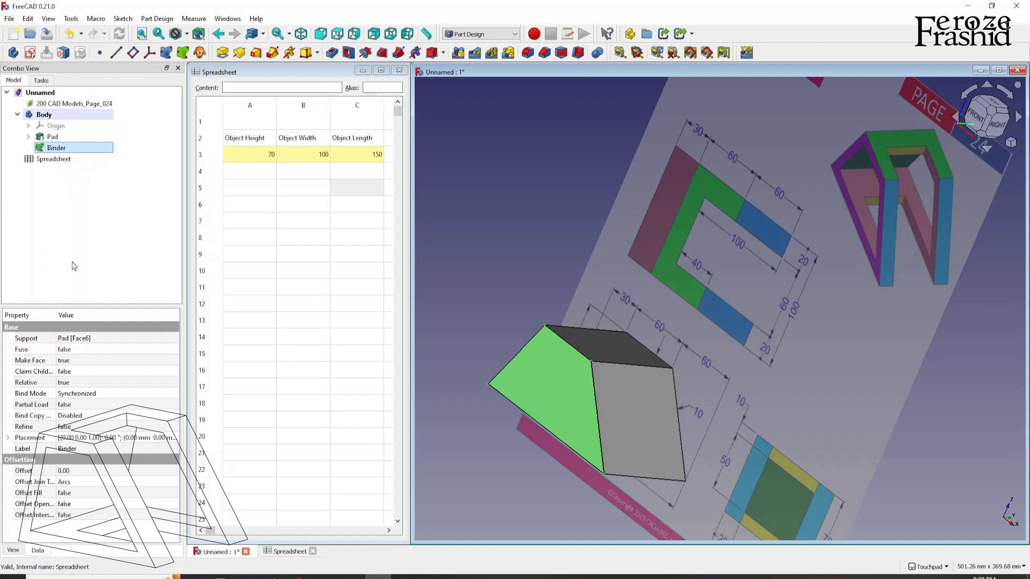
left_click(51, 137)
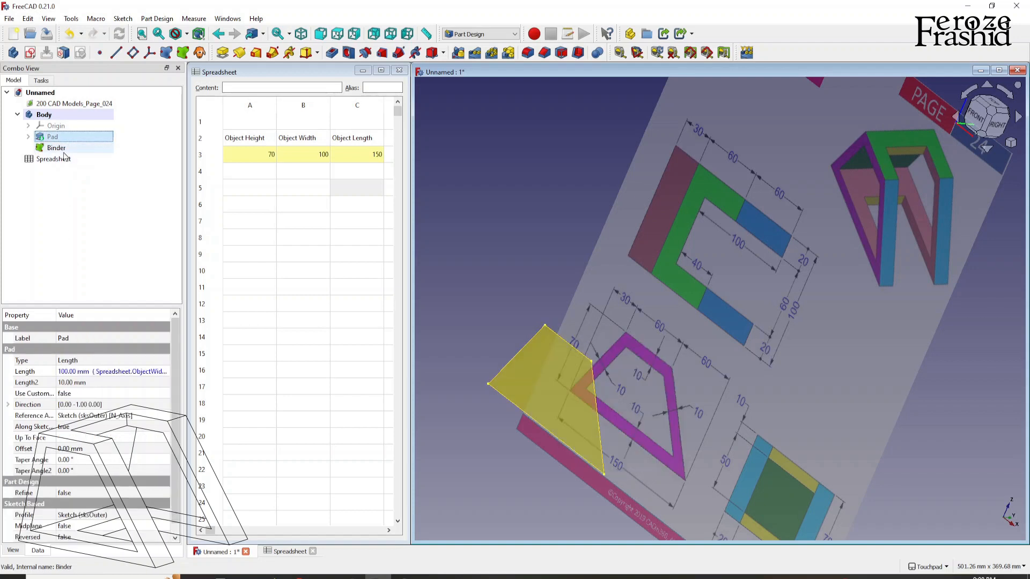
left_click(57, 147)
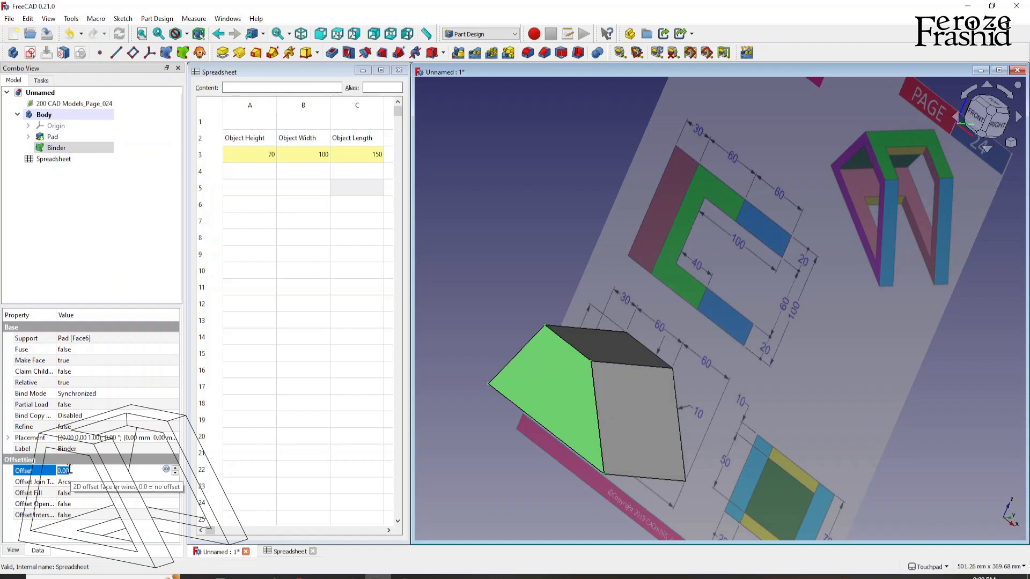
mouse_move(716, 411)
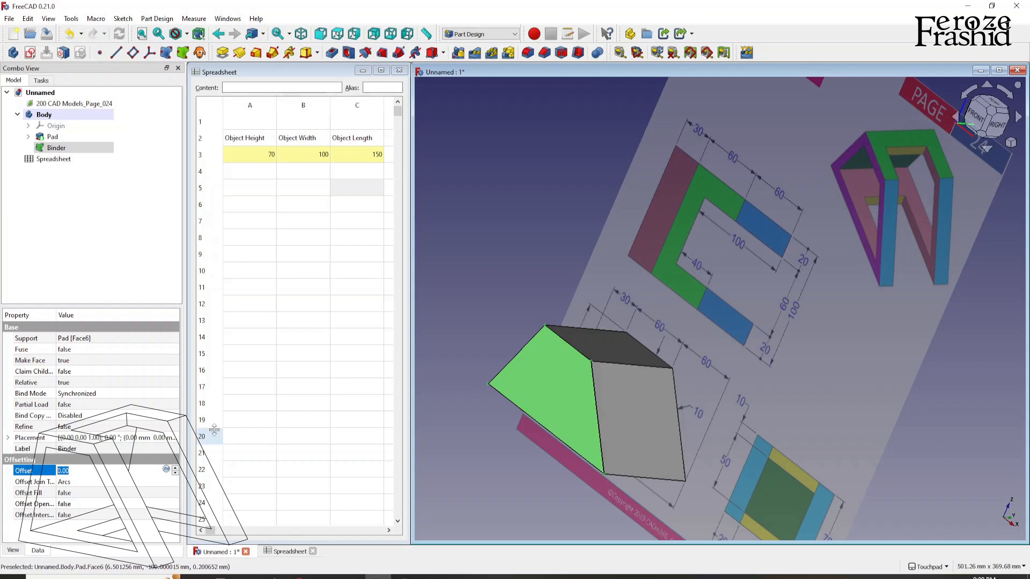
type("-1")
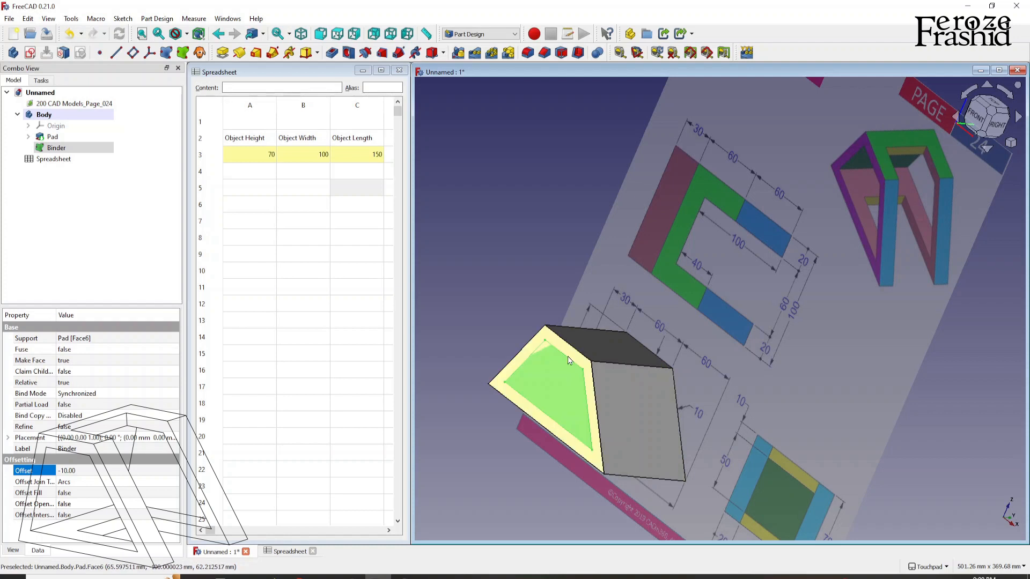
mouse_move(174, 264)
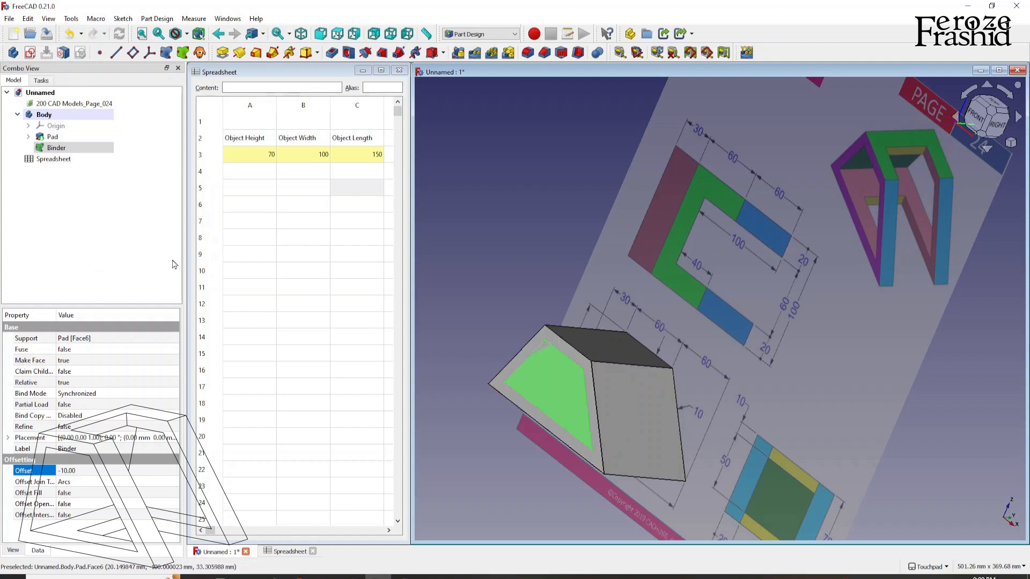
left_click(57, 147)
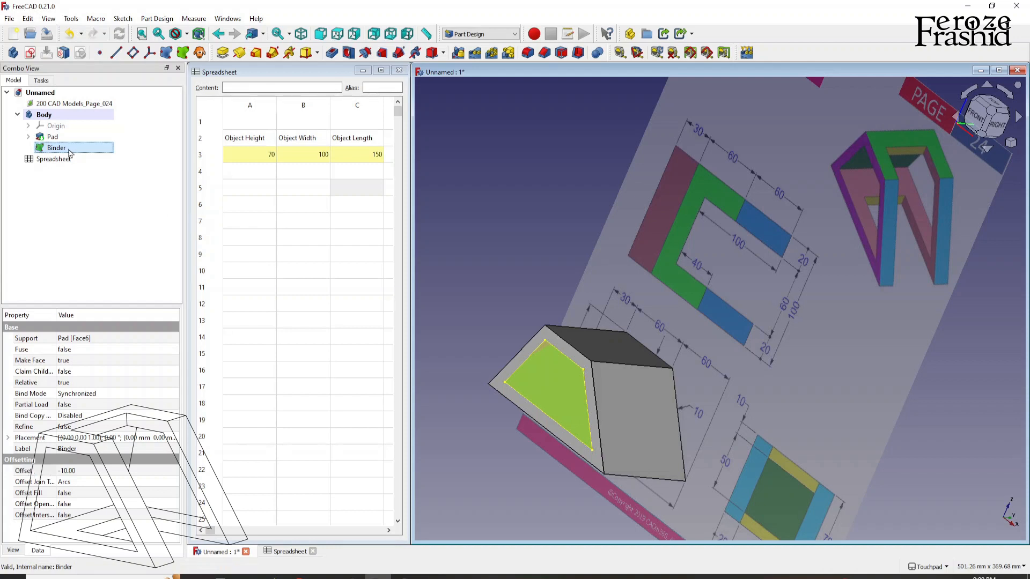
mouse_move(331, 52)
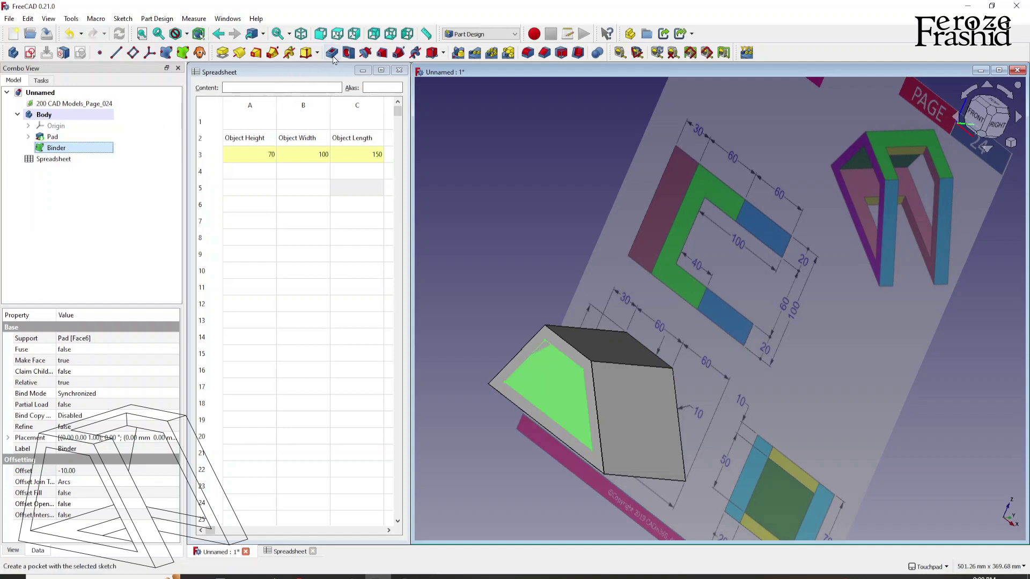
mouse_move(331, 53)
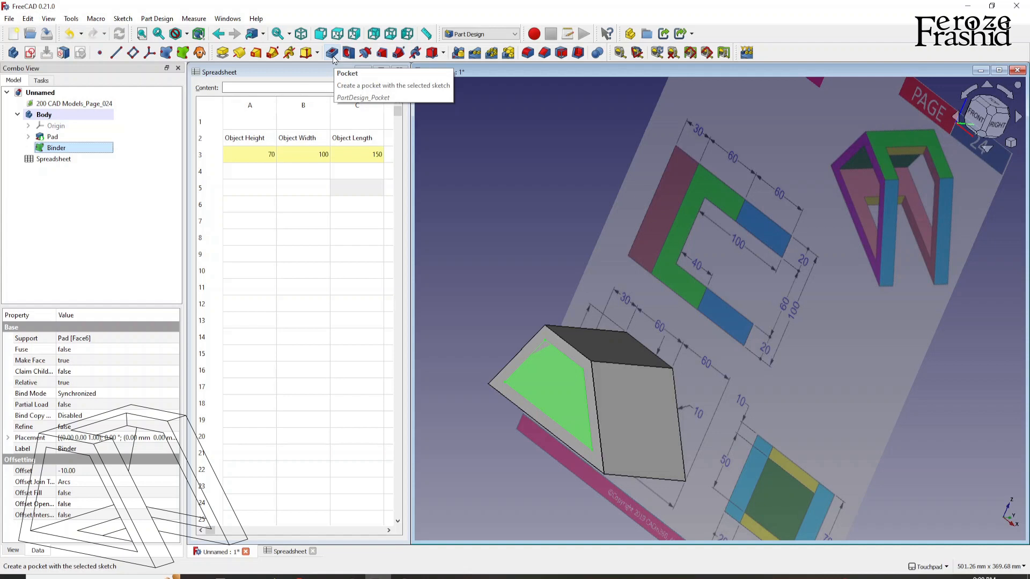
Step: Pocket the offset Binder face Through all, hollowing the trapezoid into a 10 mm-walled frame
left_click(331, 53)
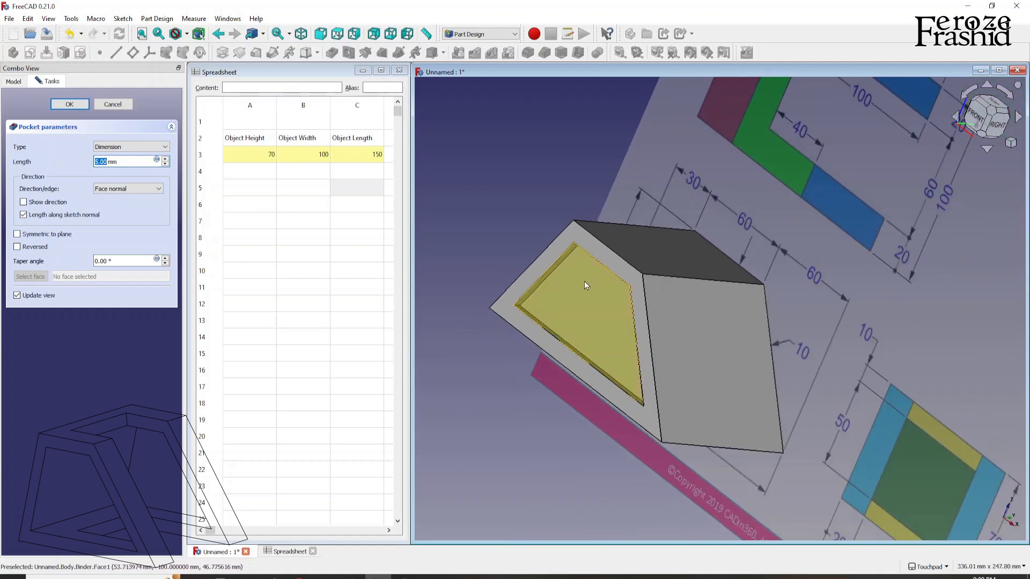
mouse_move(570, 281)
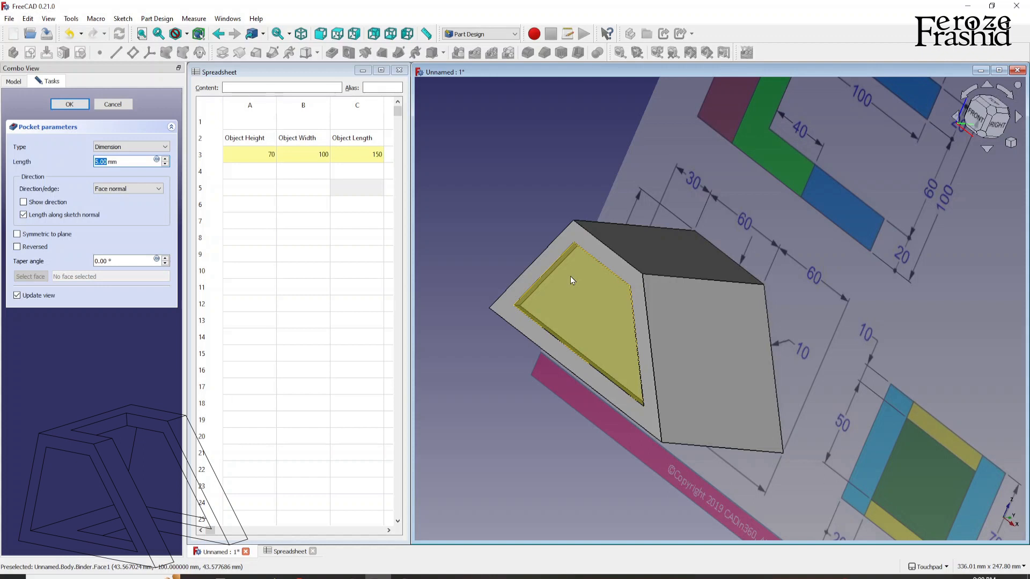
mouse_move(561, 284)
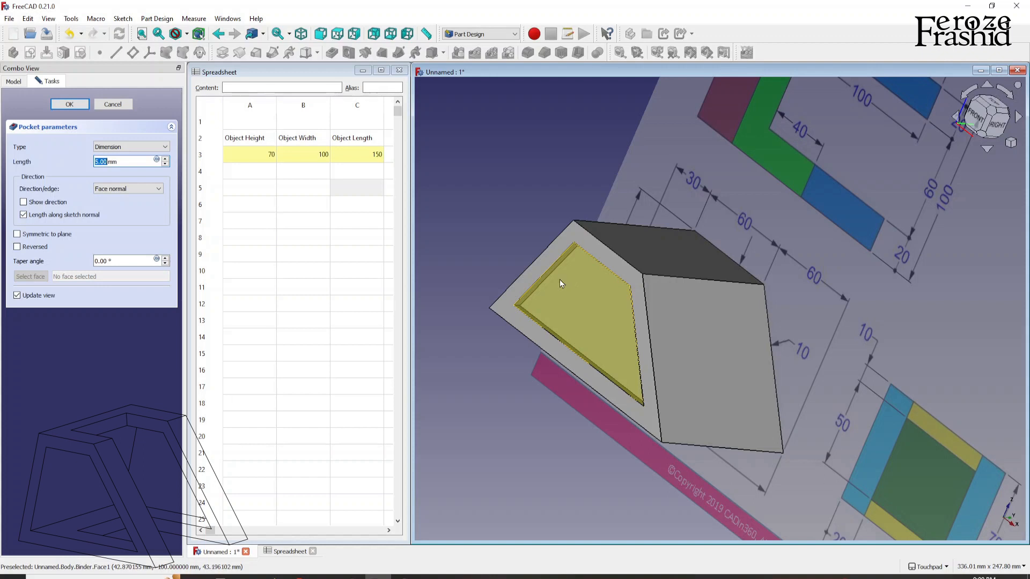
mouse_move(849, 226)
type("100")
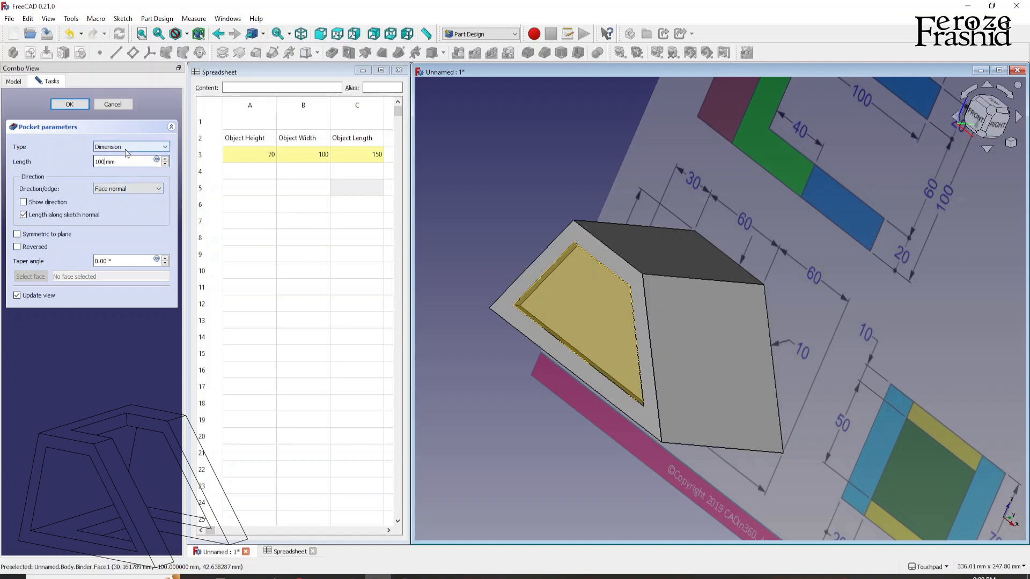
mouse_move(578, 322)
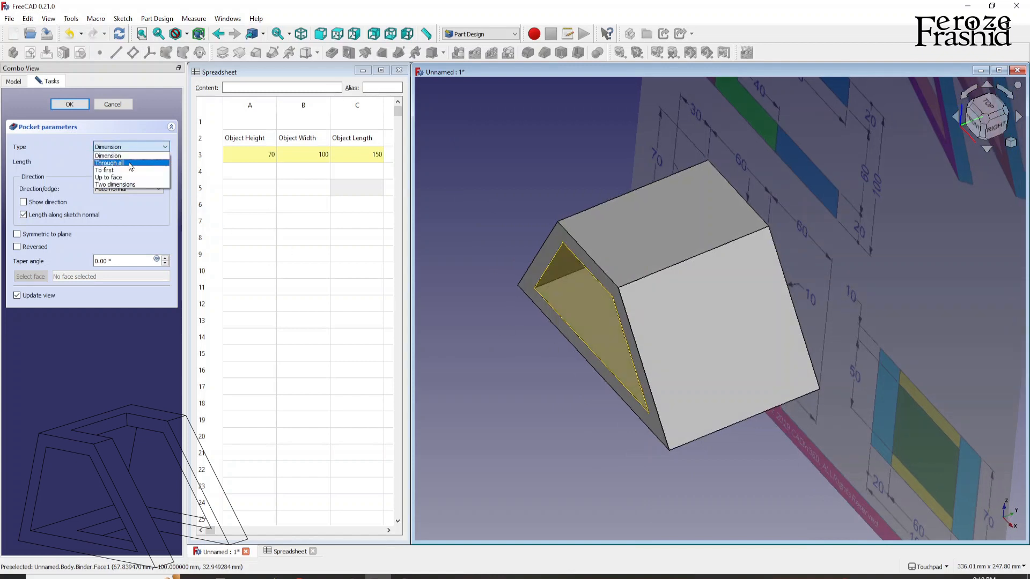
left_click(109, 163)
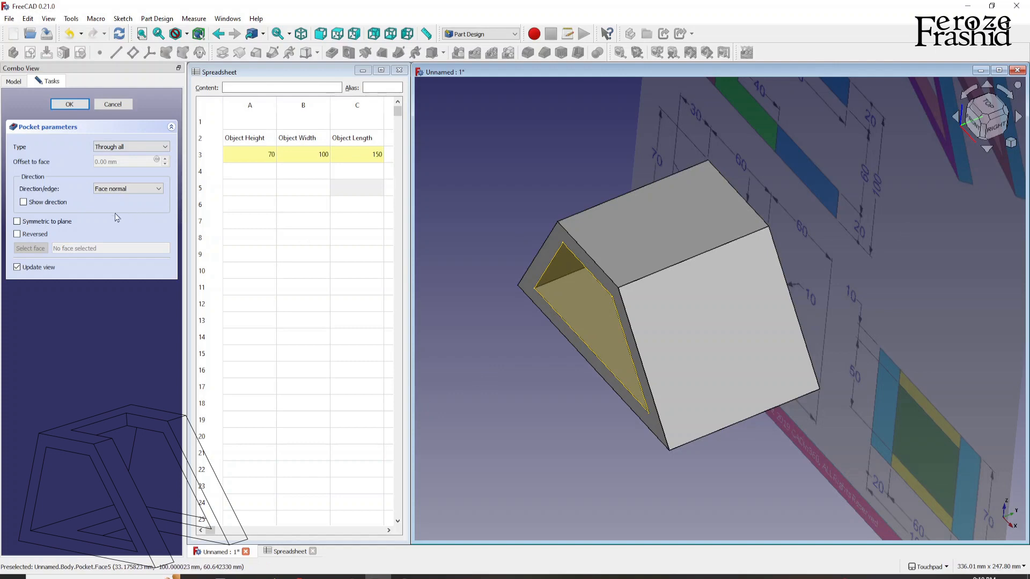
left_click(69, 104)
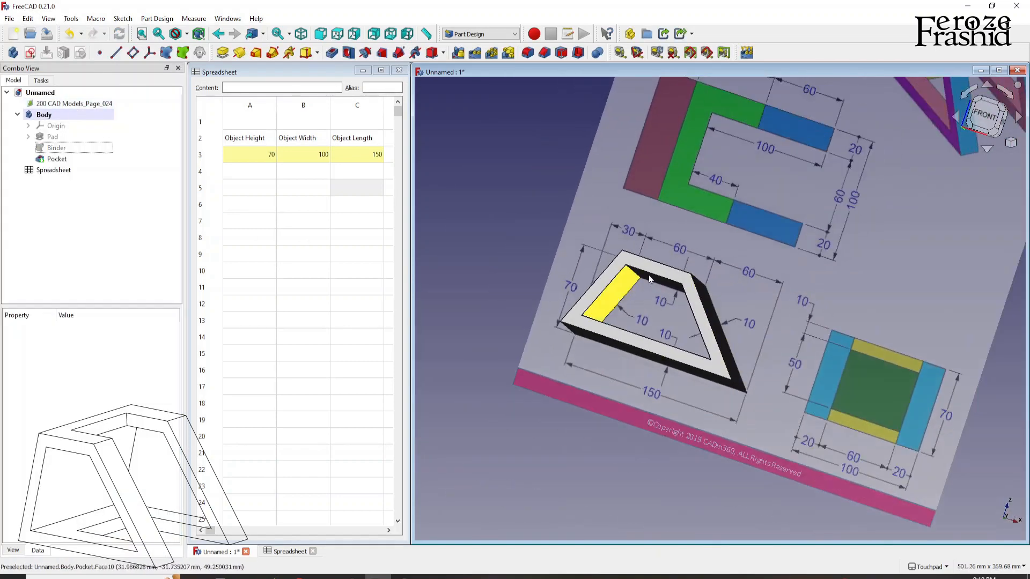
Step: Clear the selection and view the hollow frame from its open end and from the top
left_click(56, 158)
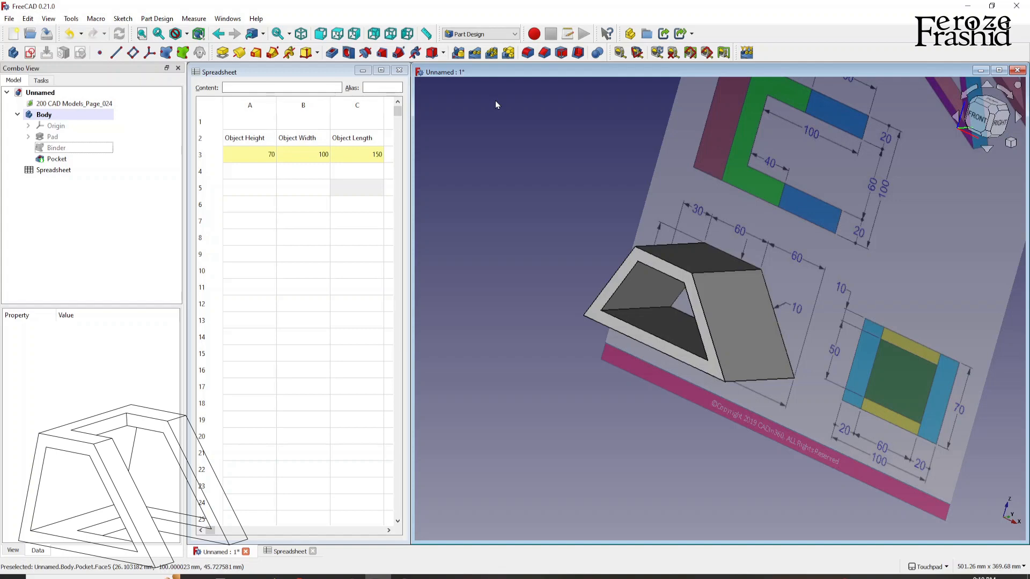
mouse_move(554, 262)
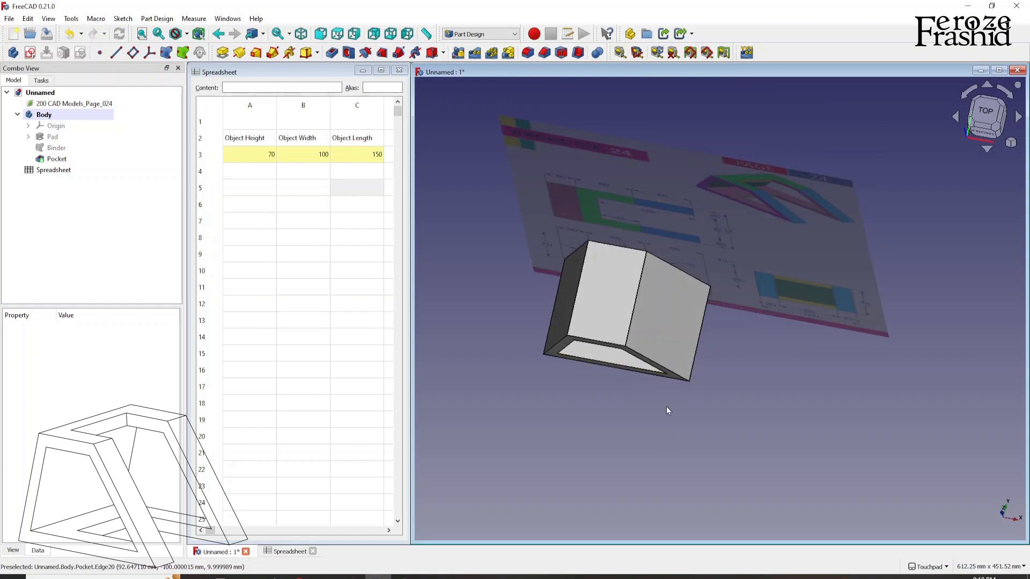
mouse_move(641, 288)
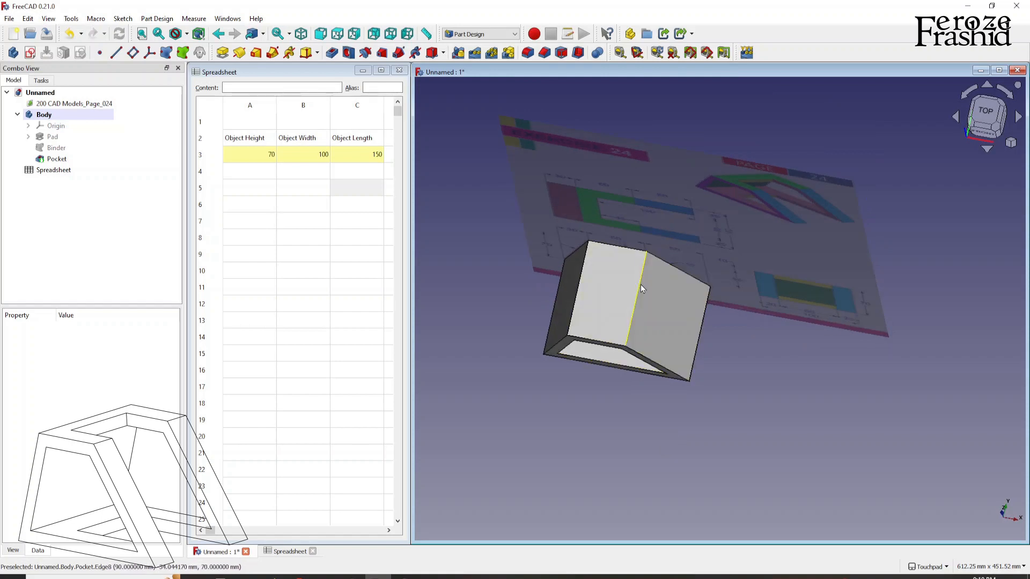
mouse_move(459, 256)
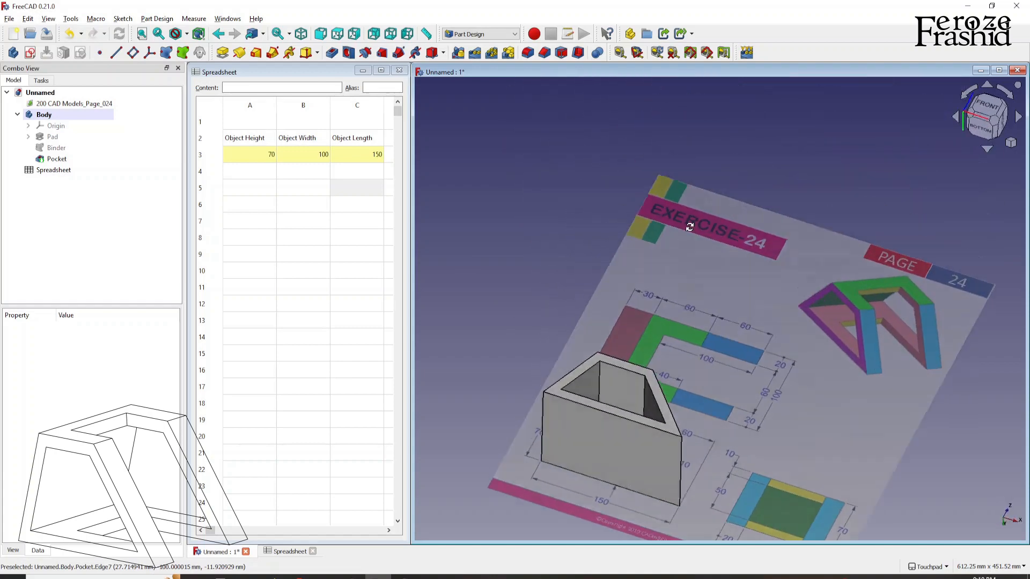
left_click(604, 446)
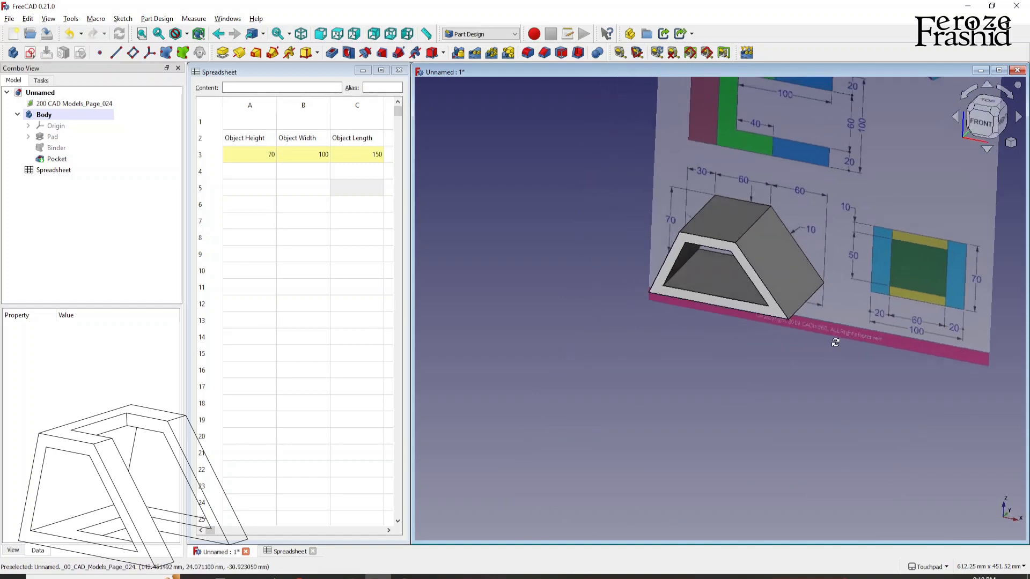
left_click(985, 116)
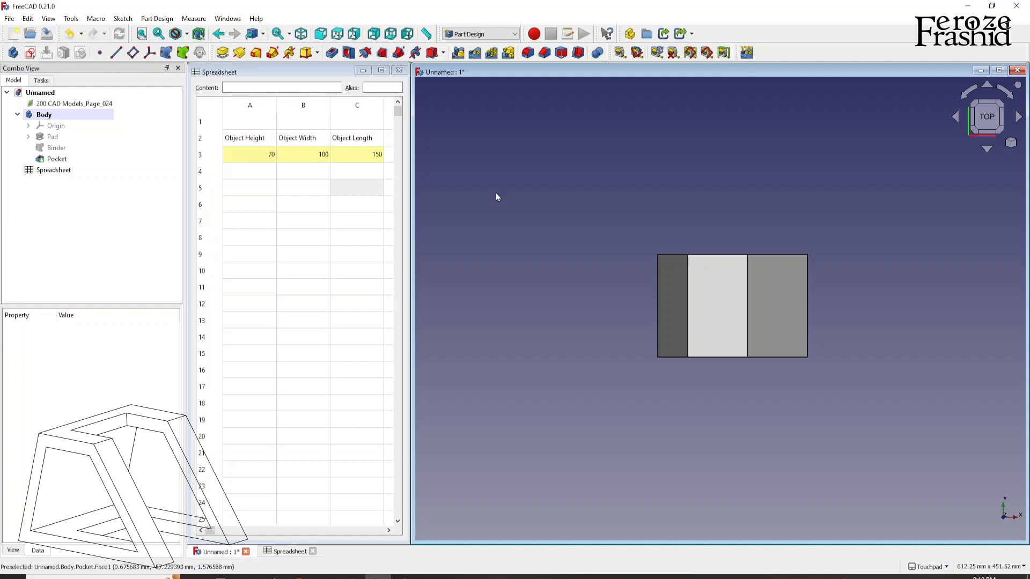
mouse_move(480, 34)
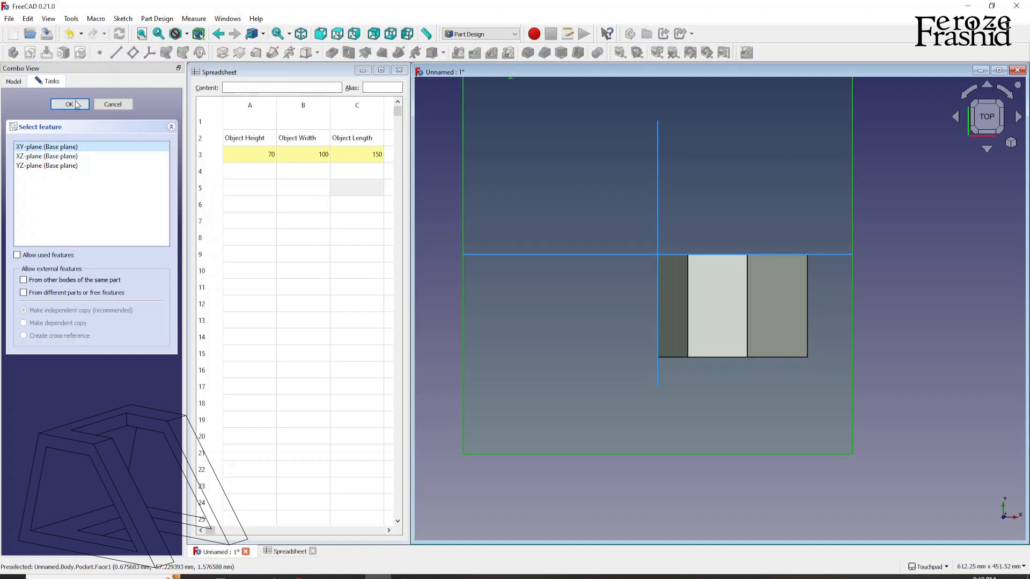
Step: Sketch the hole rectangle on the XY plane, constrained 100 mm wide and 60 mm tall
left_click(70, 104)
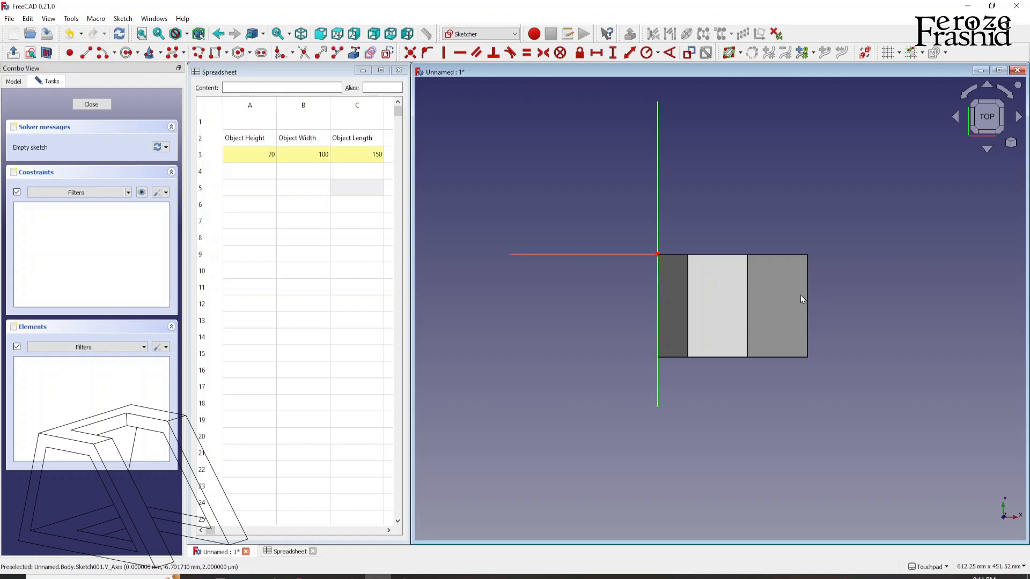
mouse_move(562, 166)
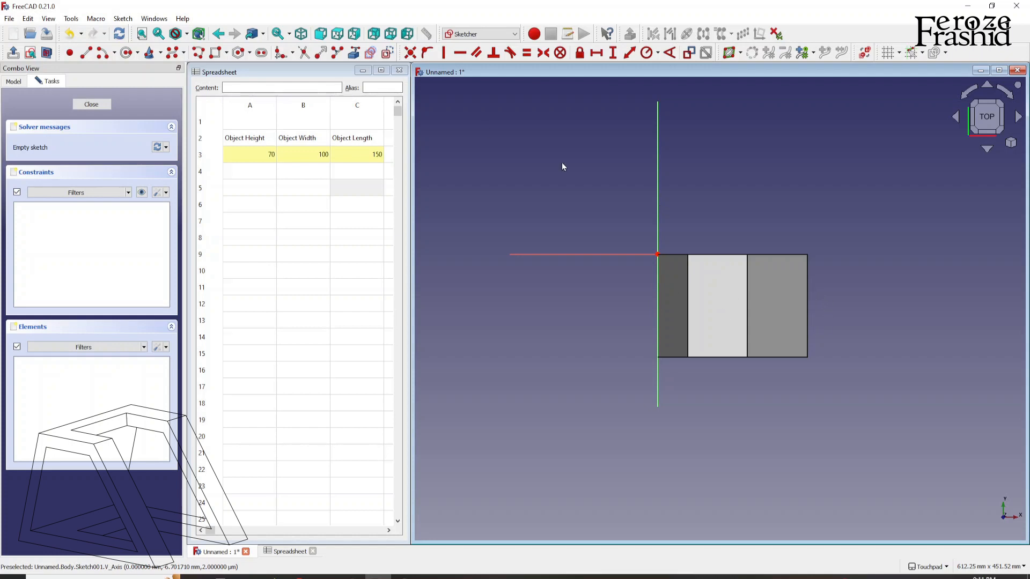
mouse_move(831, 283)
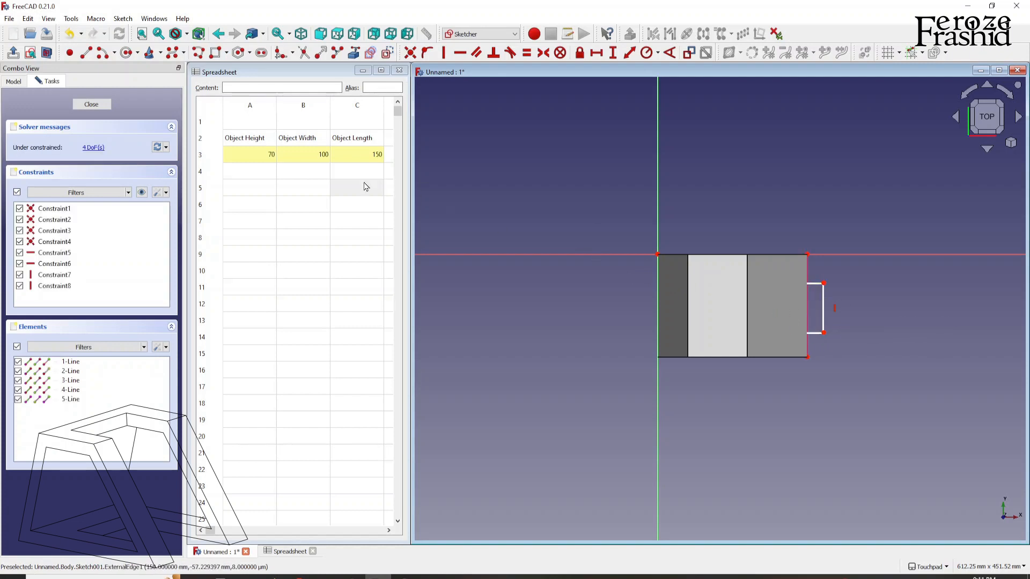
mouse_move(92, 104)
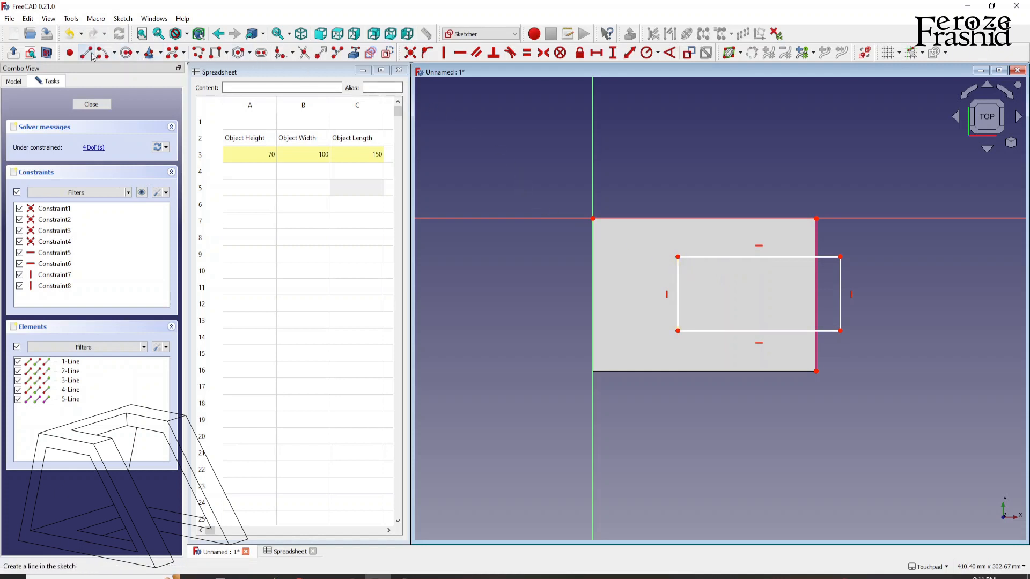
mouse_move(678, 256)
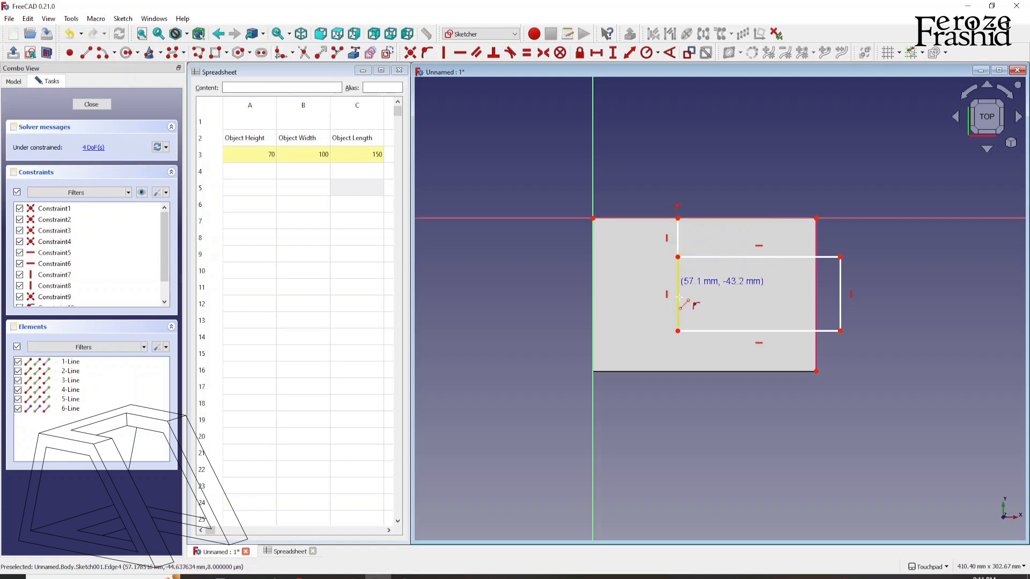
mouse_move(680, 374)
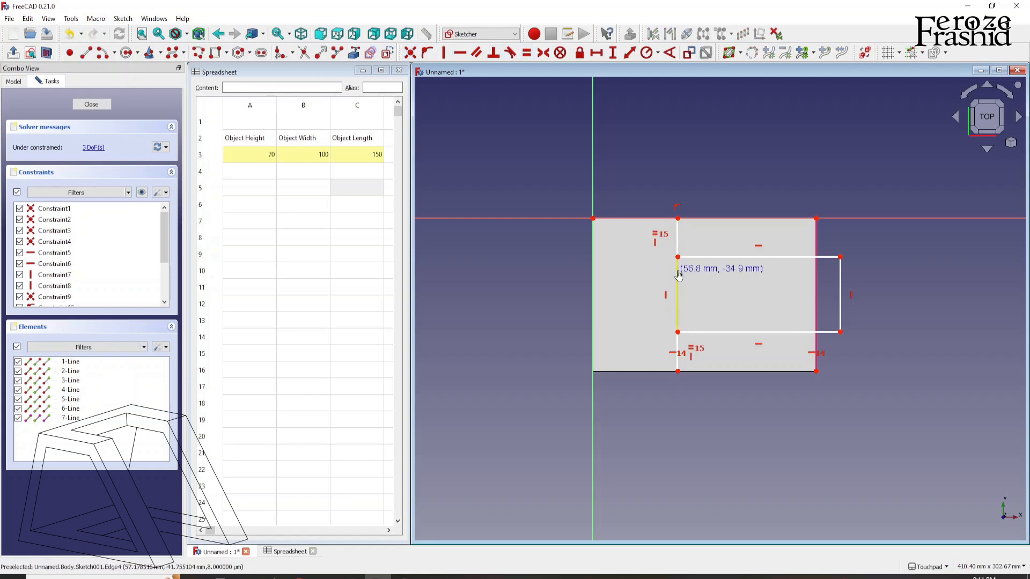
mouse_move(678, 293)
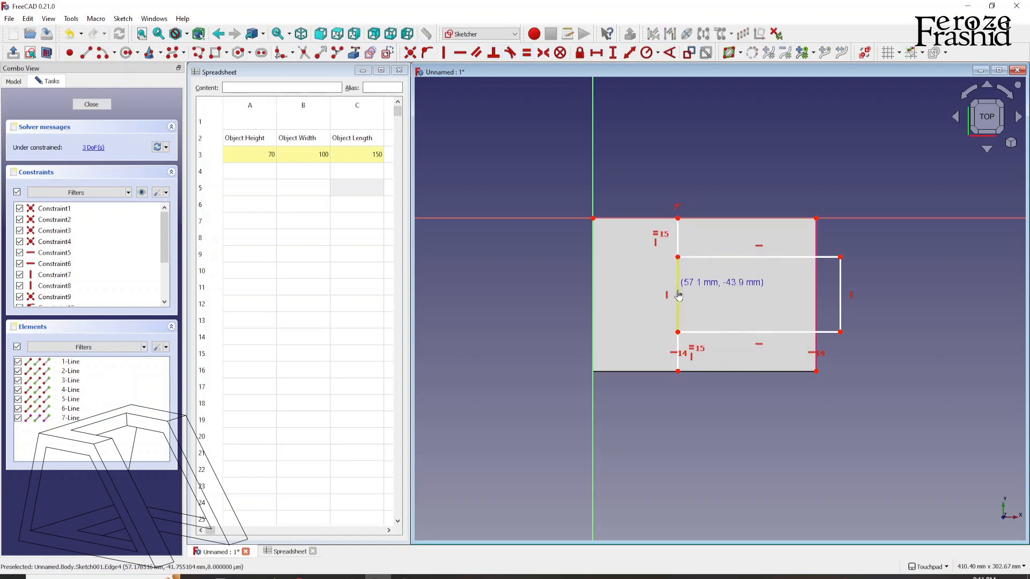
mouse_move(773, 268)
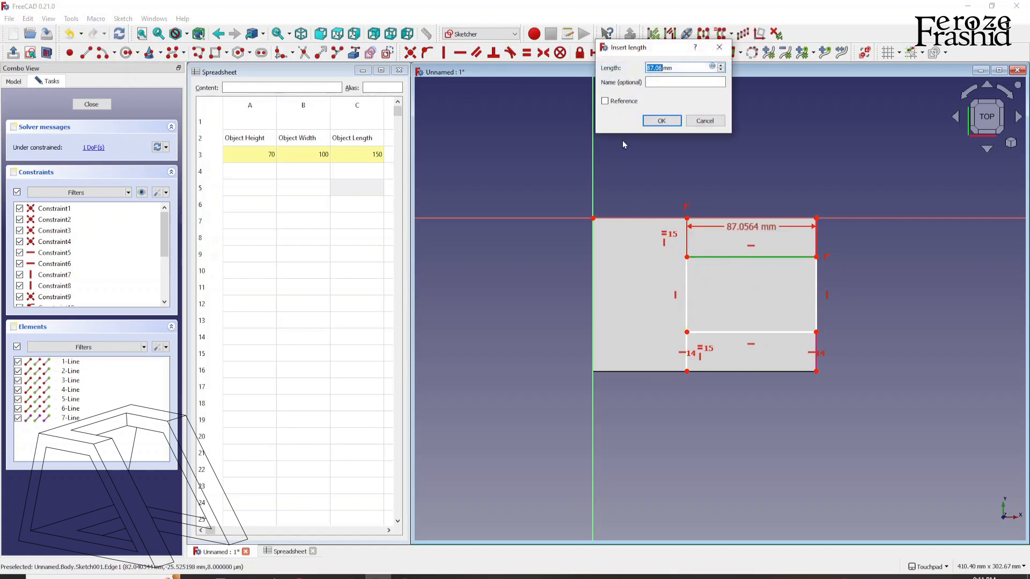
type("100")
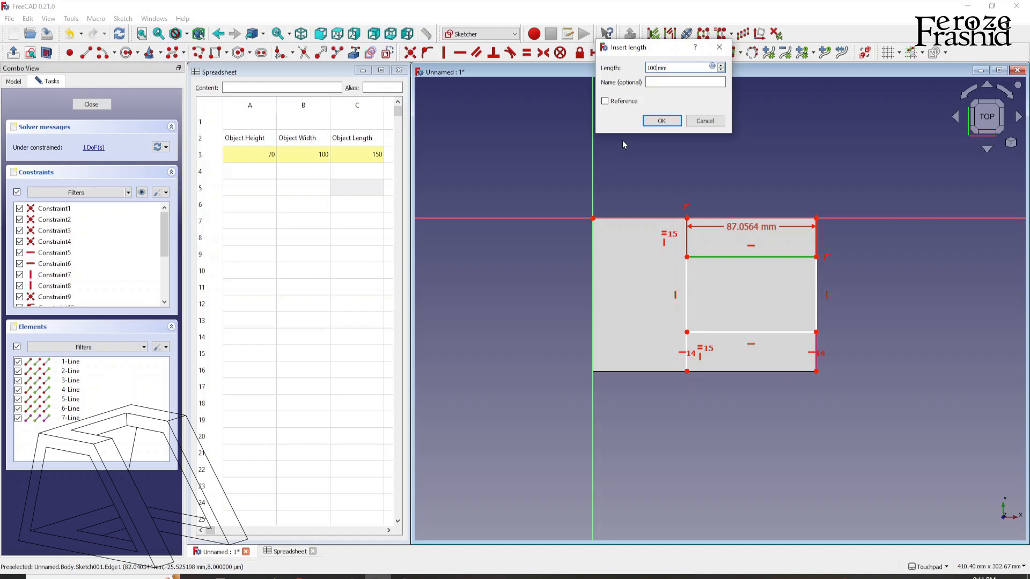
left_click(662, 120)
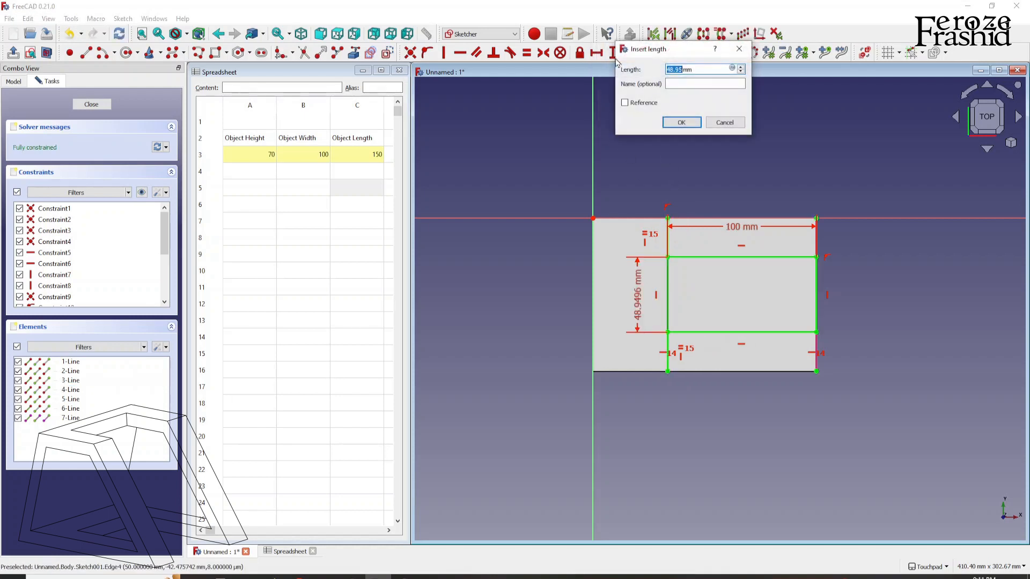
left_click(681, 123)
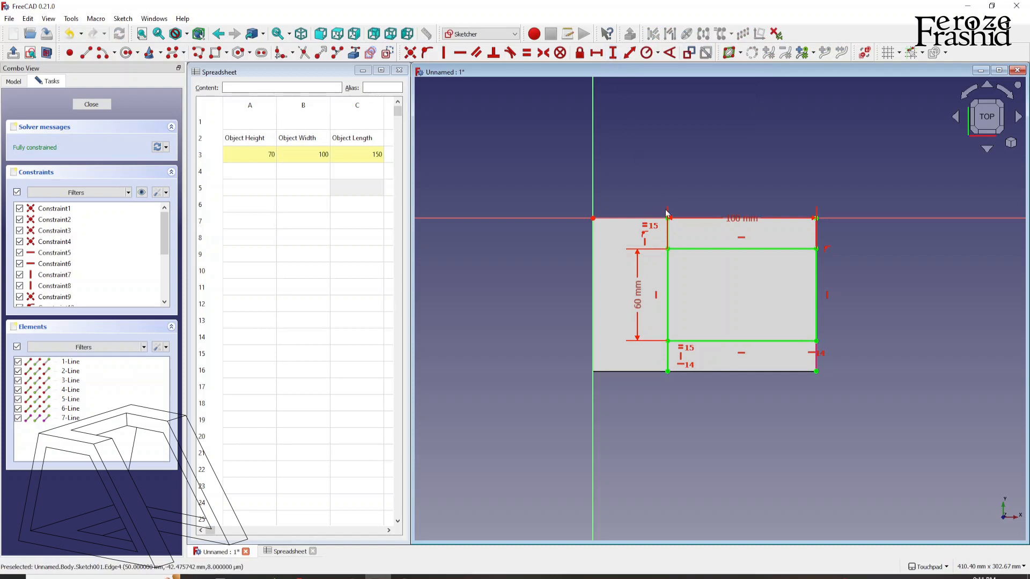
mouse_move(722, 290)
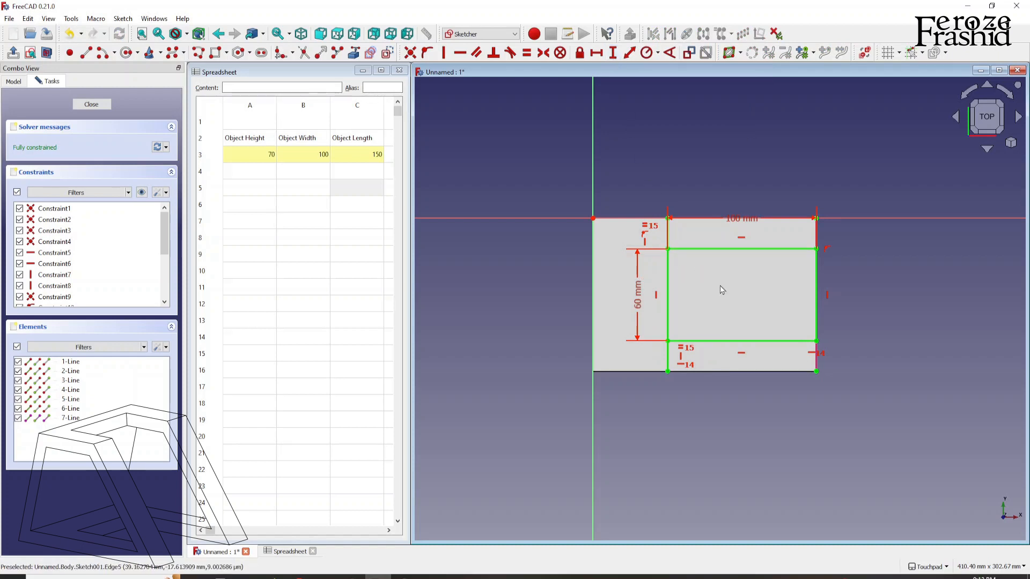
mouse_move(91, 104)
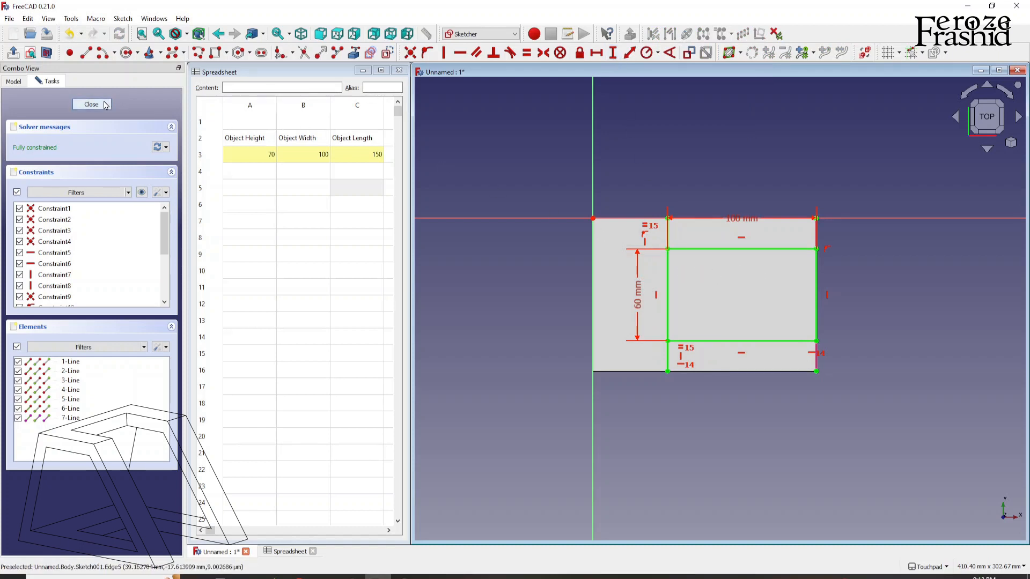
Step: Close the hole sketch and select Sketch001 in the model tree
left_click(91, 104)
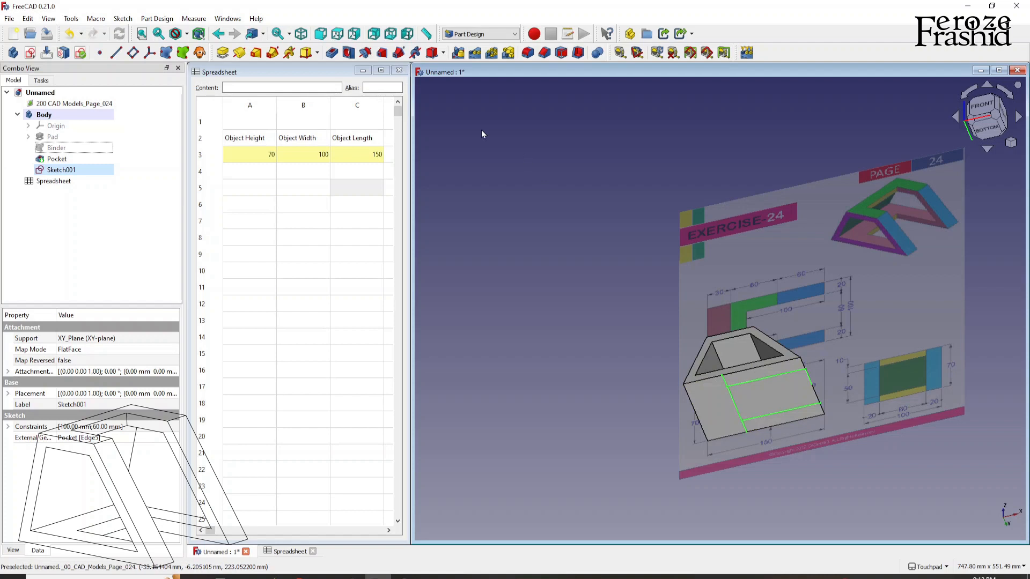
left_click(61, 170)
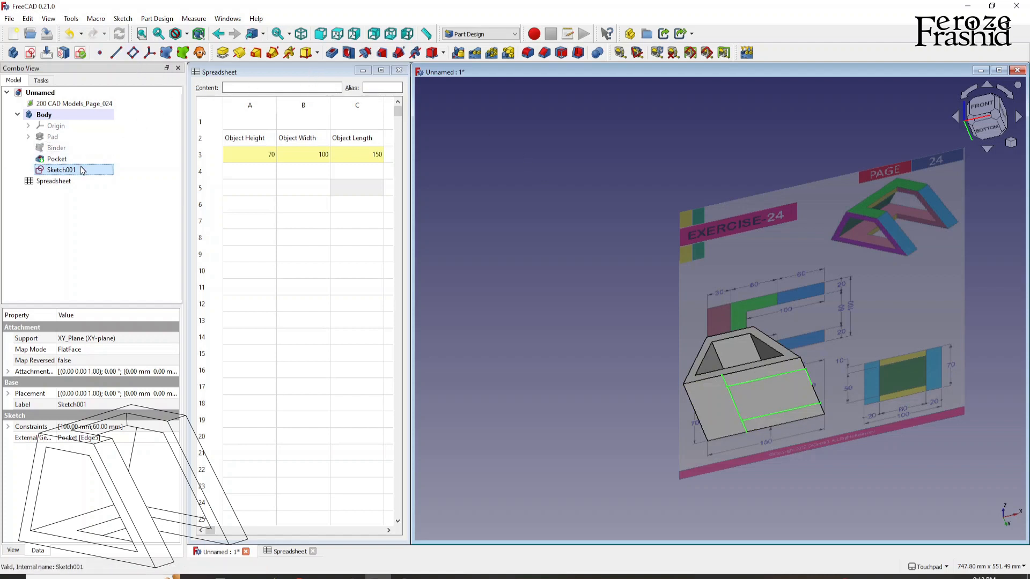
Step: Reopen Sketch001, move the 100 mm dimension inside the rectangle, and close it again
double_click(61, 170)
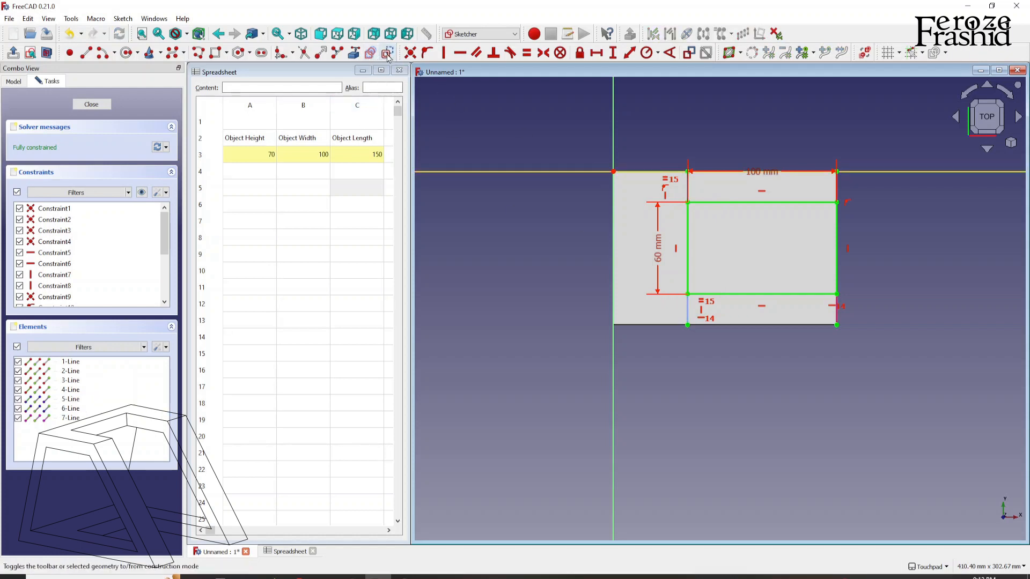
mouse_move(676, 189)
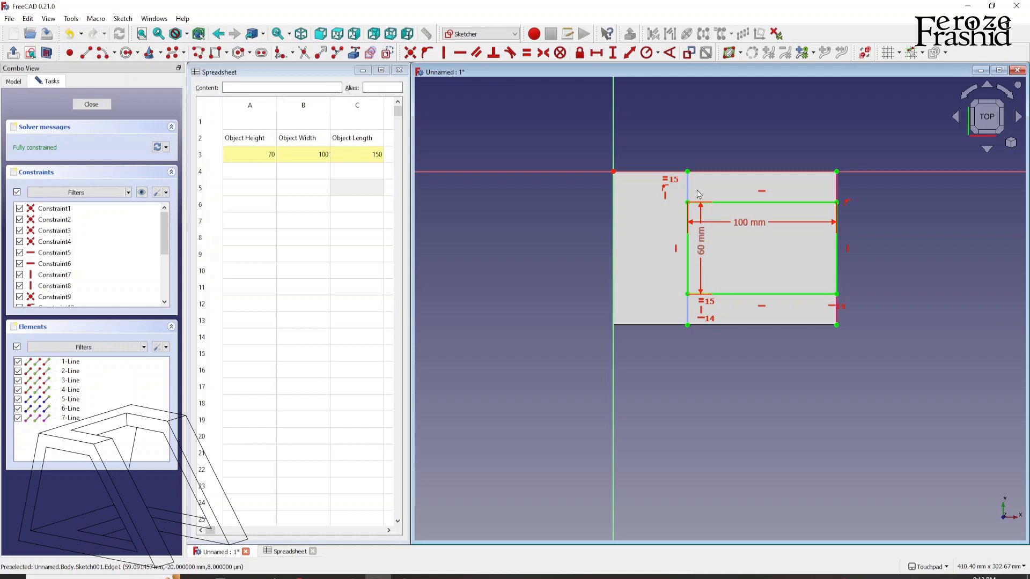
mouse_move(693, 191)
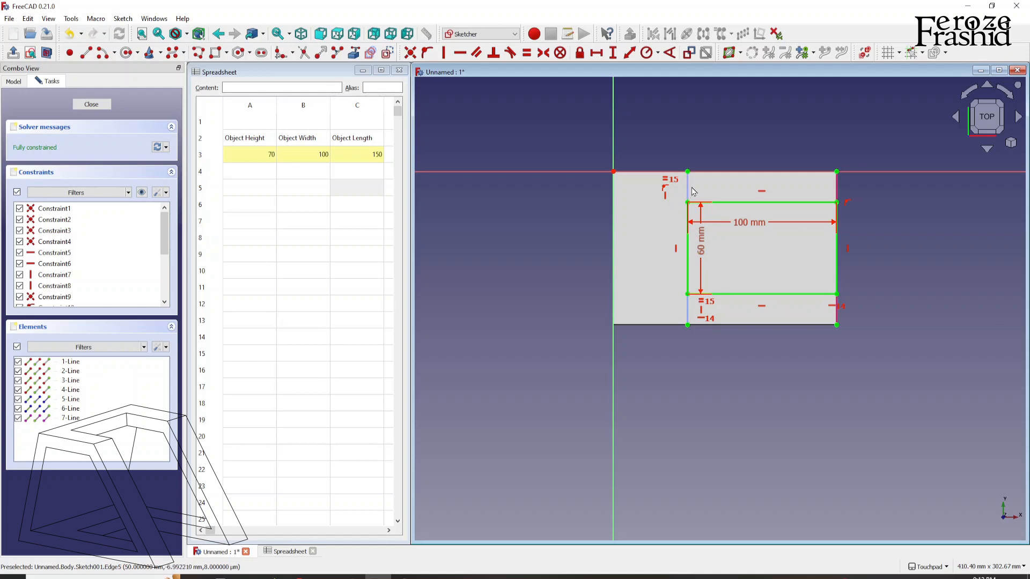
mouse_move(622, 180)
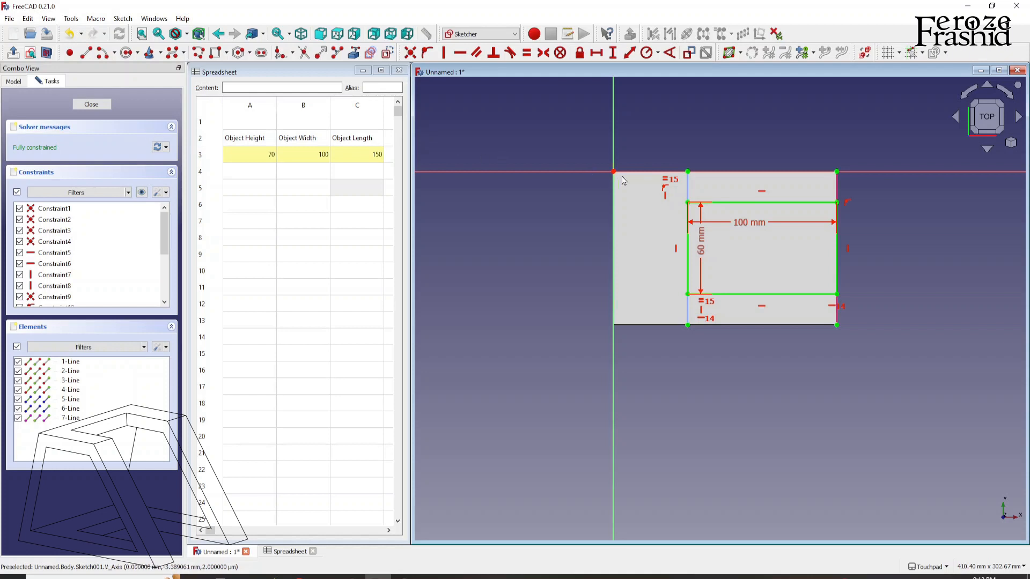
mouse_move(688, 186)
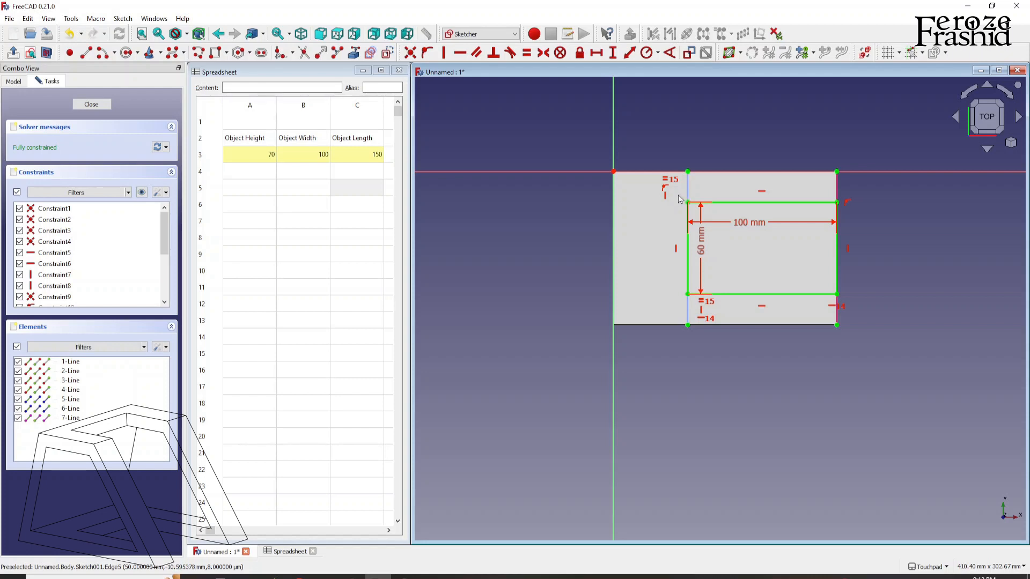
mouse_move(674, 199)
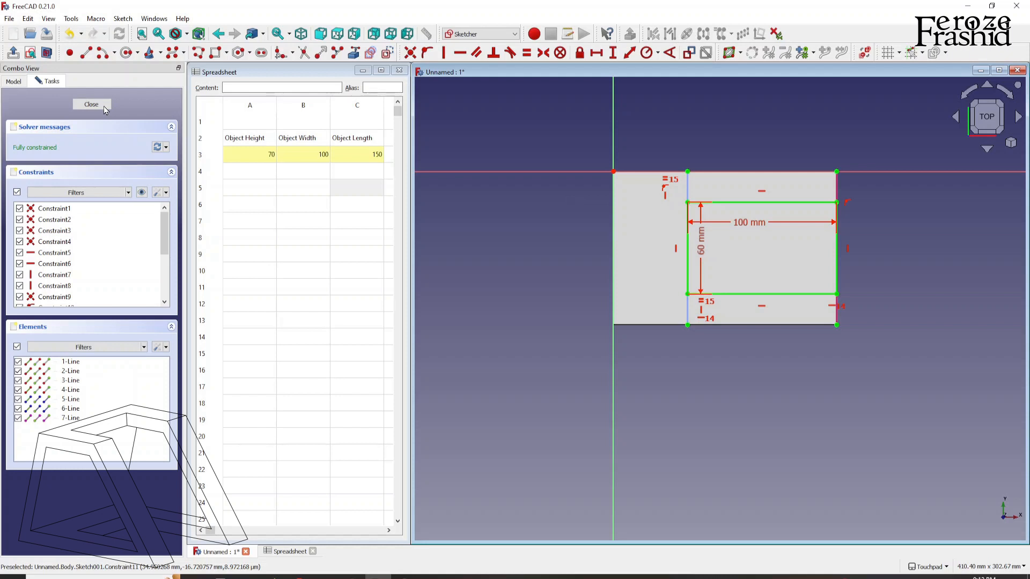
left_click(91, 104)
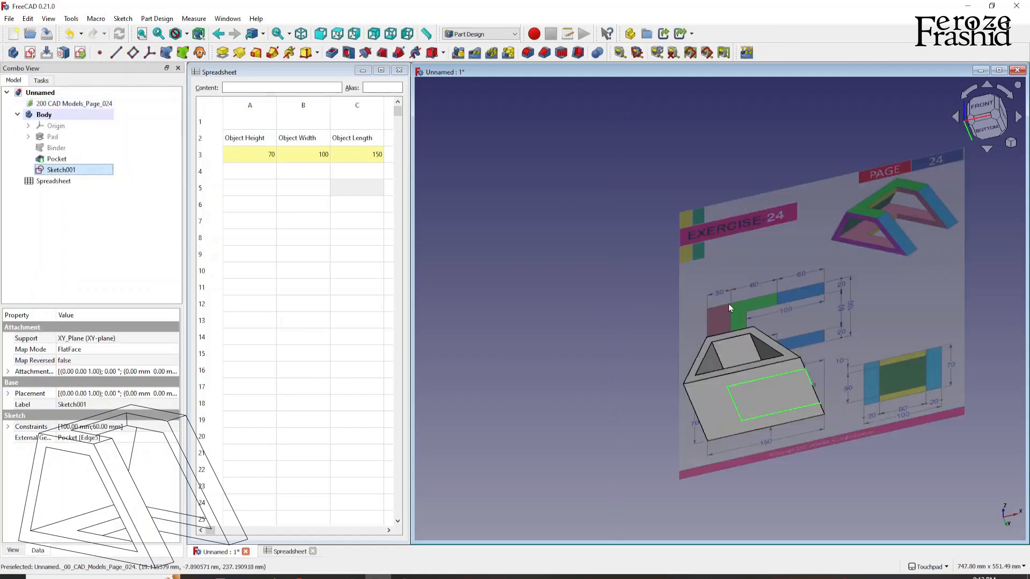
Step: Rename Sketch001 to sksHole in the model tree
left_click(61, 169)
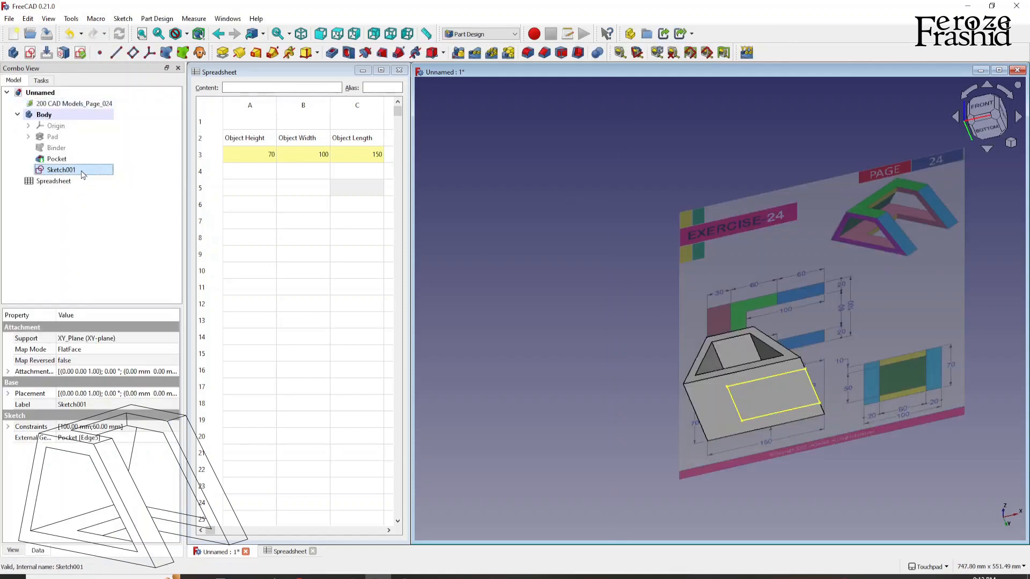
double_click(60, 169)
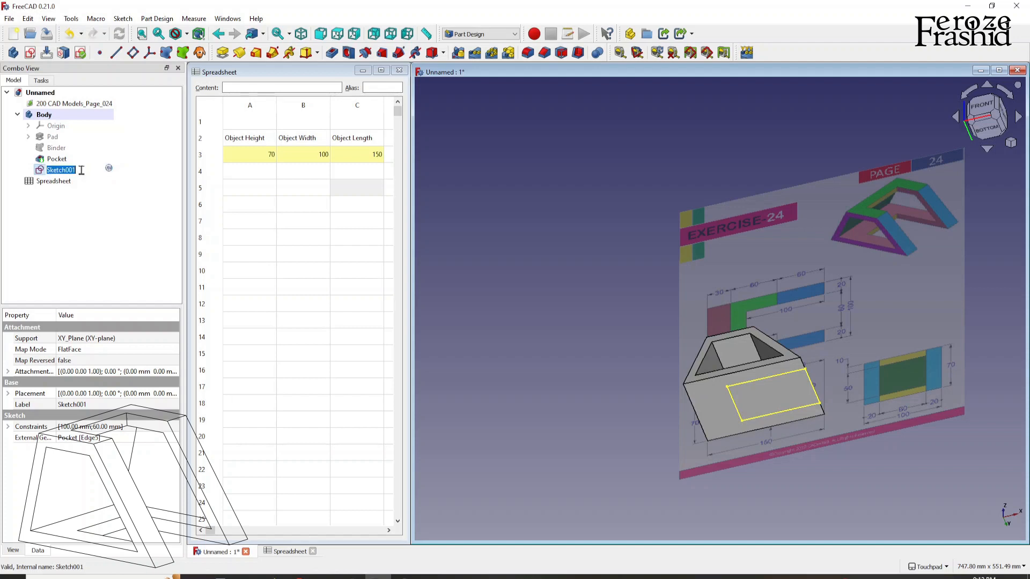
type("sksHole")
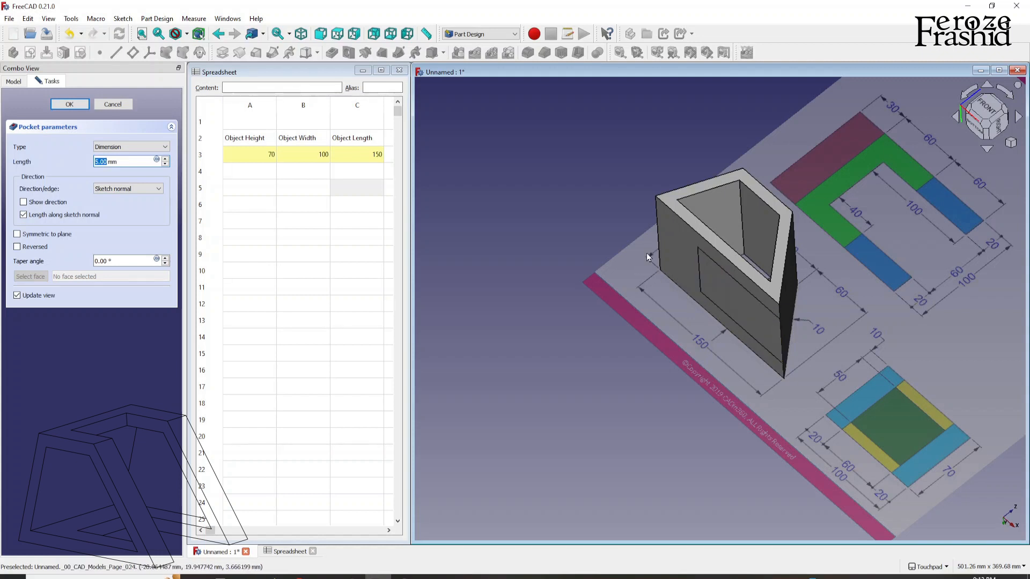
mouse_move(718, 300)
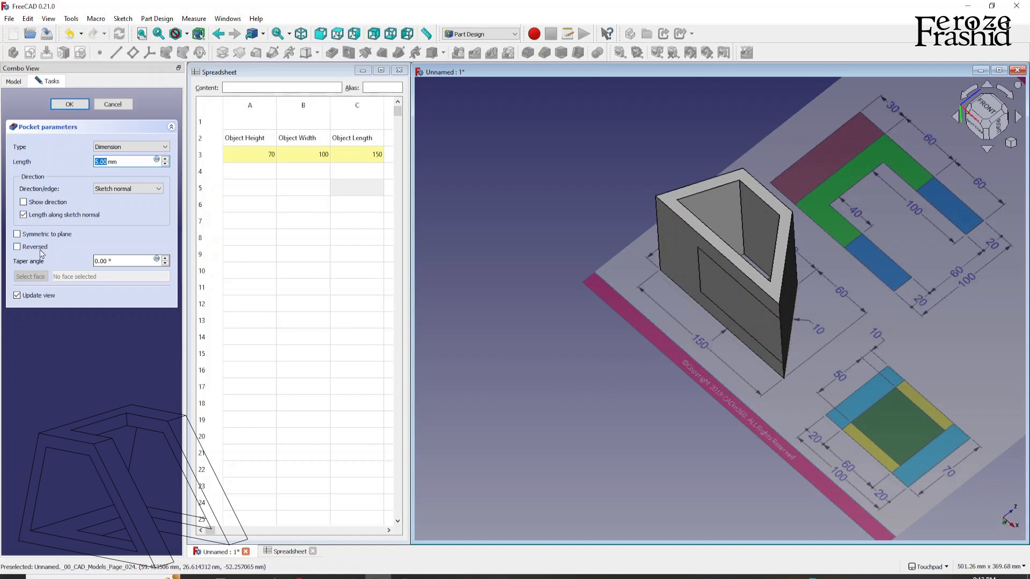
mouse_move(37, 247)
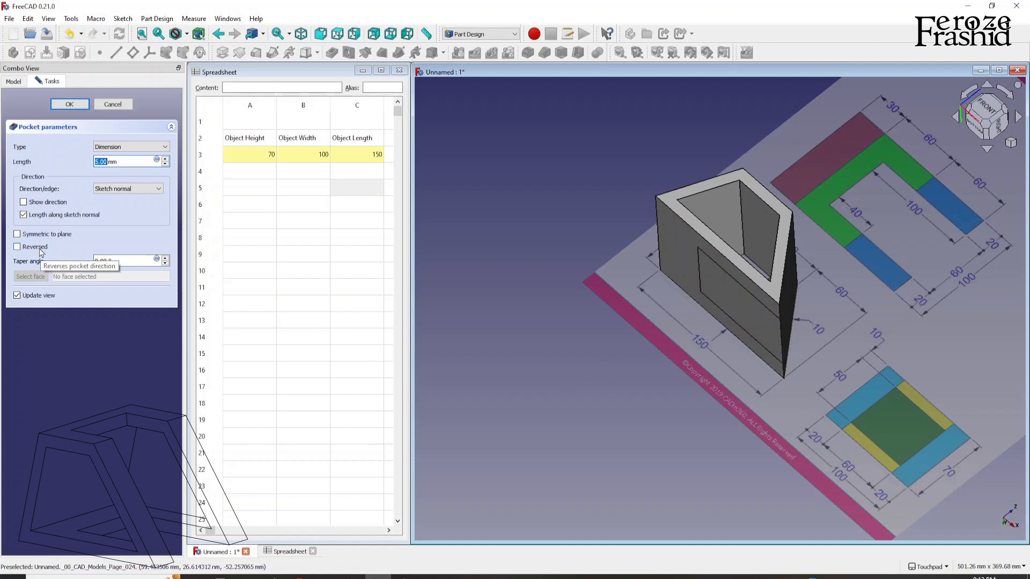
Step: Make the hole pocket Reversed and Through all, cutting the rectangle through the frame
left_click(18, 247)
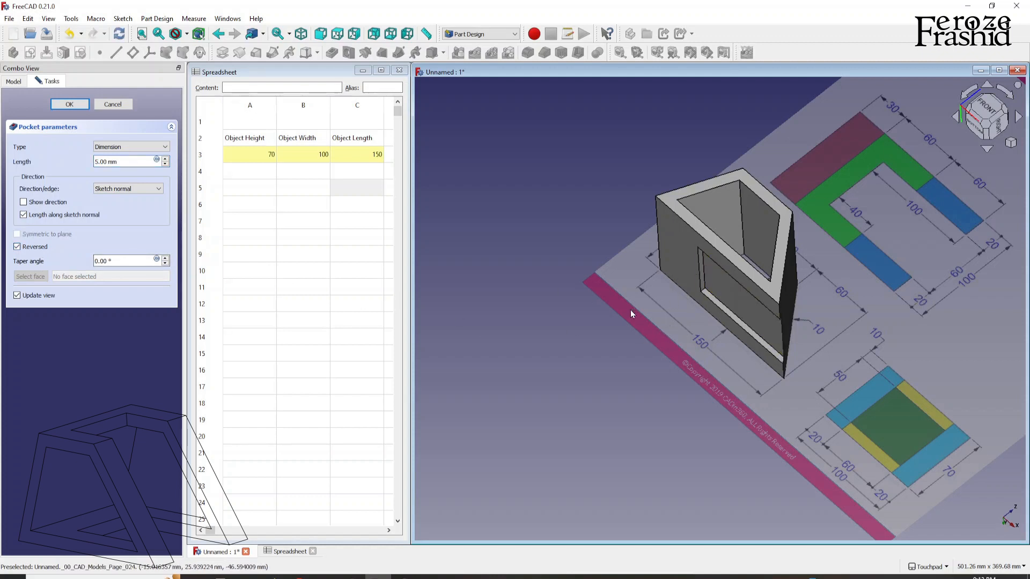
mouse_move(698, 314)
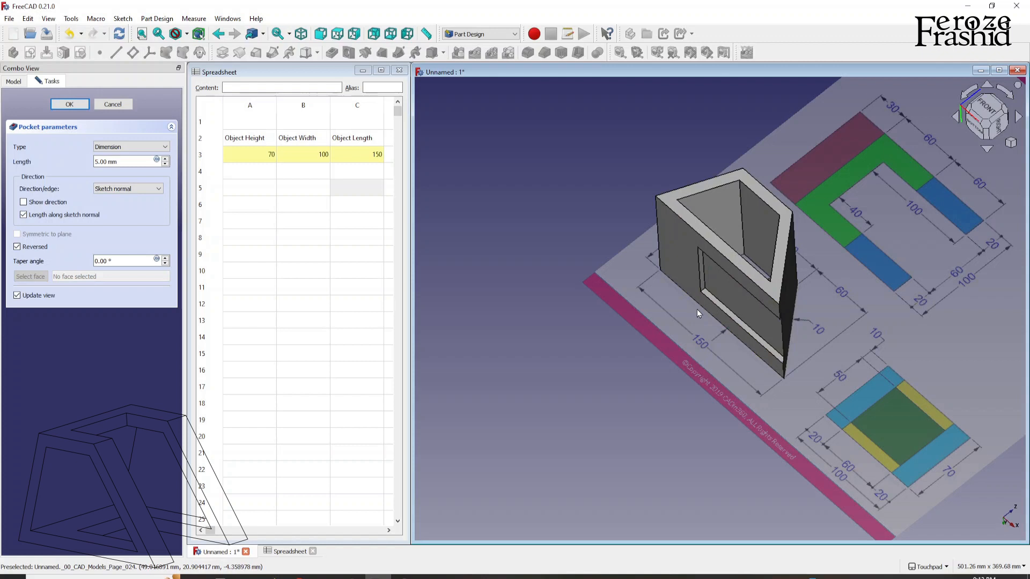
mouse_move(38, 260)
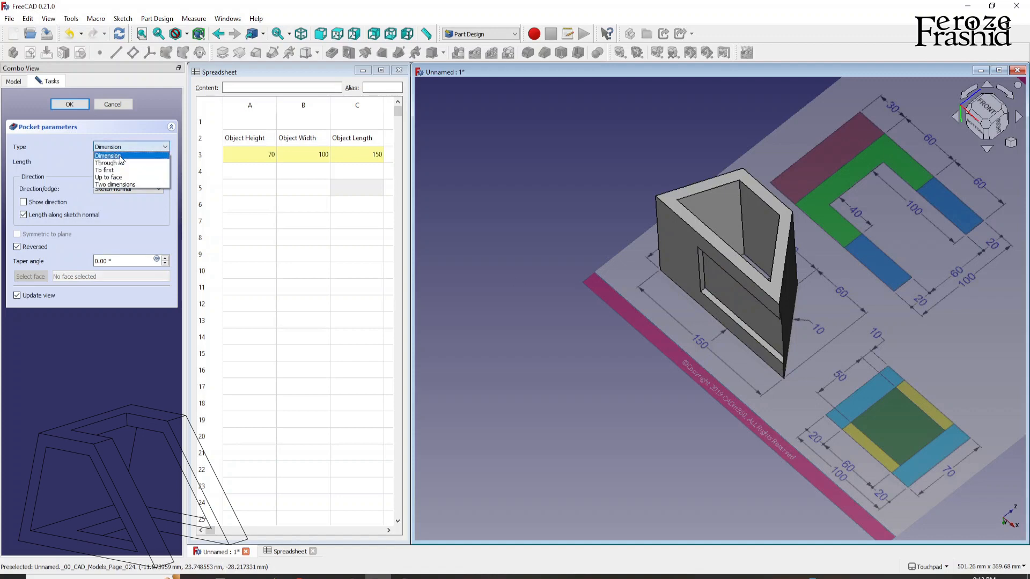
left_click(110, 162)
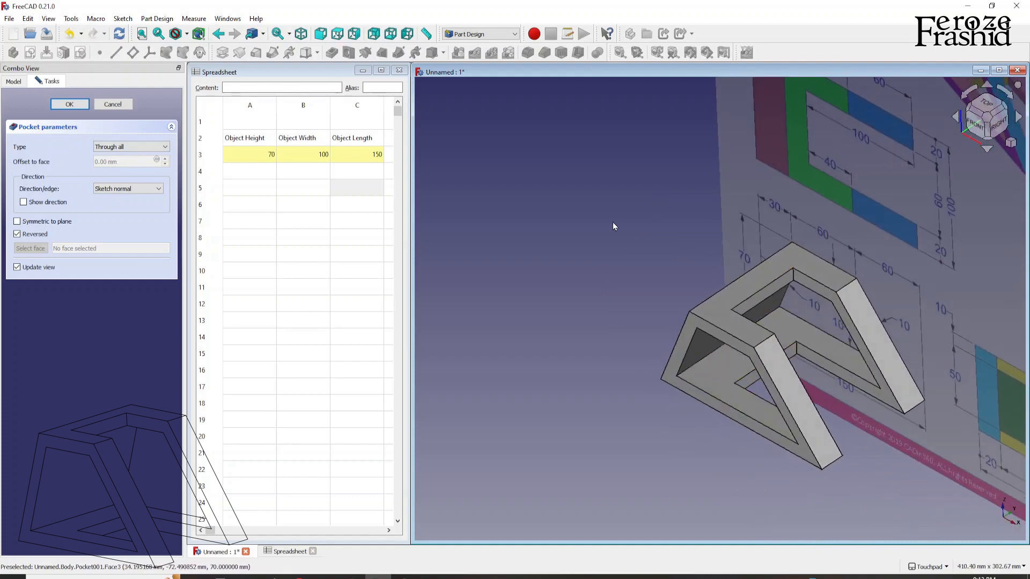
left_click(69, 104)
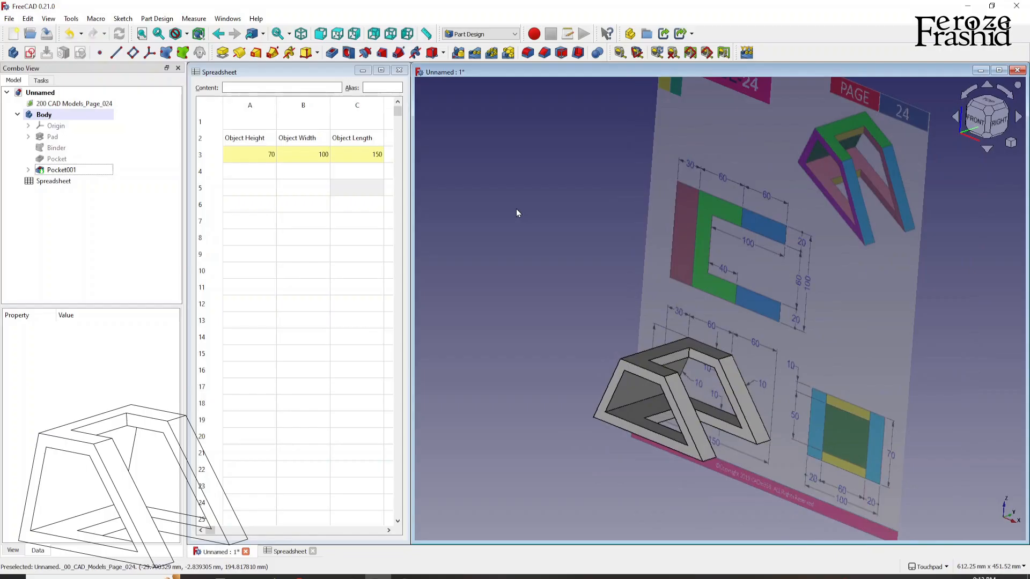
mouse_move(309, 217)
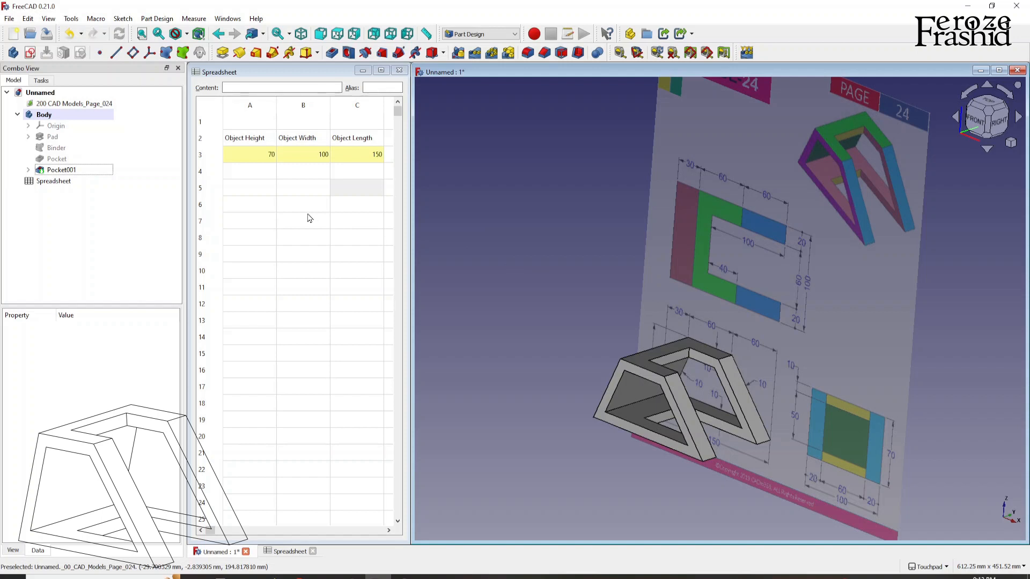
mouse_move(270, 154)
type("15")
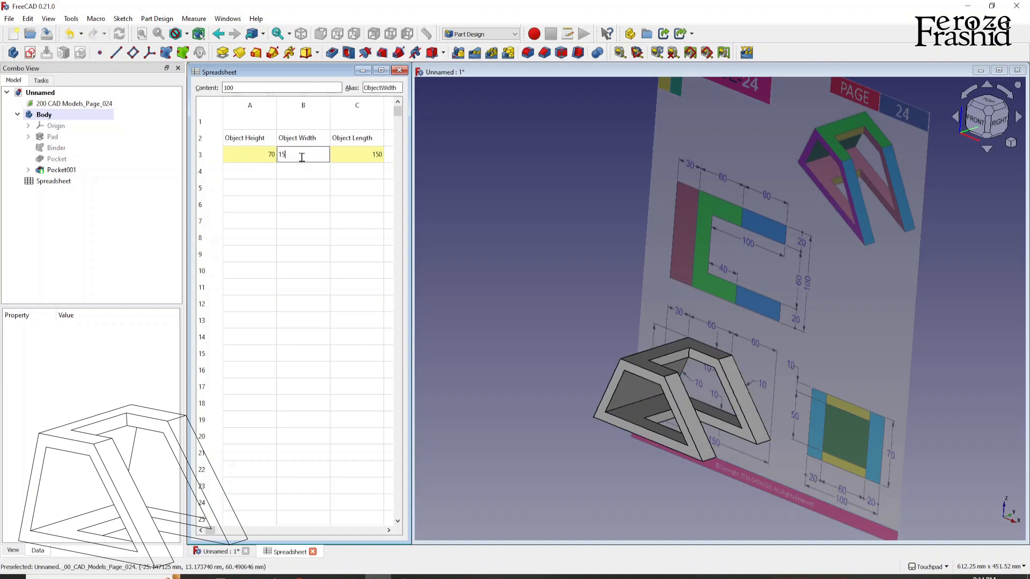
key("Return")
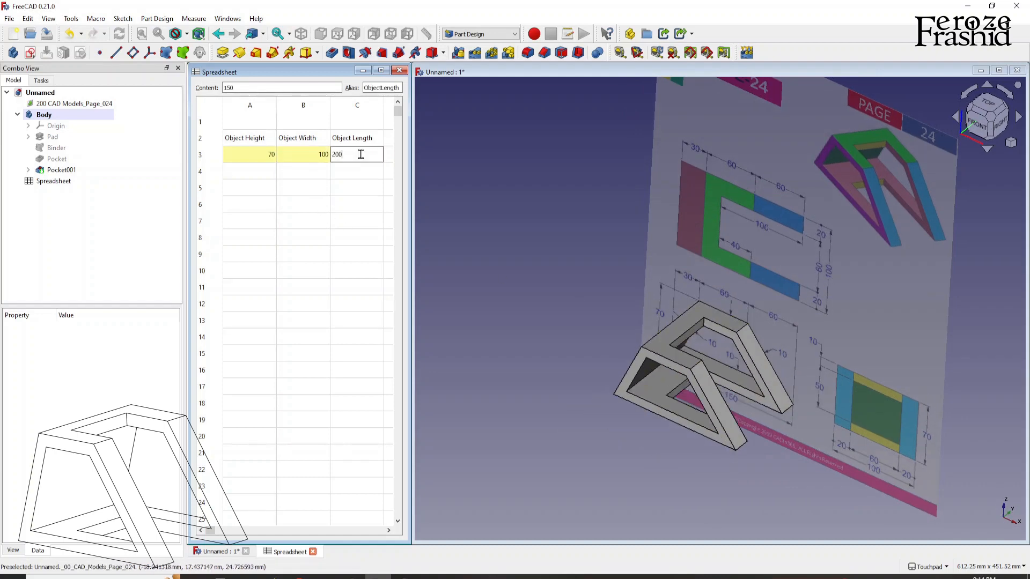
type("250")
key("Return")
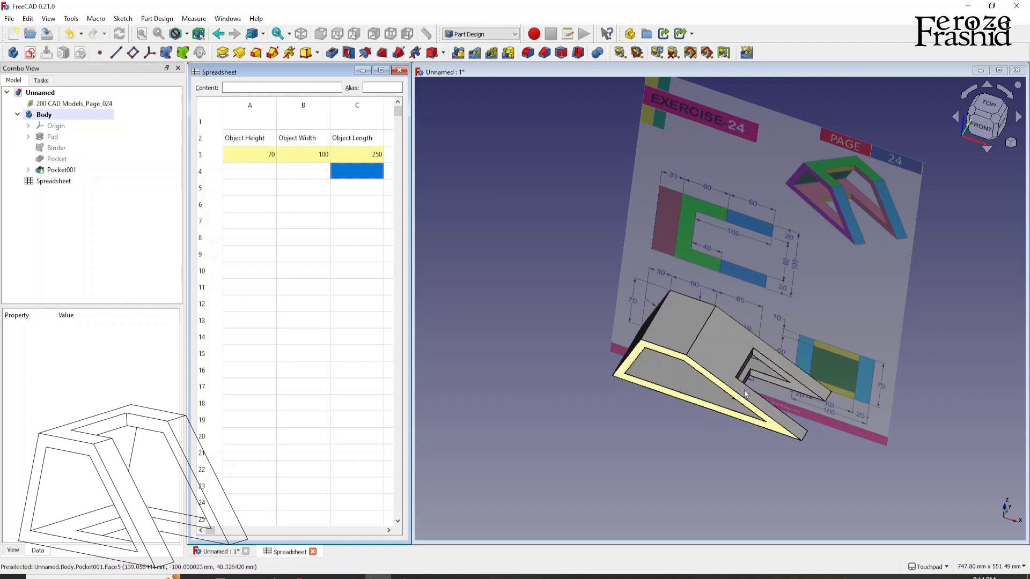
left_click(356, 153)
type("100")
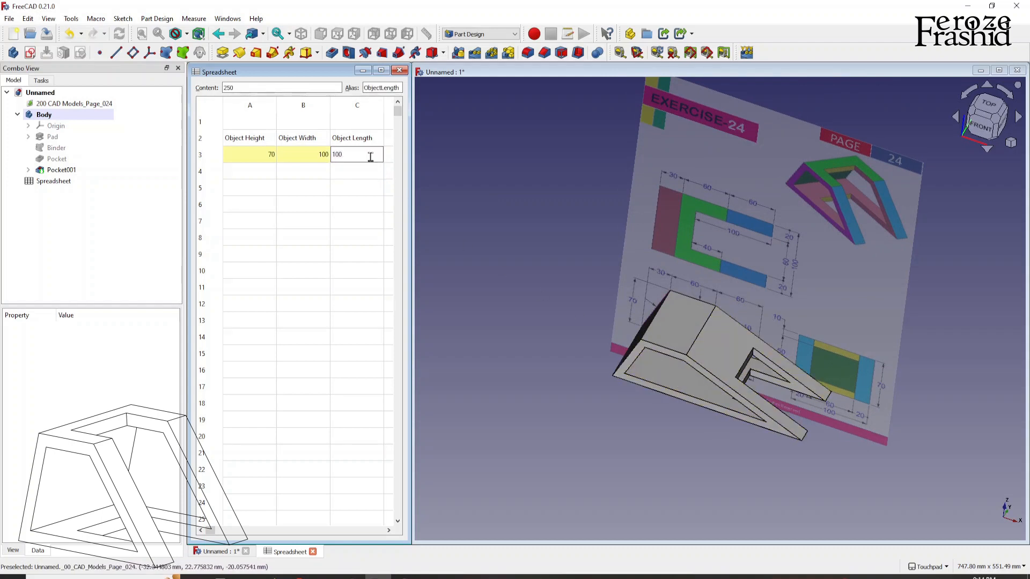
left_click(356, 153)
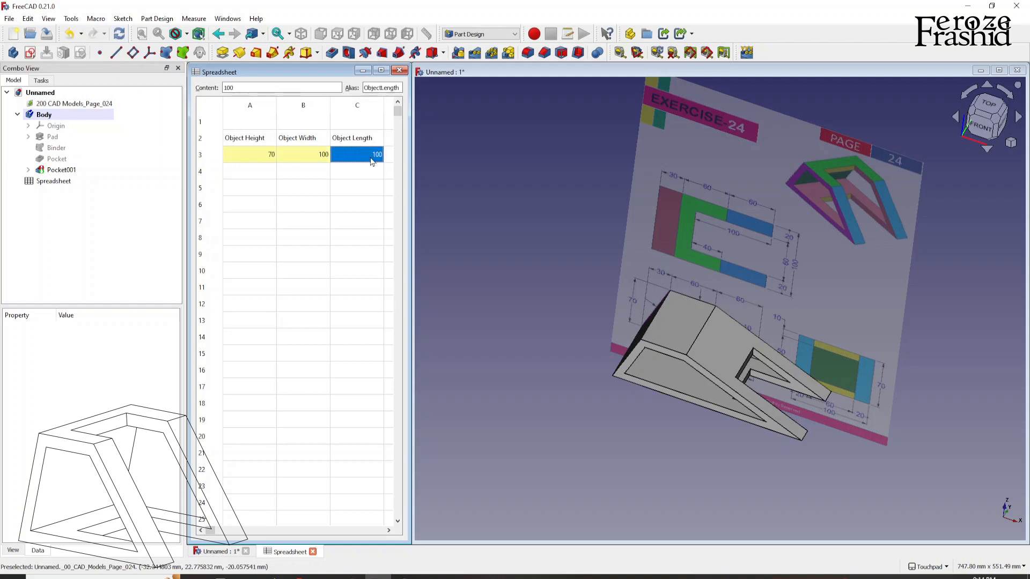
mouse_move(504, 253)
type("150")
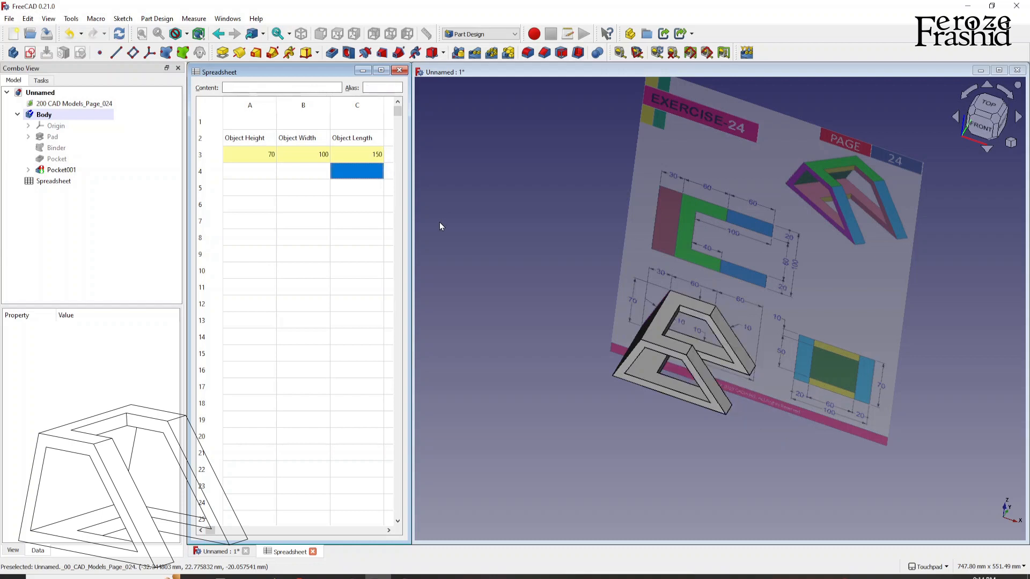
mouse_move(501, 266)
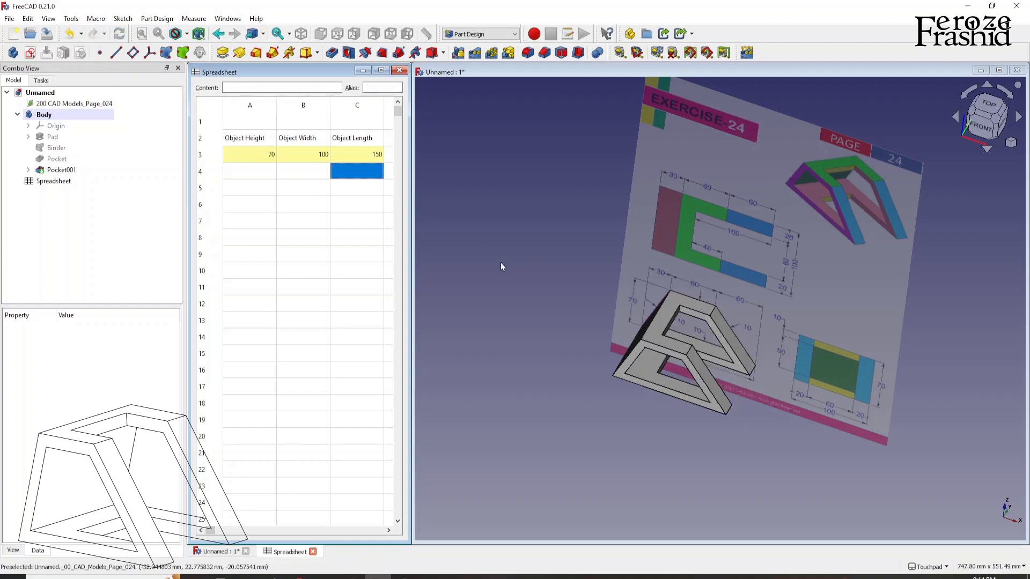
mouse_move(613, 343)
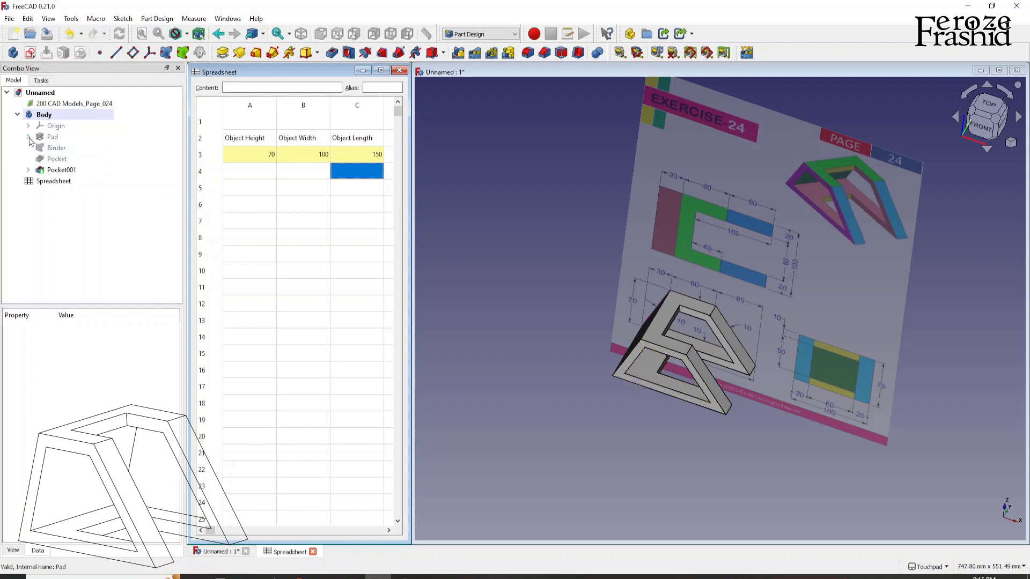
Step: Reopen sksOuter under the Pad and bring up the formula editor for the 30 mm offset
left_click(51, 137)
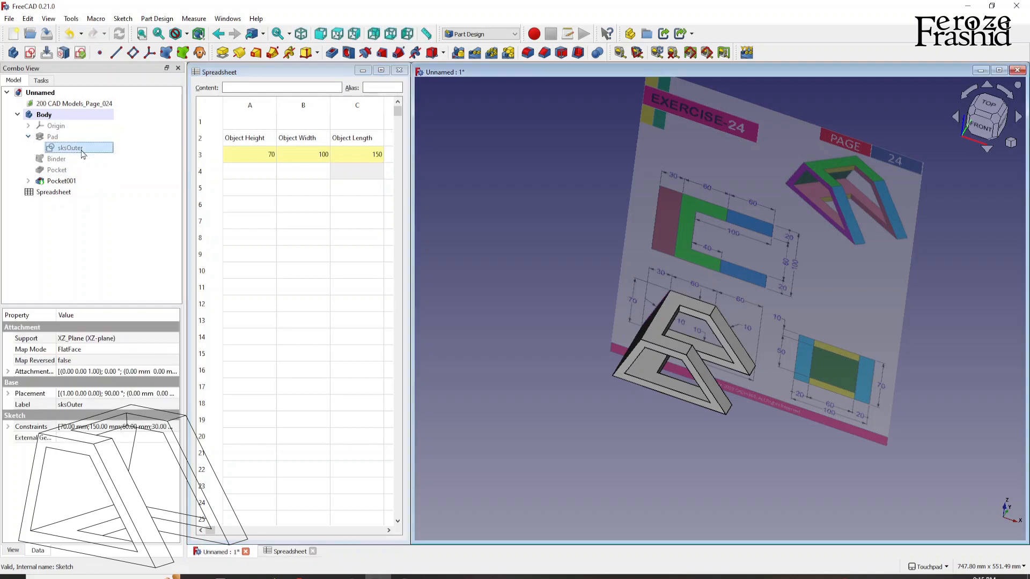
double_click(70, 147)
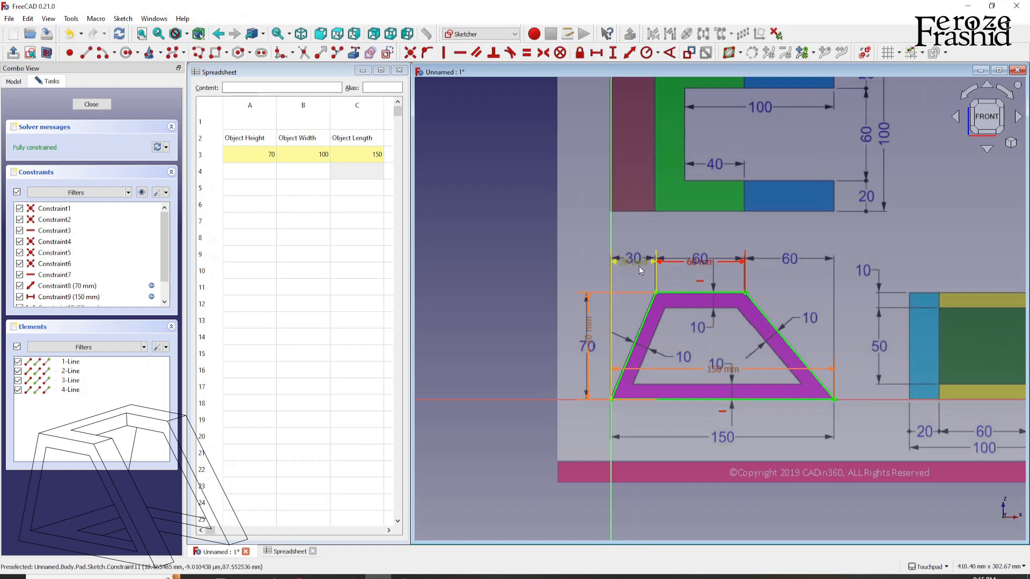
mouse_move(702, 269)
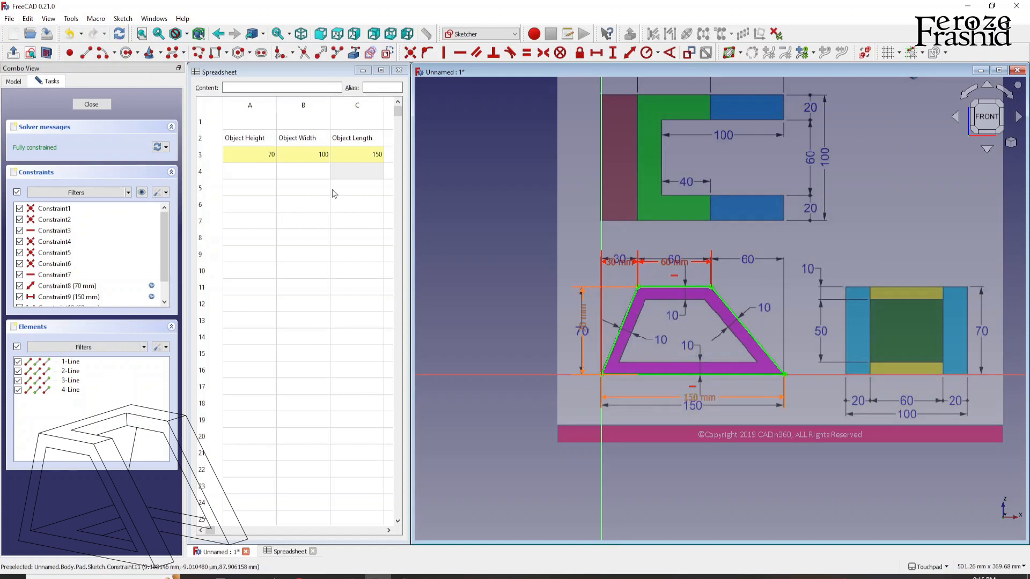
mouse_move(683, 270)
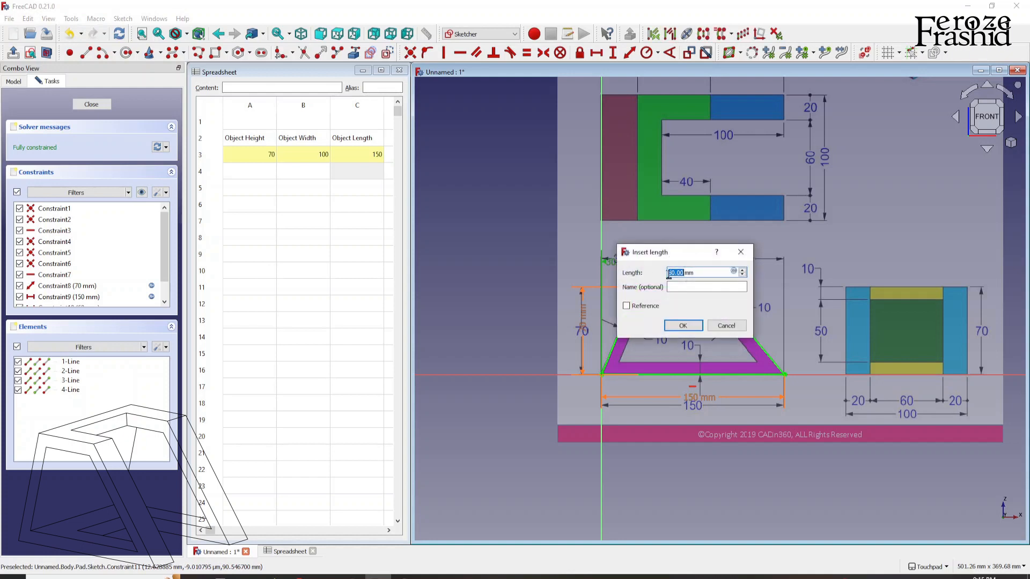
left_click(733, 271)
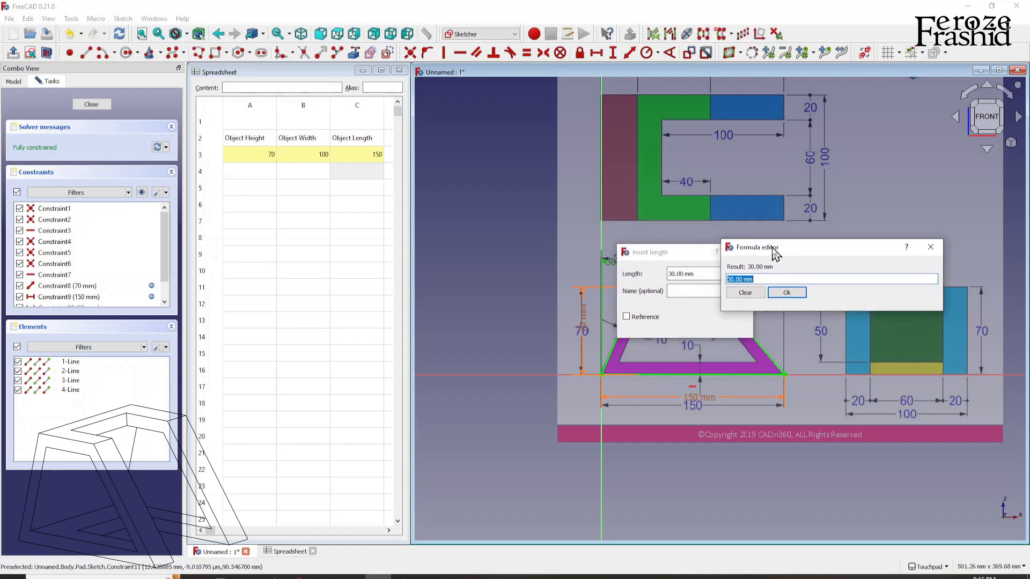
Step: Drive the 30 mm offset with the expression Spreadsheet.ObjectLength/5
type("150/")
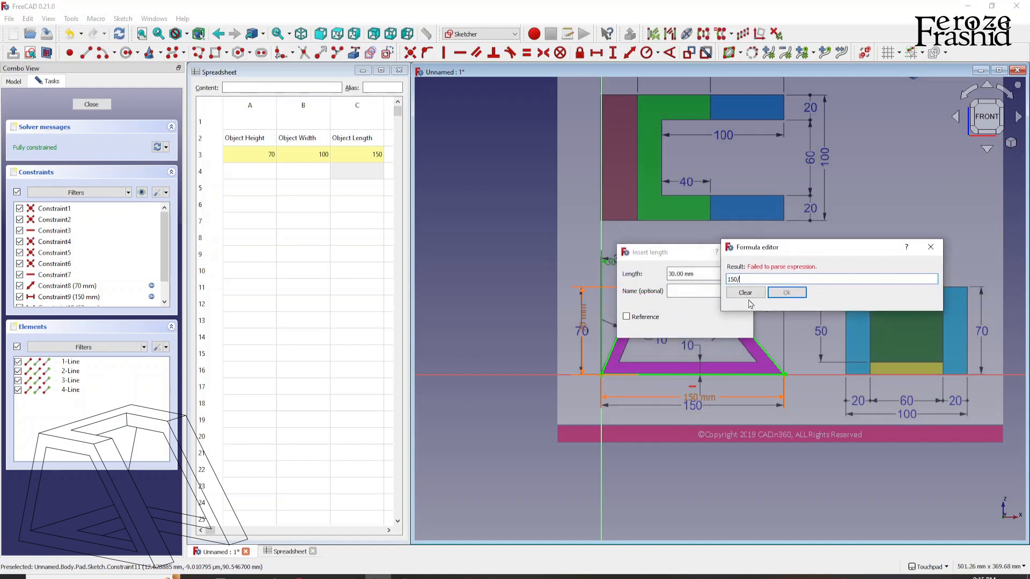
type("50")
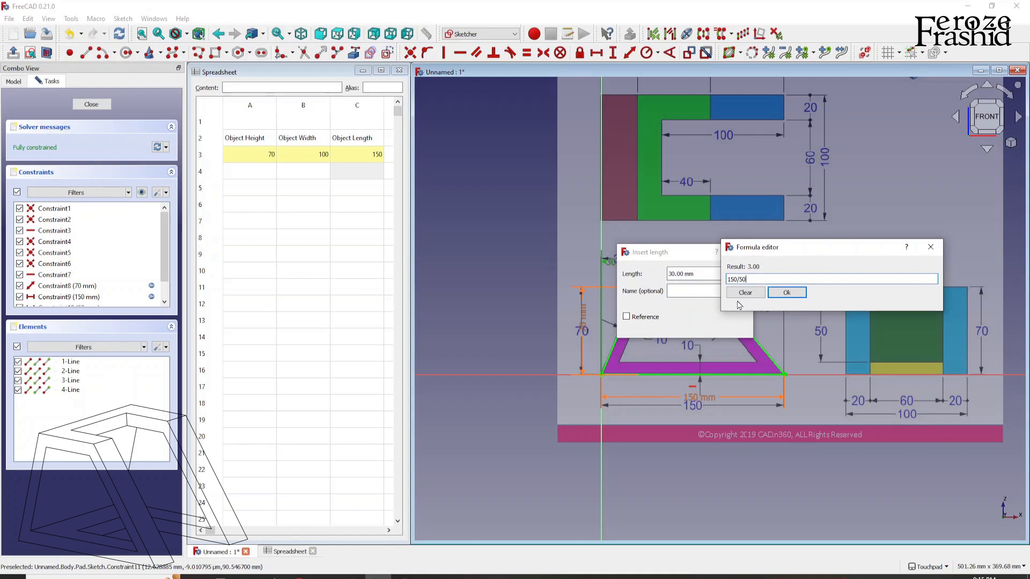
key("BackSpace")
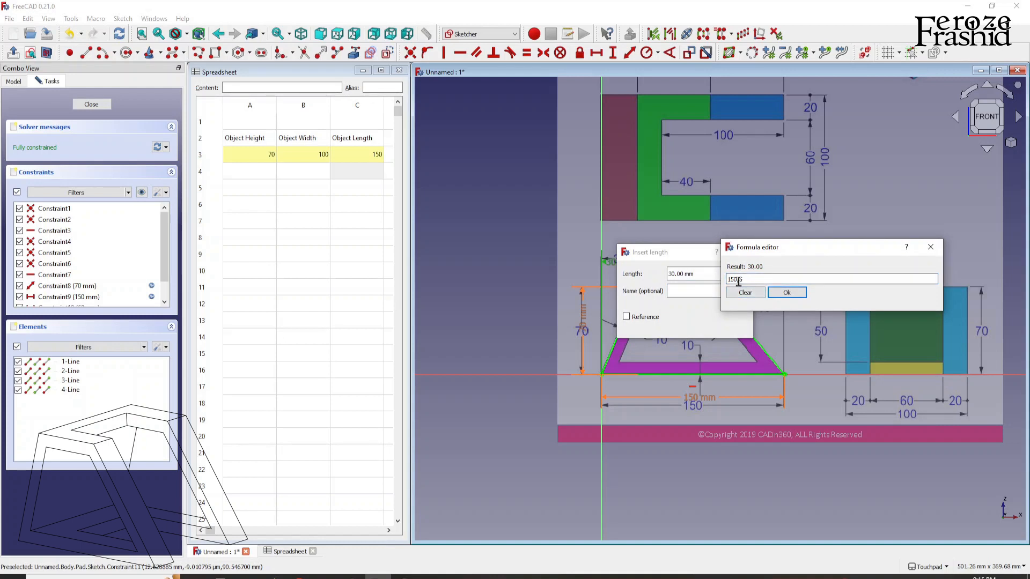
type("/5")
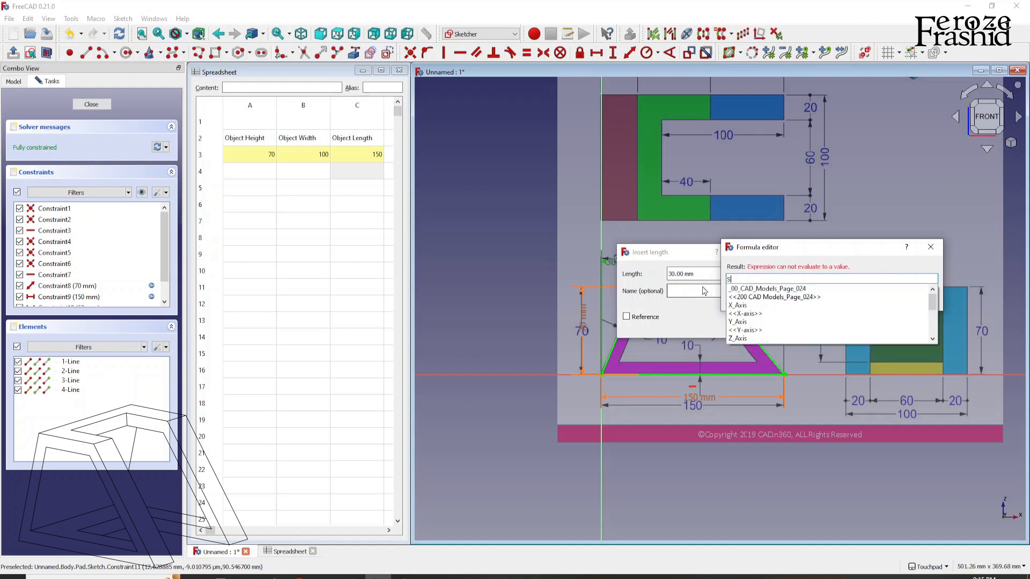
type("preadsheet.ObjectLength/5")
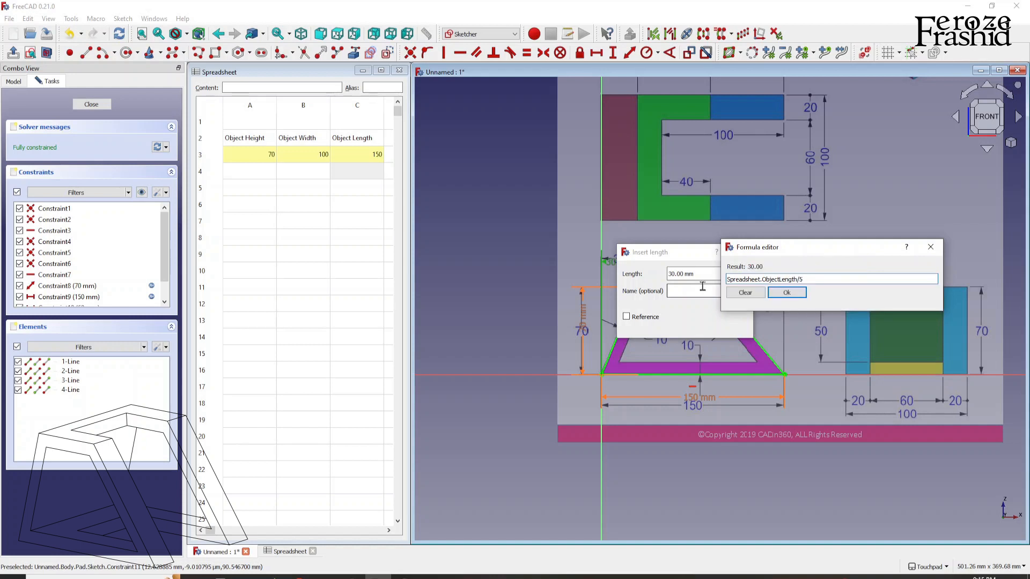
left_click(786, 292)
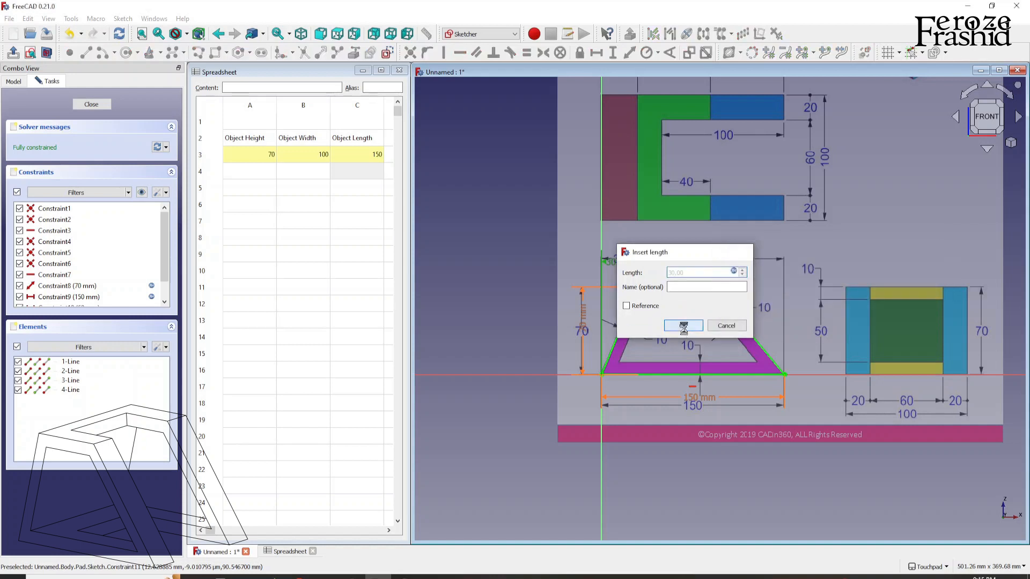
left_click(682, 326)
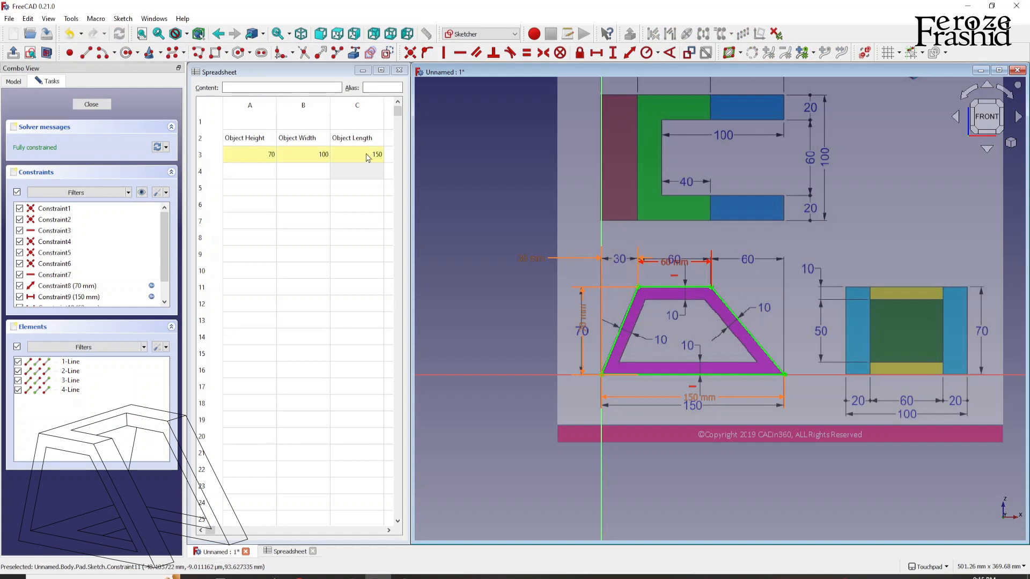
mouse_move(668, 279)
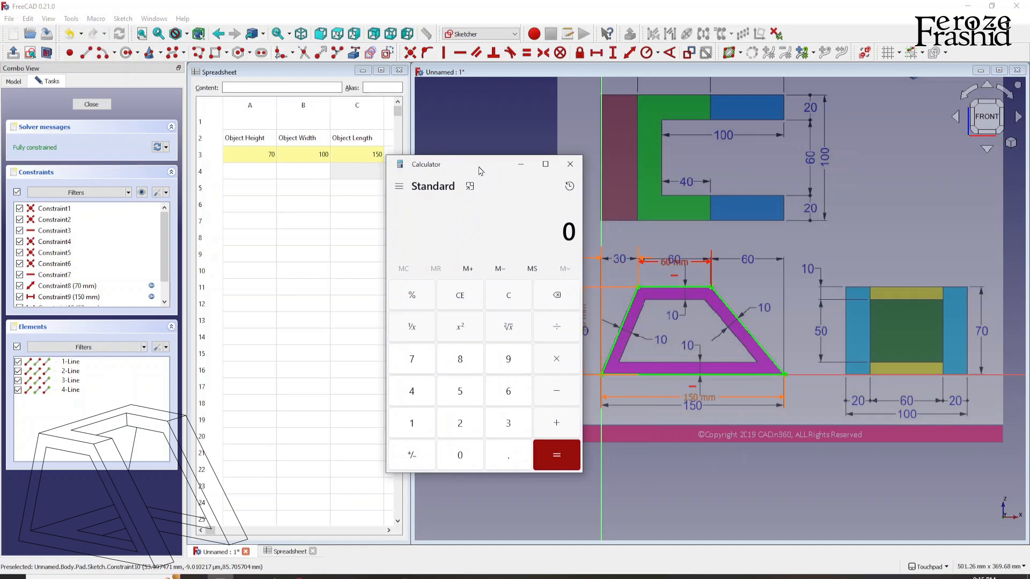
Step: Check 150/60 on the calculator, then edit the 60 mm top dimension's formula
left_click(555, 454)
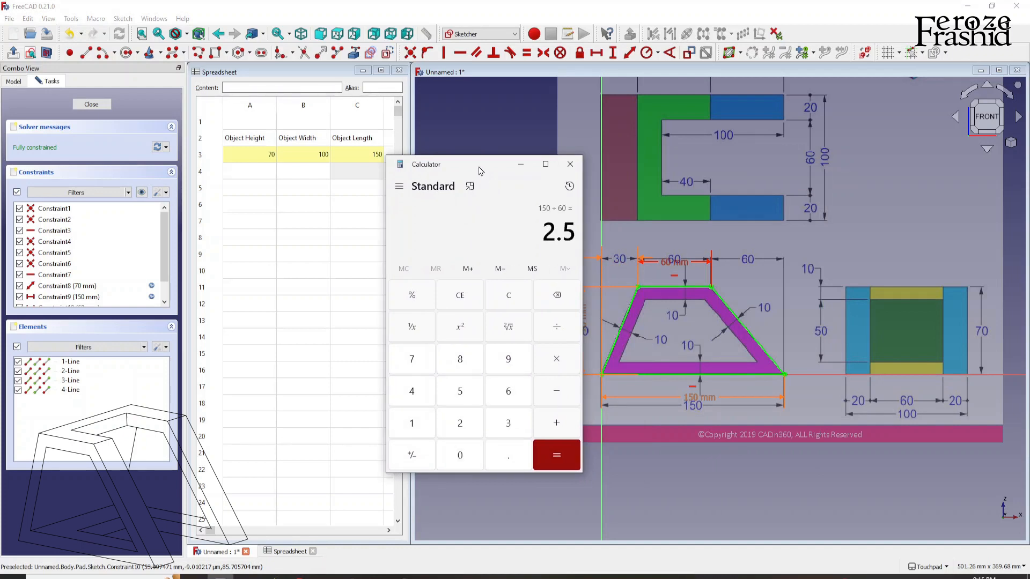
left_click(570, 163)
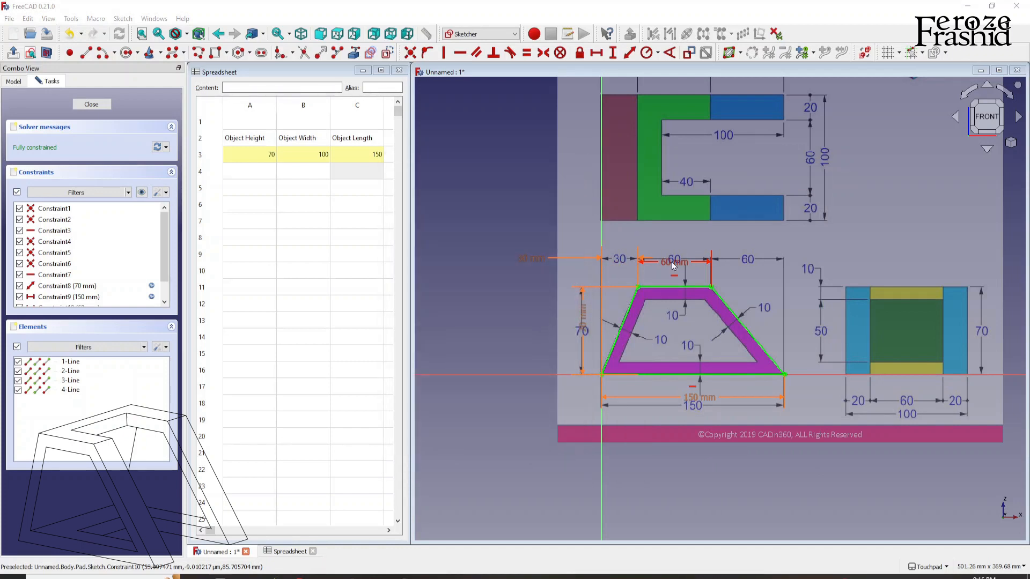
double_click(673, 261)
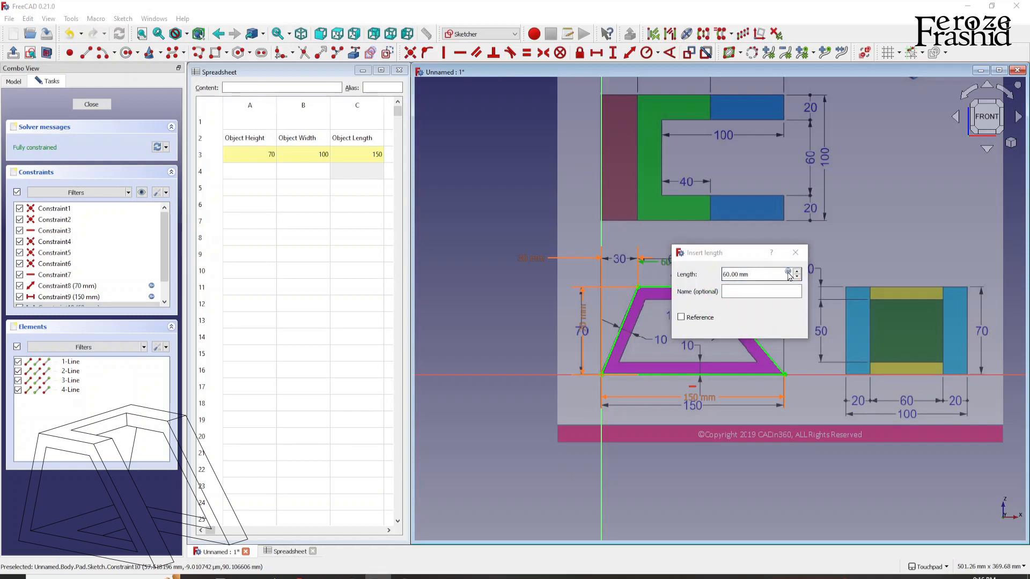
left_click(795, 273)
type("Spreadsheet.O")
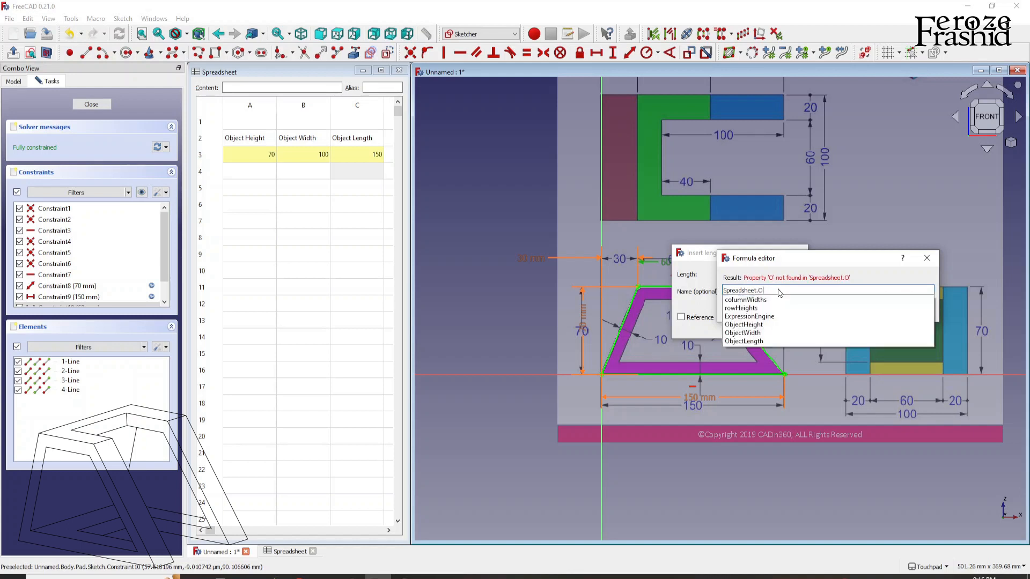
Step: Set the top edge dimension to Spreadsheet.ObjectLength/2.5
left_click(743, 341)
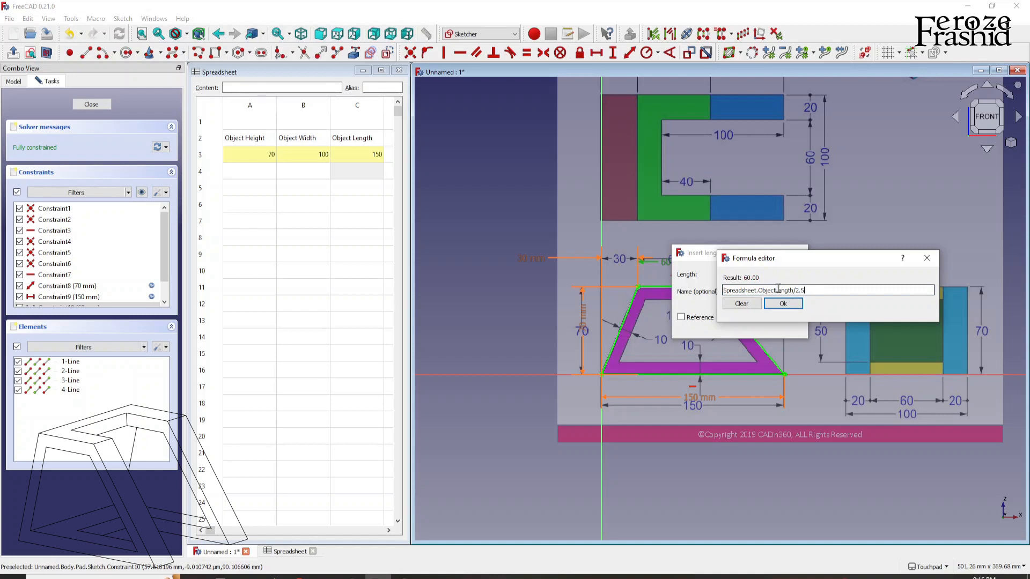
left_click(783, 302)
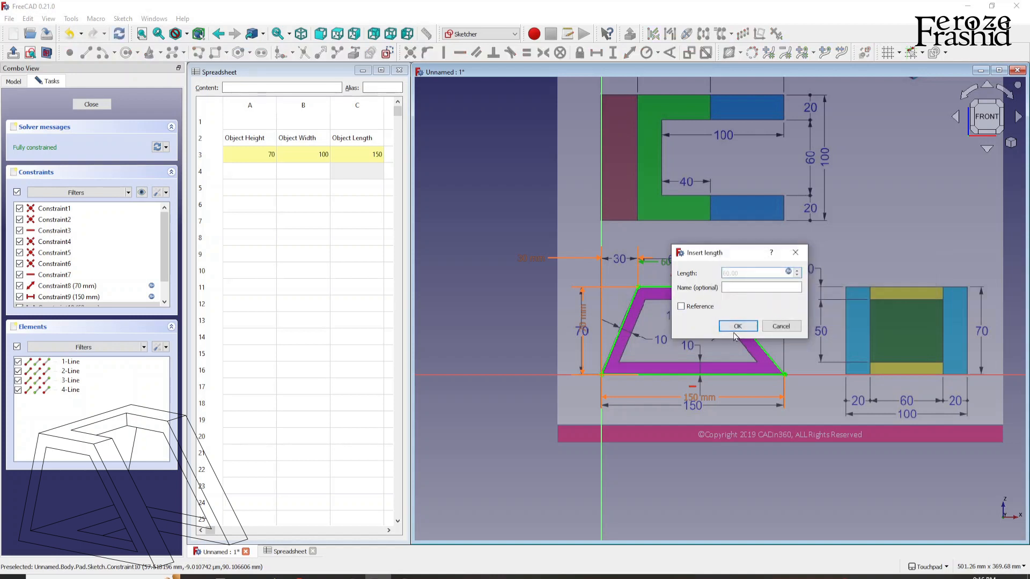
left_click(737, 326)
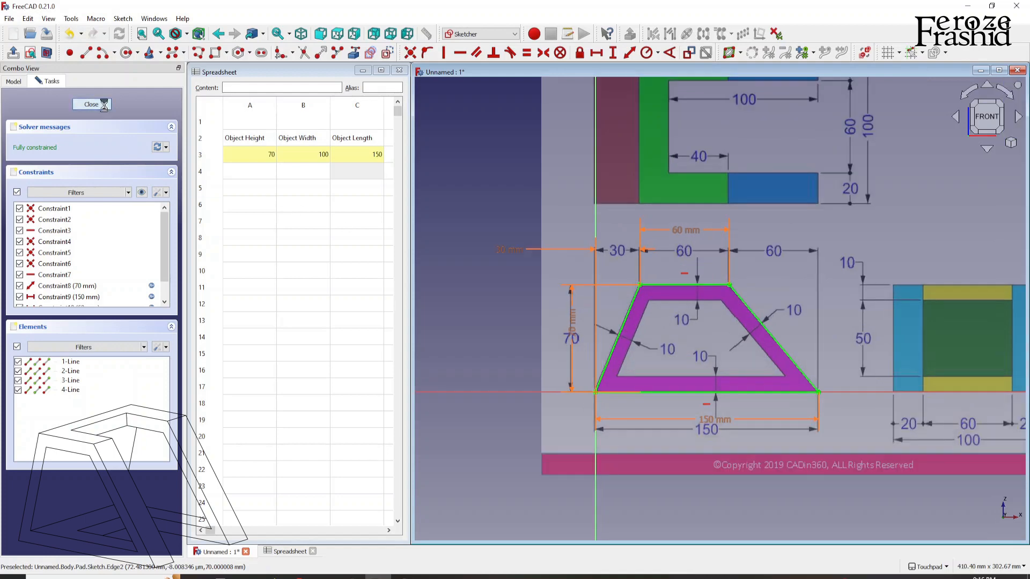
Step: Leave the outer sketch and raise Object Length through 175 and 200 to 300
left_click(91, 104)
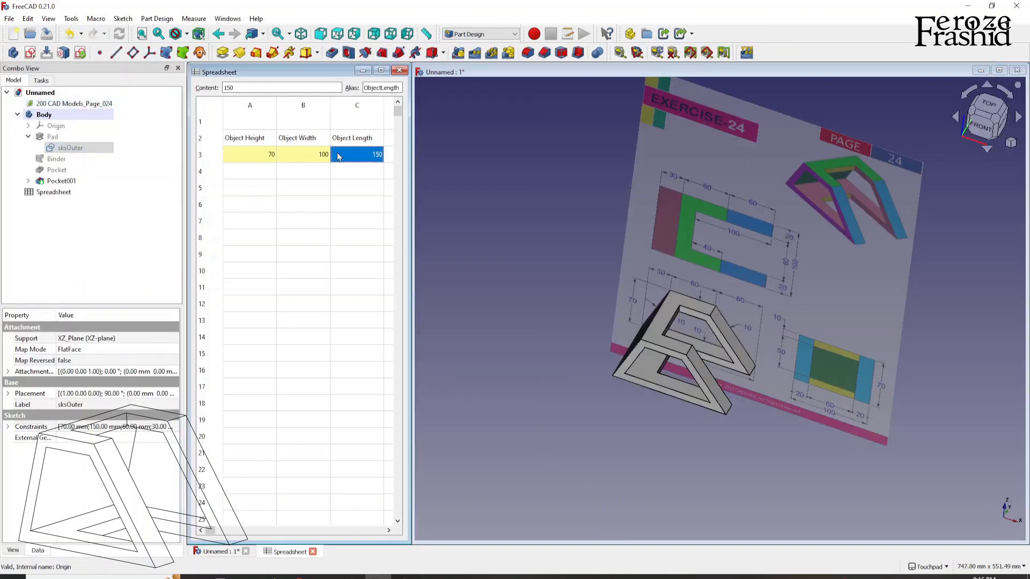
double_click(356, 154)
type("175")
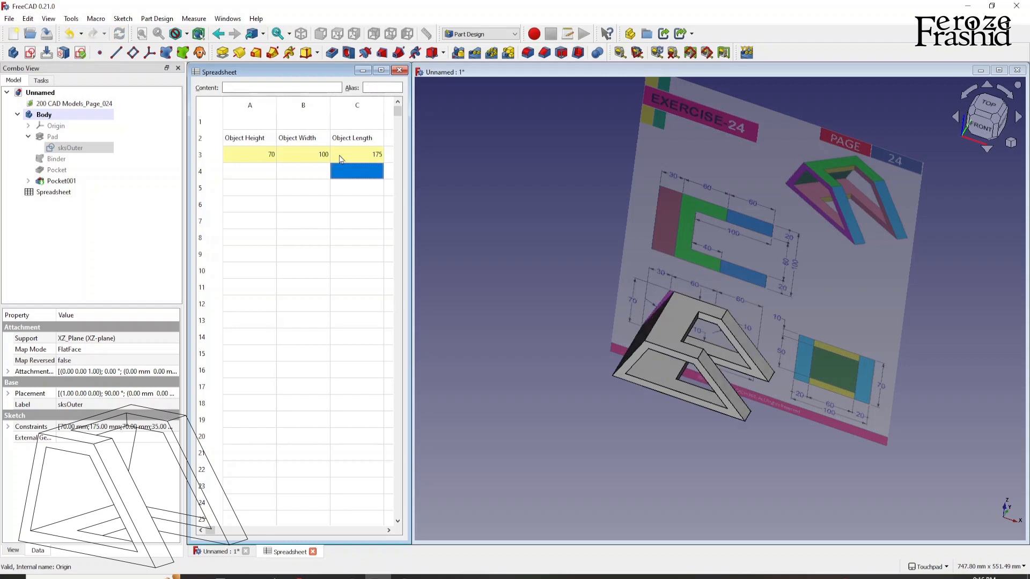
left_click(356, 153)
type("200")
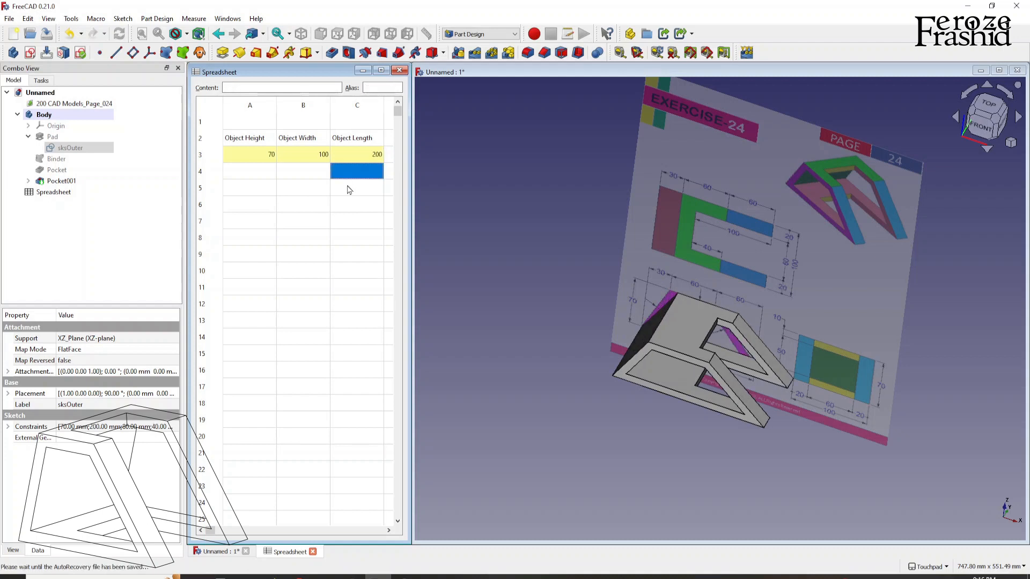
left_click(356, 154)
type("300")
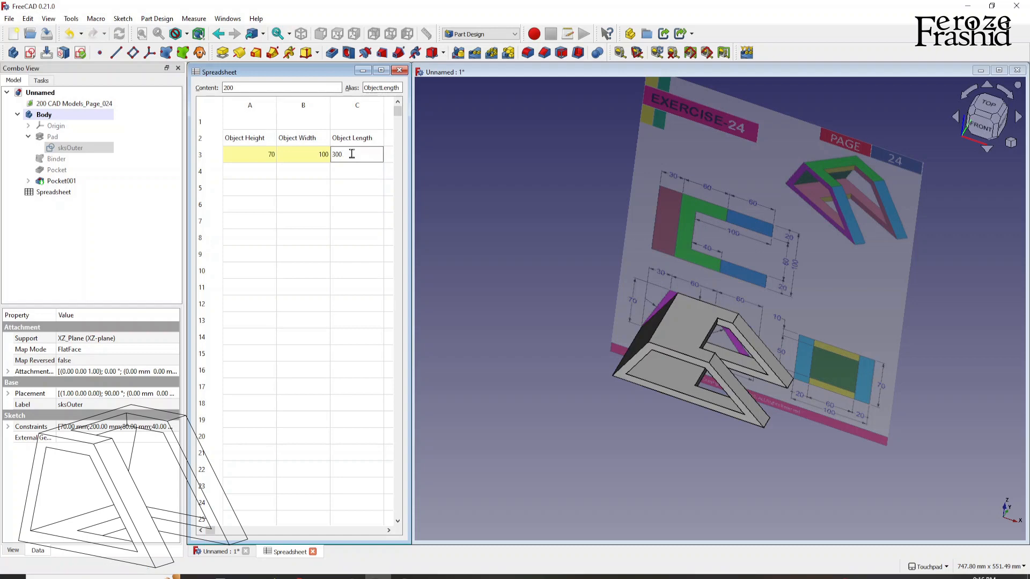
key("Return")
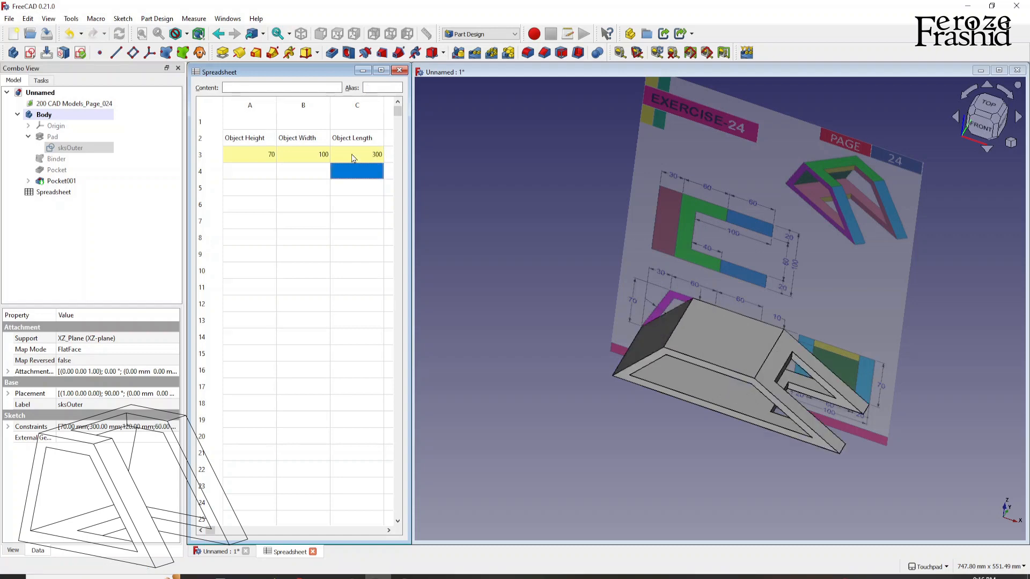
Step: Inspect the stretched outer sketch, then set Object Length back to 150
left_click(71, 147)
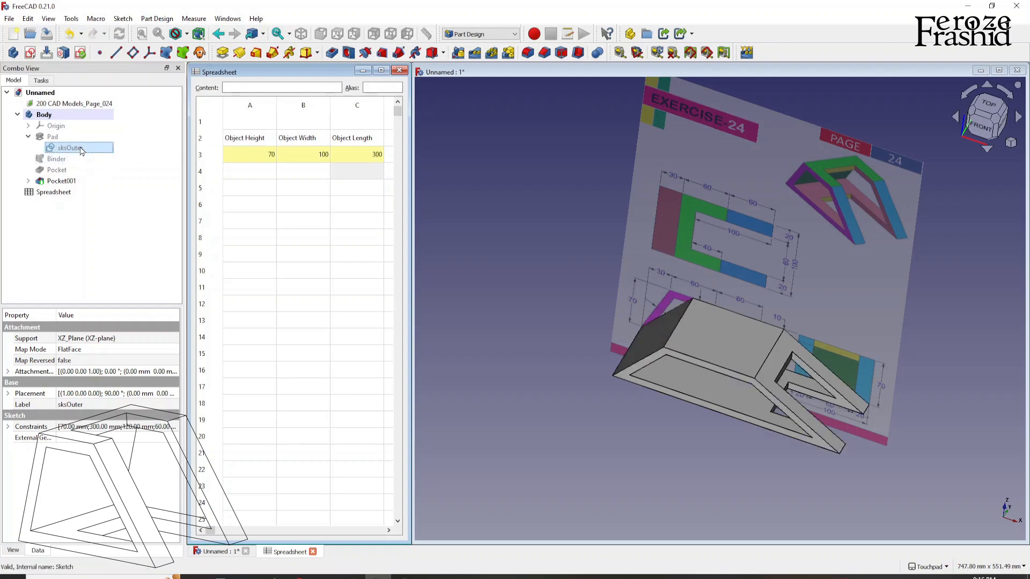
double_click(68, 147)
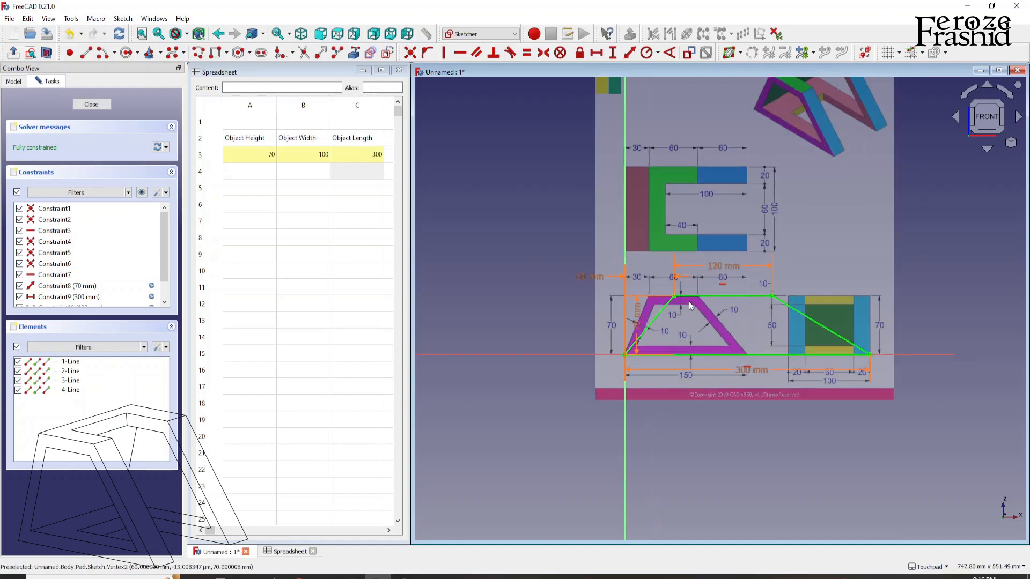
mouse_move(613, 289)
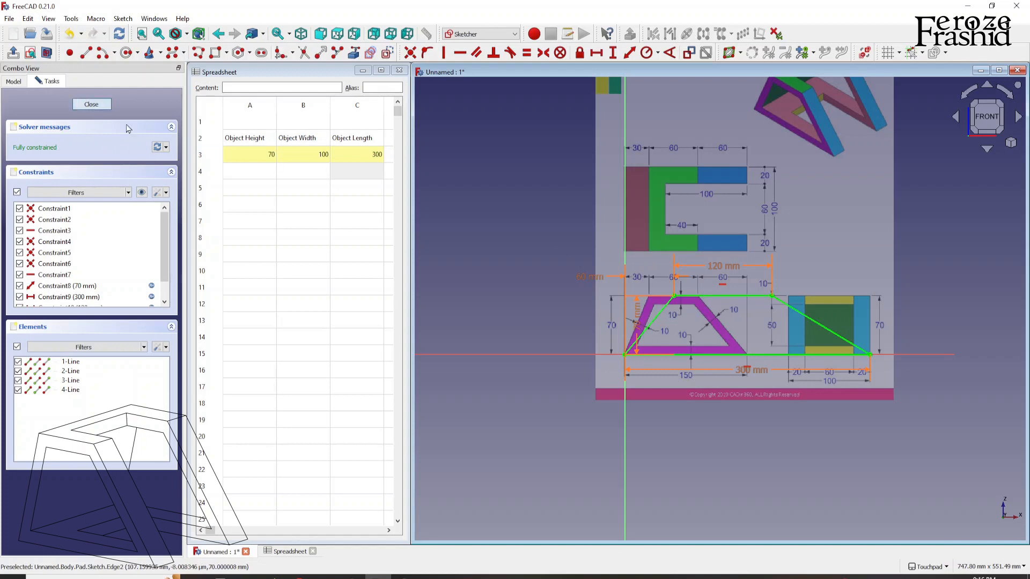
left_click(90, 104)
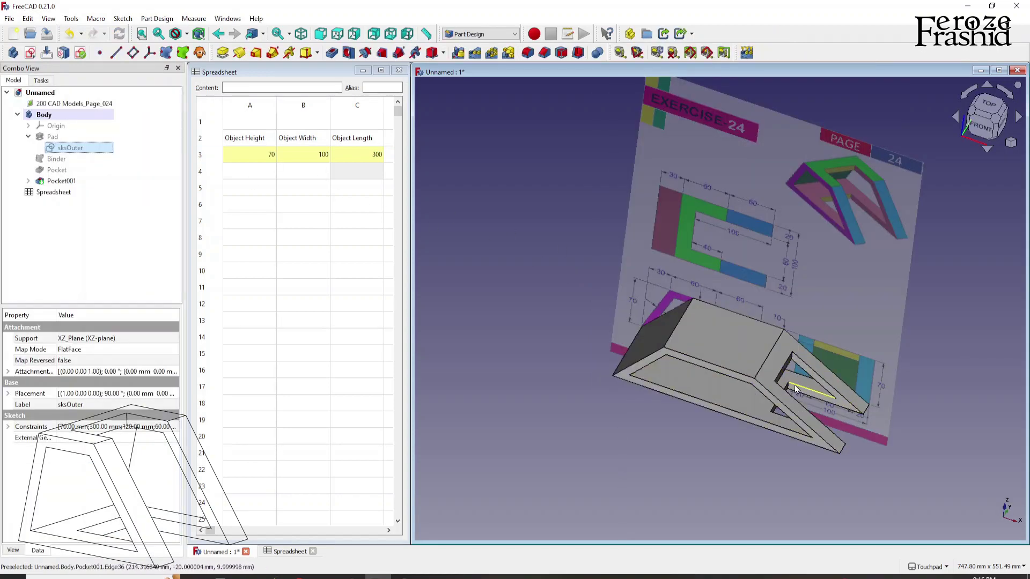
left_click(356, 155)
type("150")
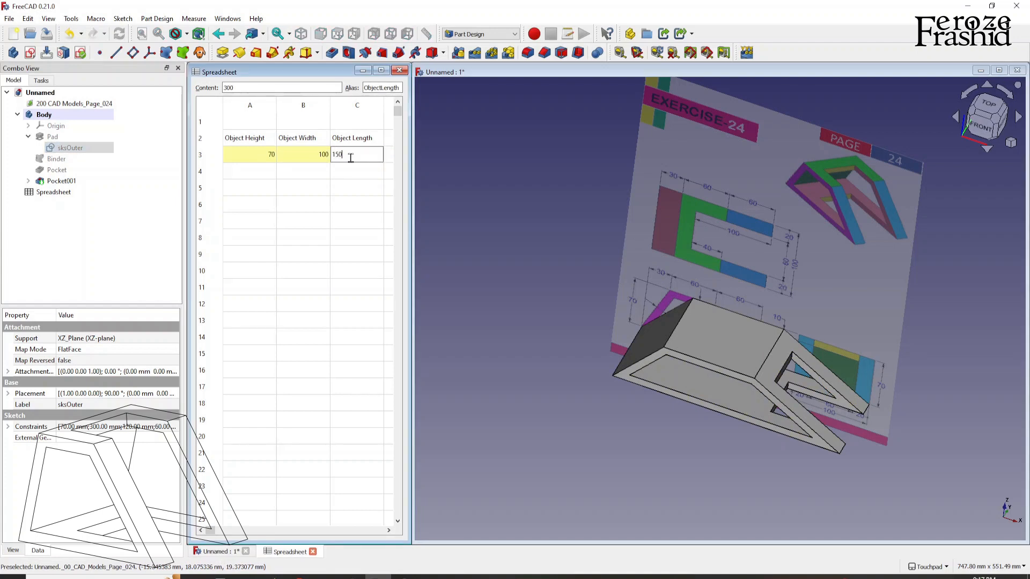
key("Return")
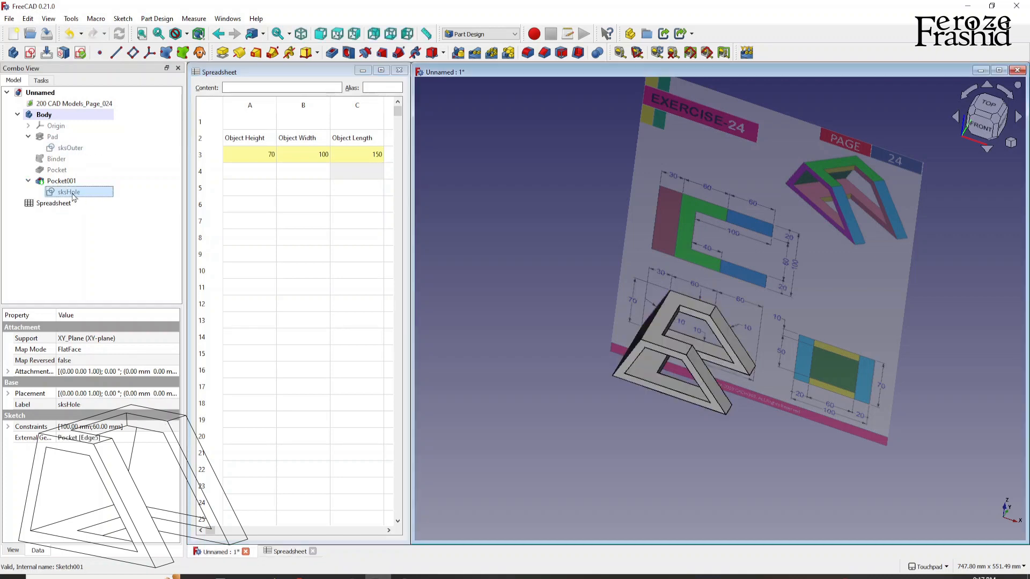
Step: Bind the hole's 100 mm width to Spreadsheet.ObjectLength/3*2
double_click(69, 192)
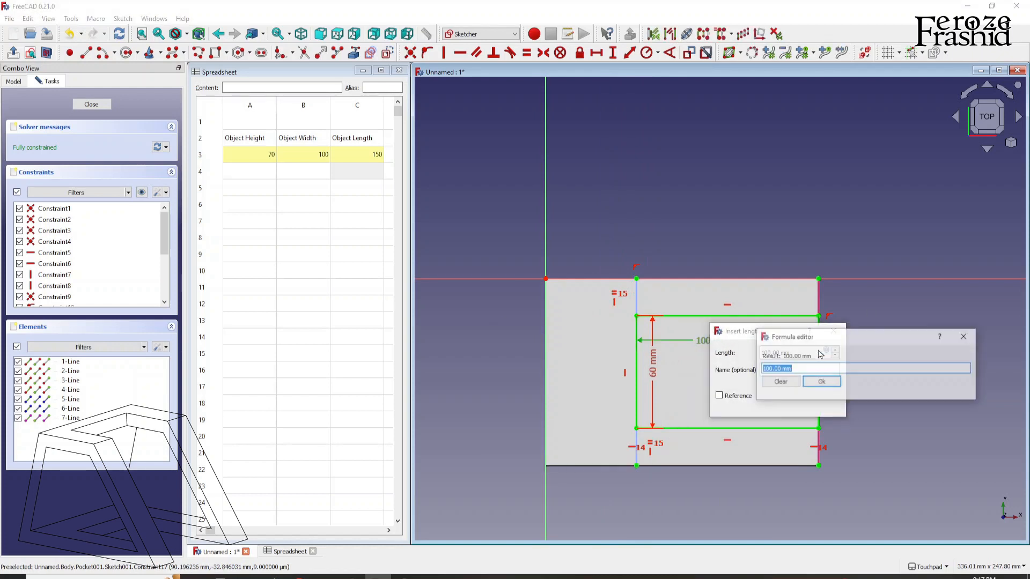
type("Spreadsheet.Obj")
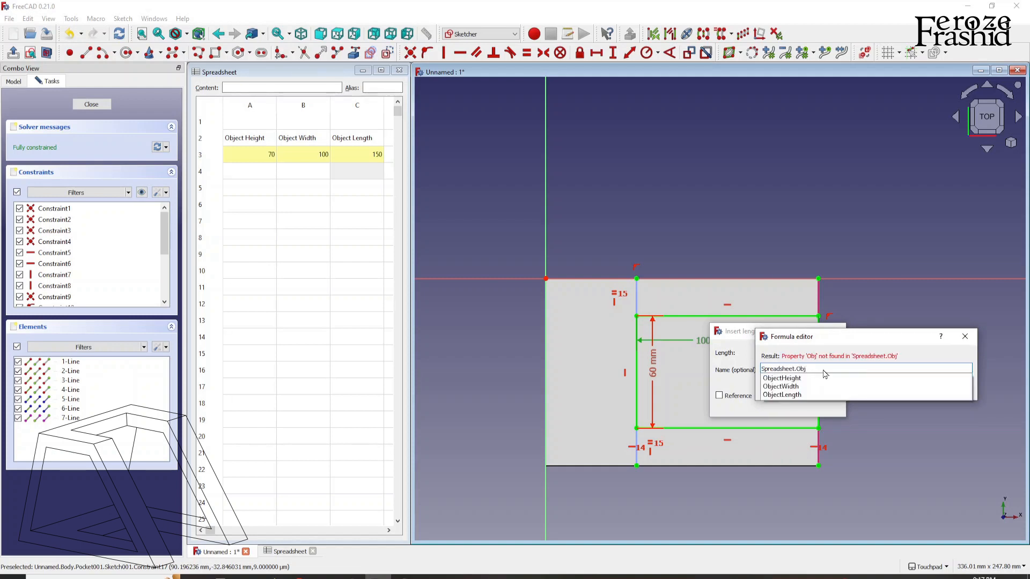
left_click(782, 395)
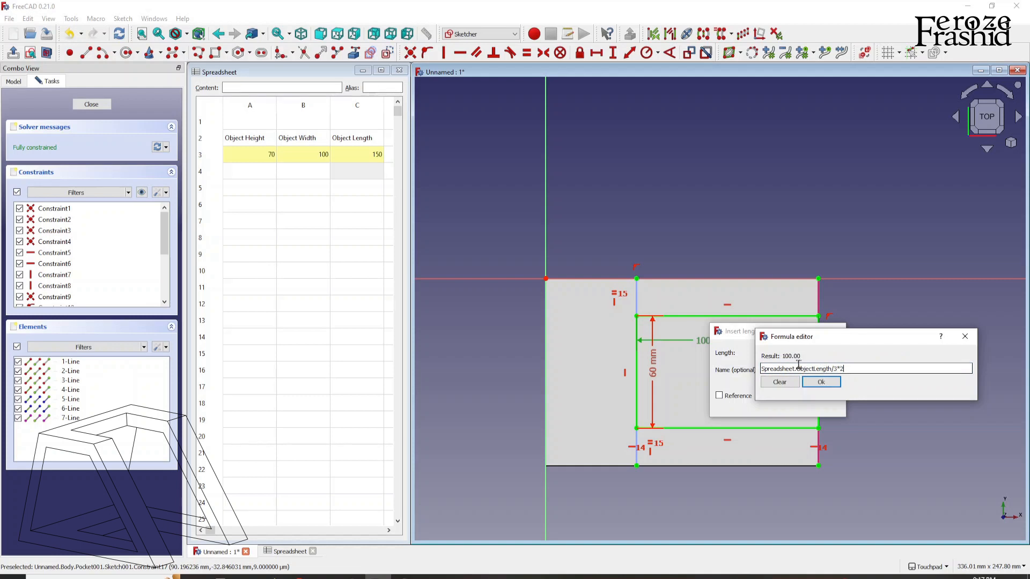
left_click(820, 382)
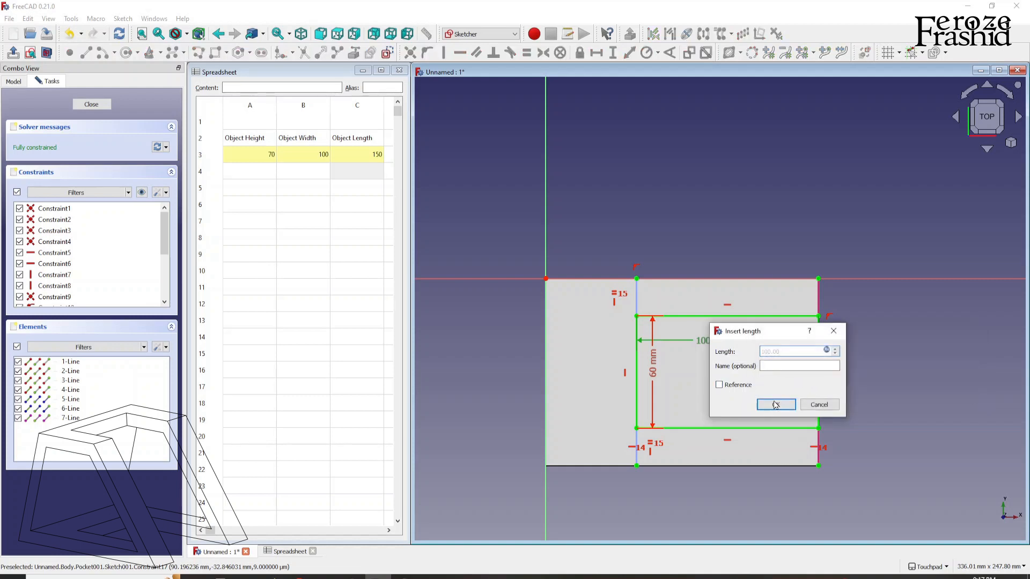
left_click(776, 405)
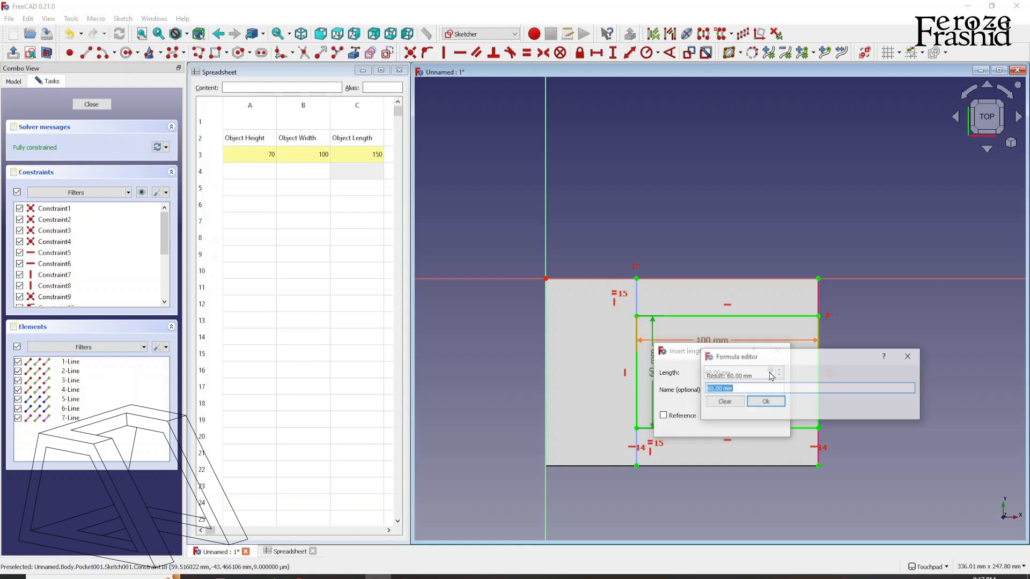
Step: Bind the hole's 60 mm height to Spreadsheet.ObjectLength/2.5
type("Spreadsheet.ObjectLength")
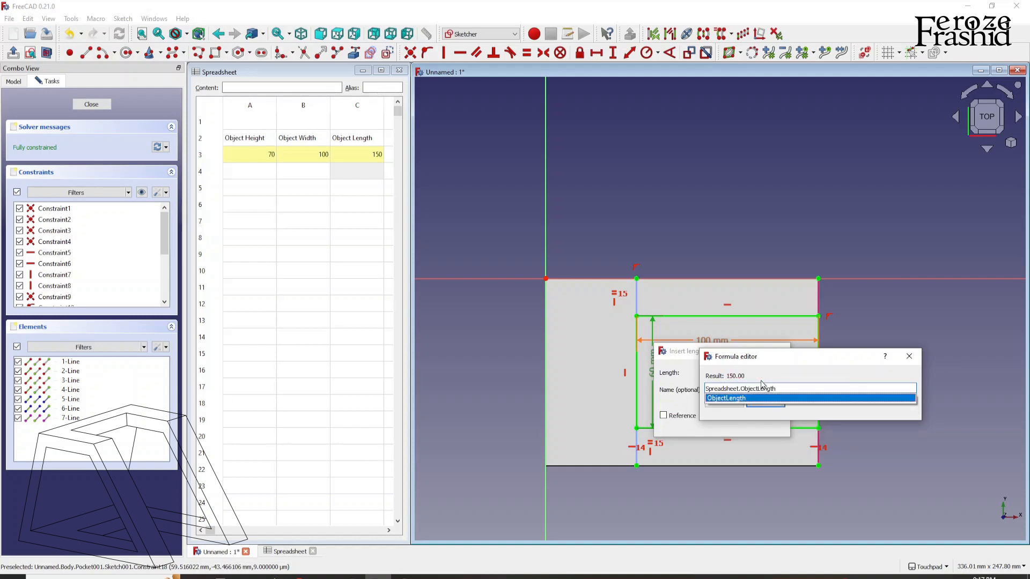
type("/2.5")
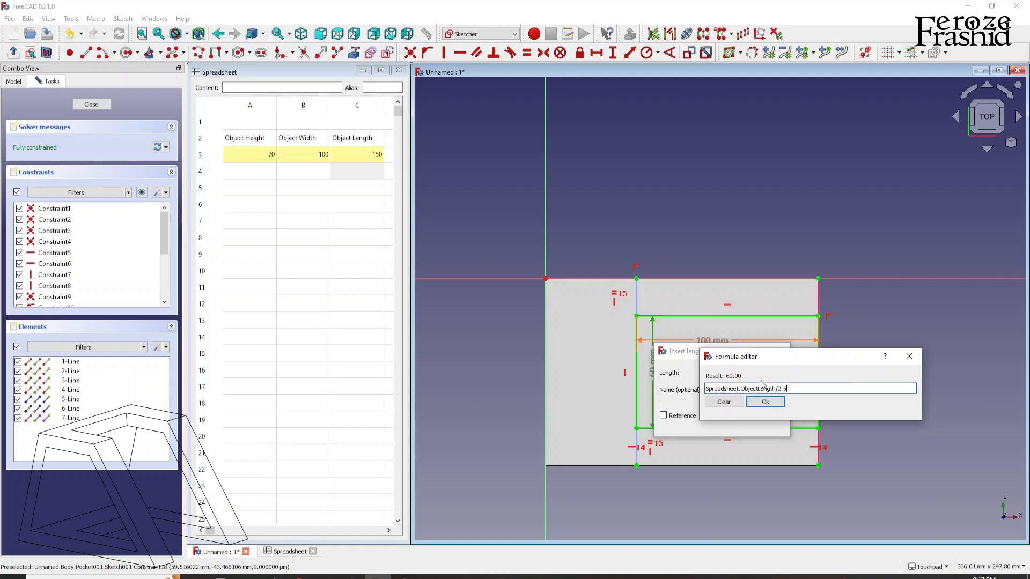
left_click(764, 401)
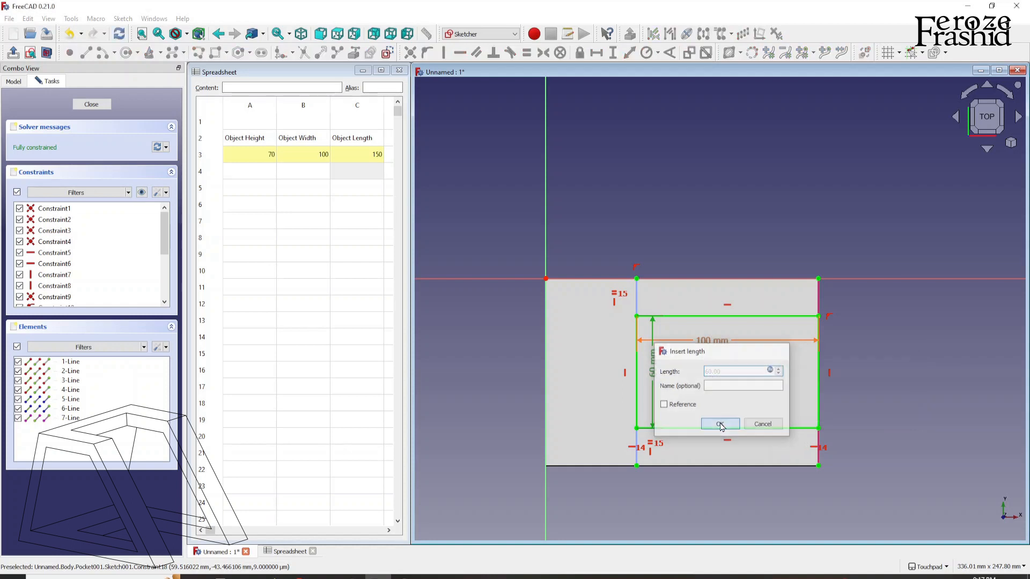
left_click(719, 423)
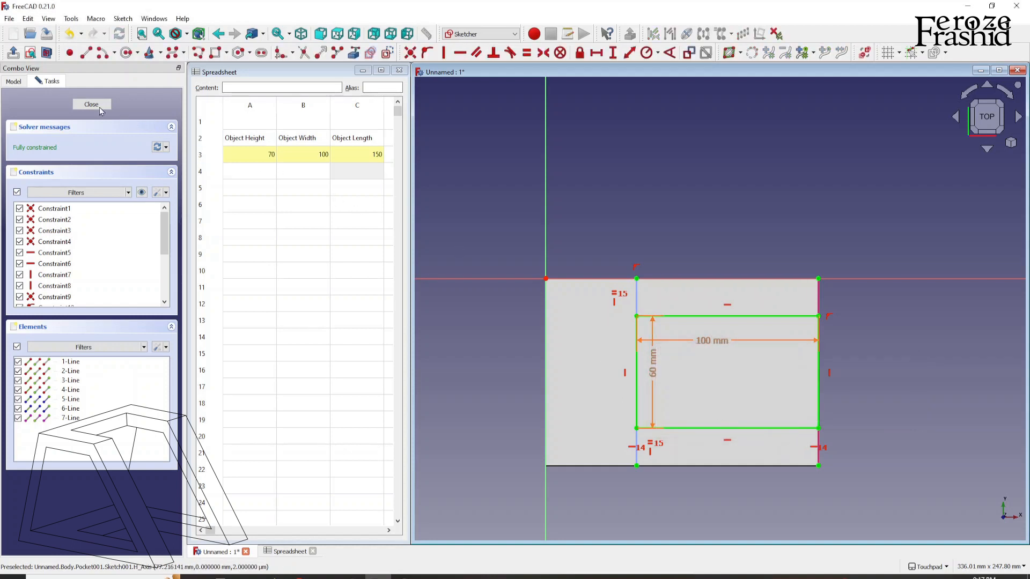
Step: Leave the hole sketch and change Object Length through 200 and 300 to 250
left_click(90, 104)
type("200")
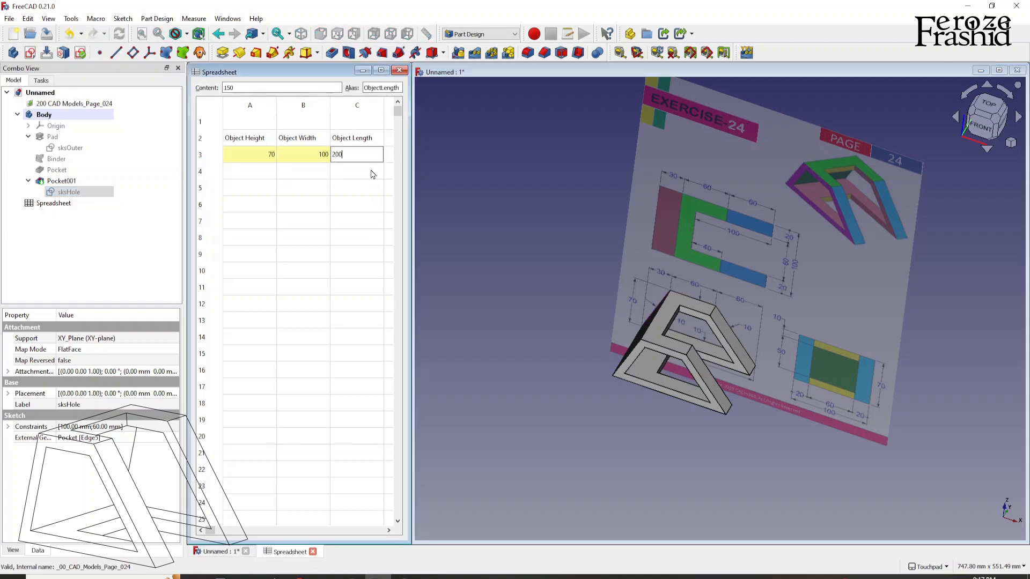
key("Return")
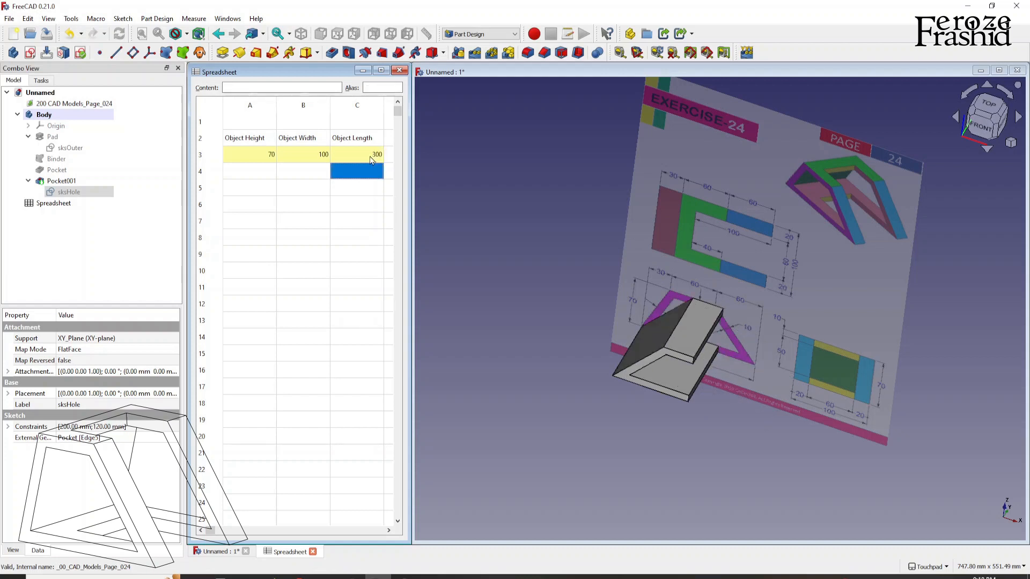
left_click(356, 153)
type("250")
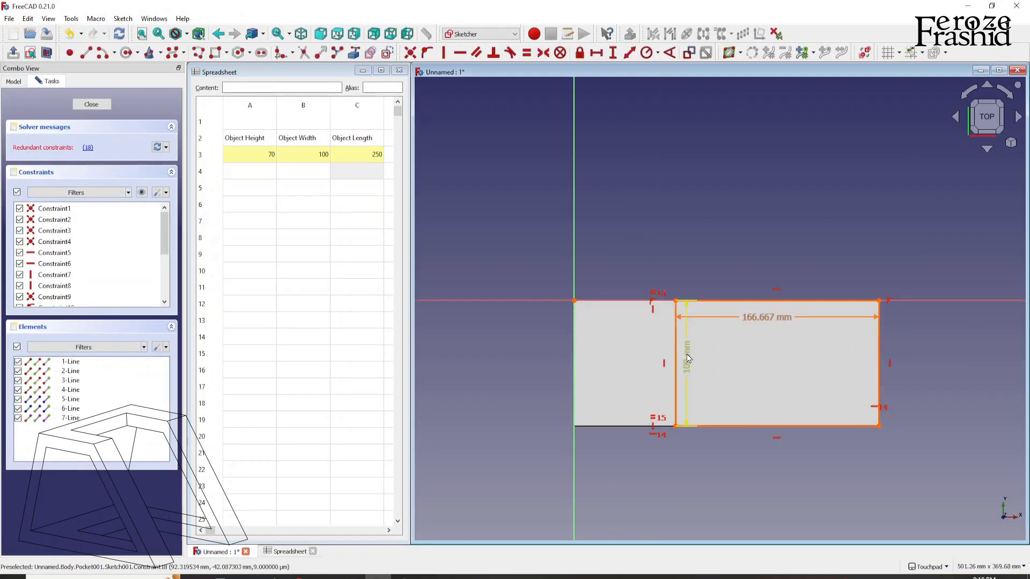
mouse_move(686, 371)
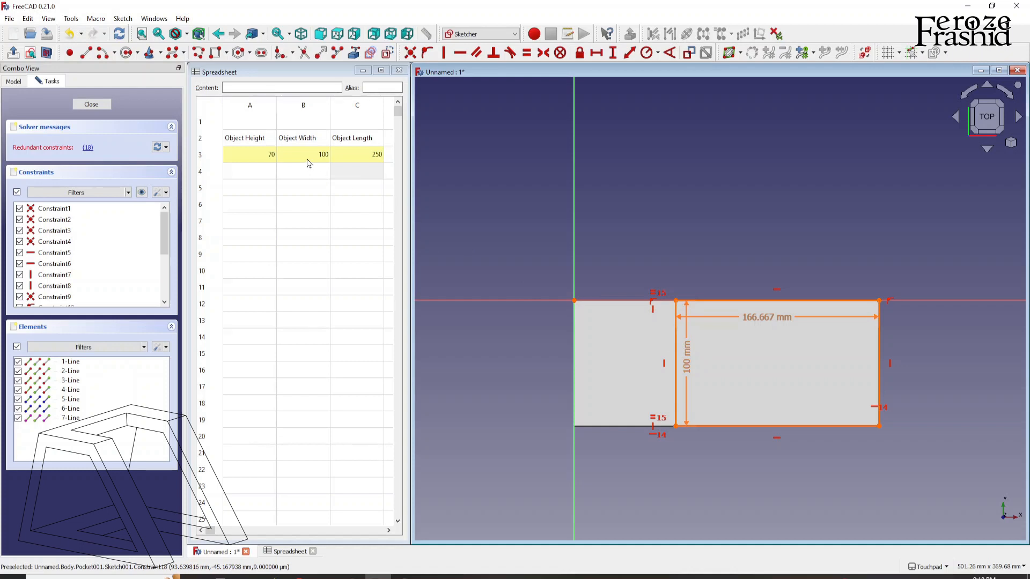
mouse_move(773, 329)
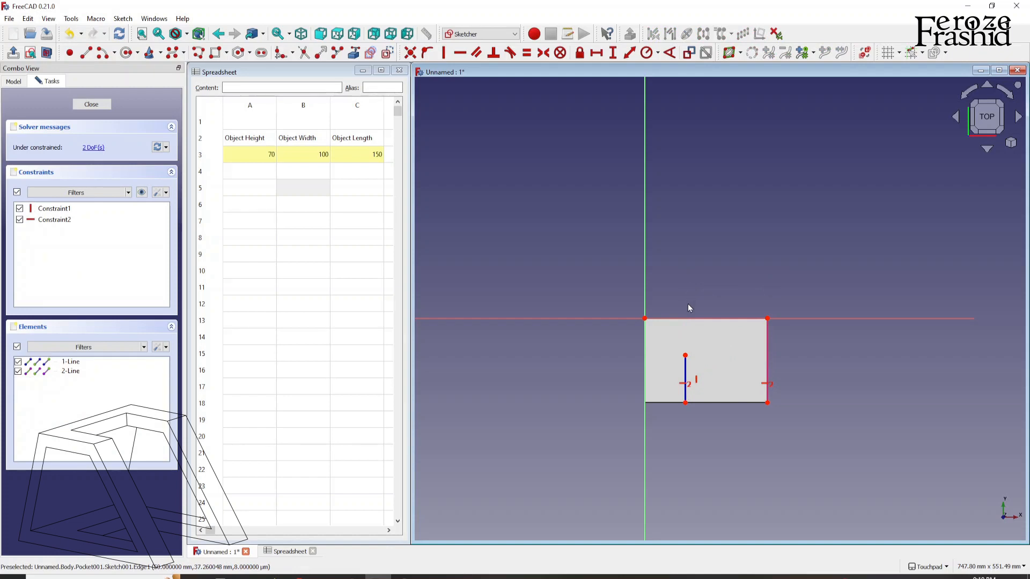
mouse_move(685, 376)
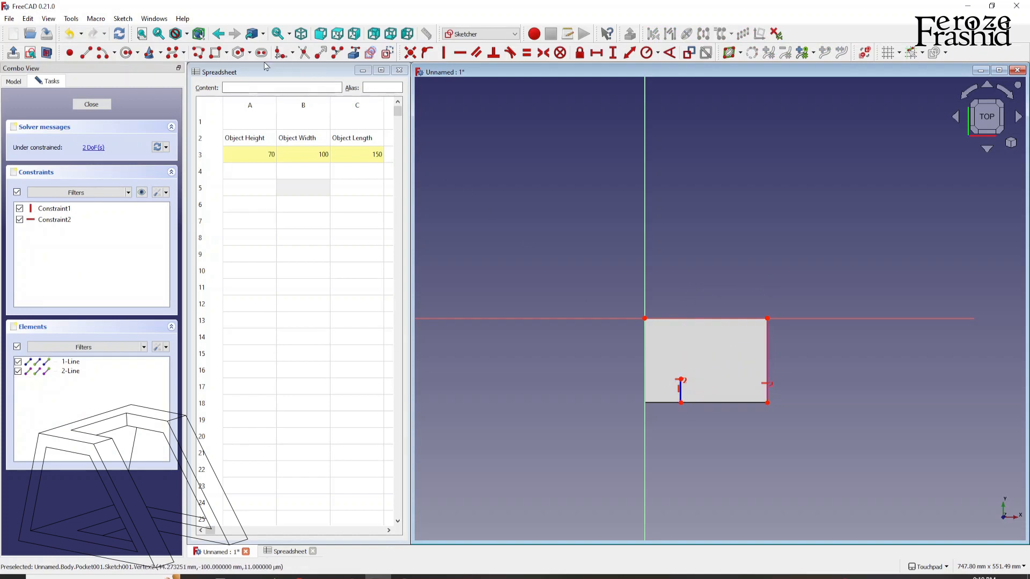
mouse_move(681, 383)
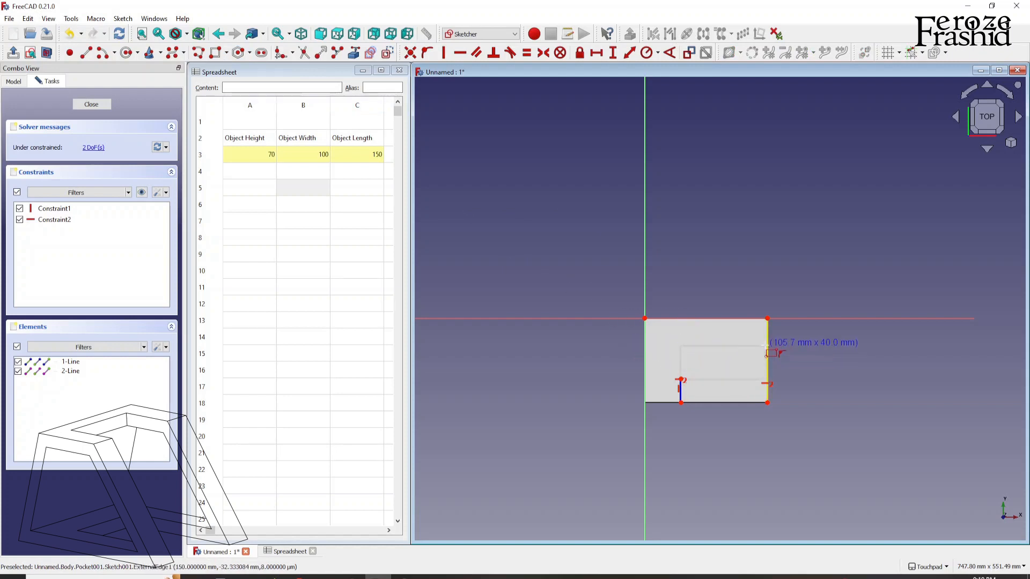
Step: Redraw the hole rectangle with 100 mm width and 10 mm offsets until fully constrained, then leave it
left_click(387, 52)
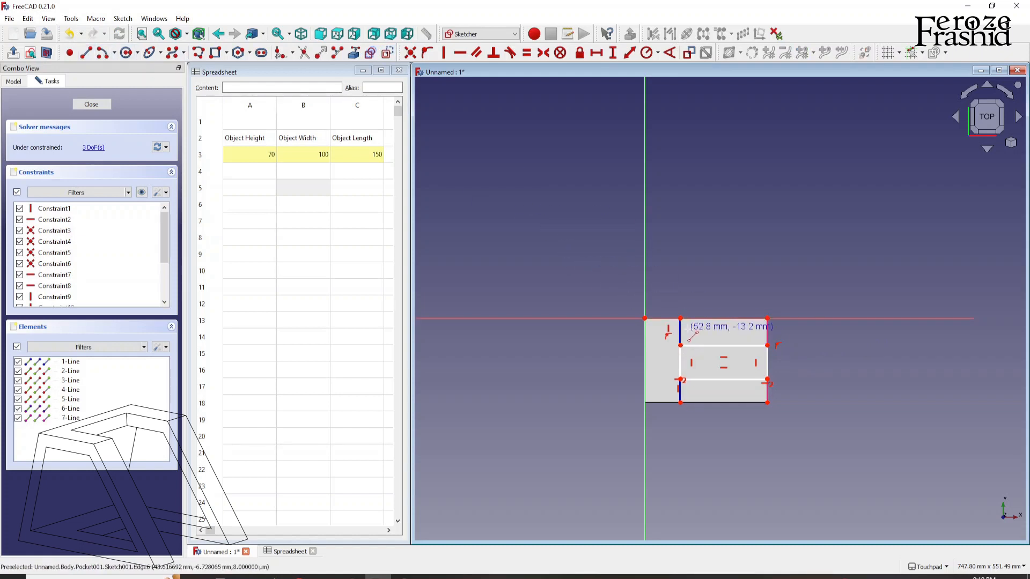
left_click(71, 399)
type("100")
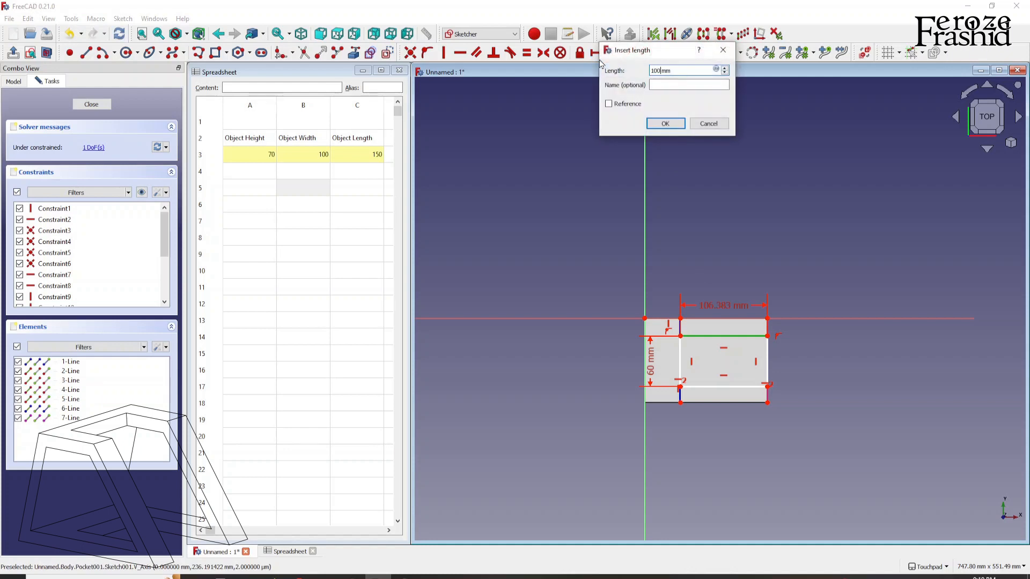
left_click(665, 123)
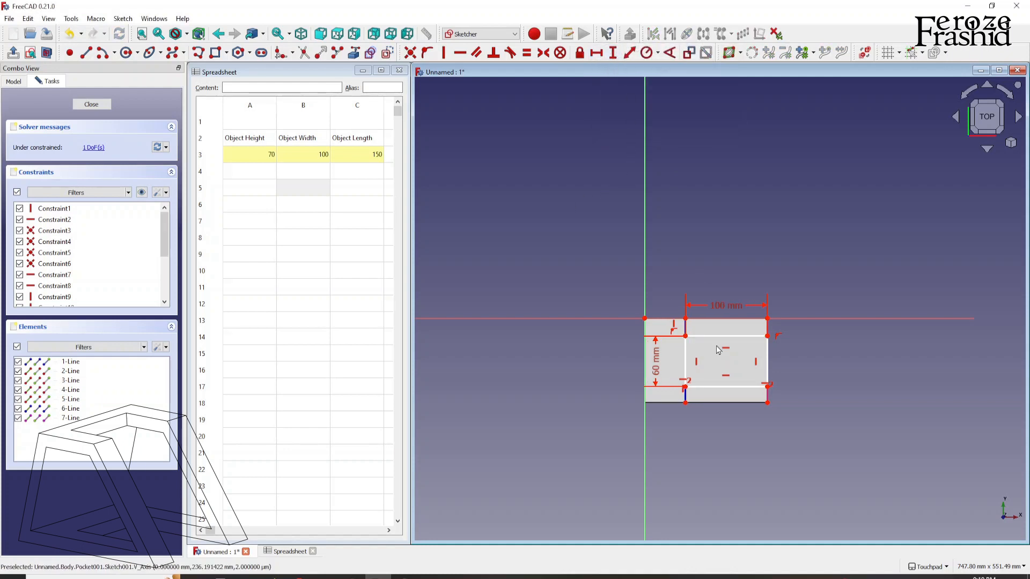
mouse_move(722, 336)
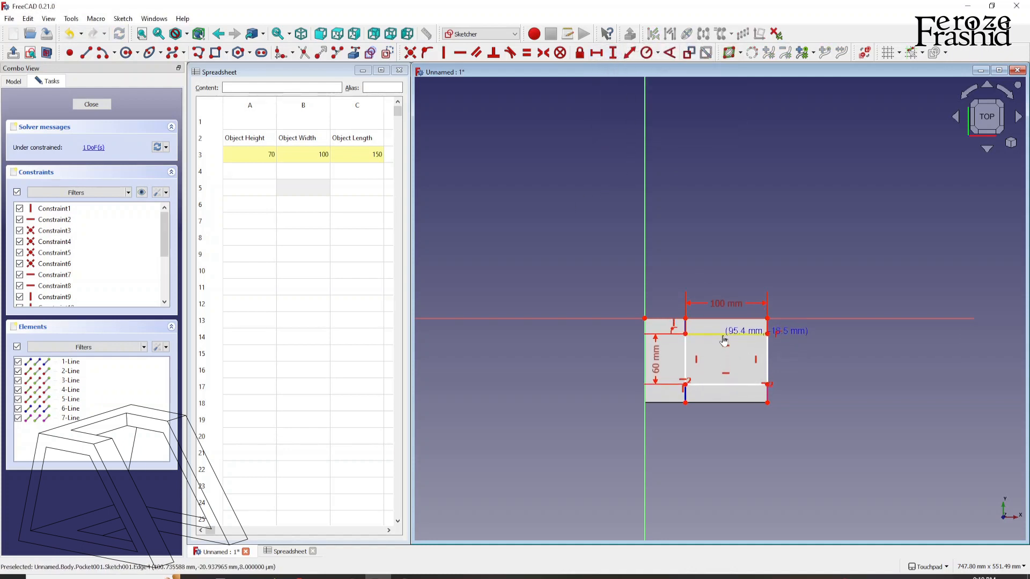
left_click(706, 321)
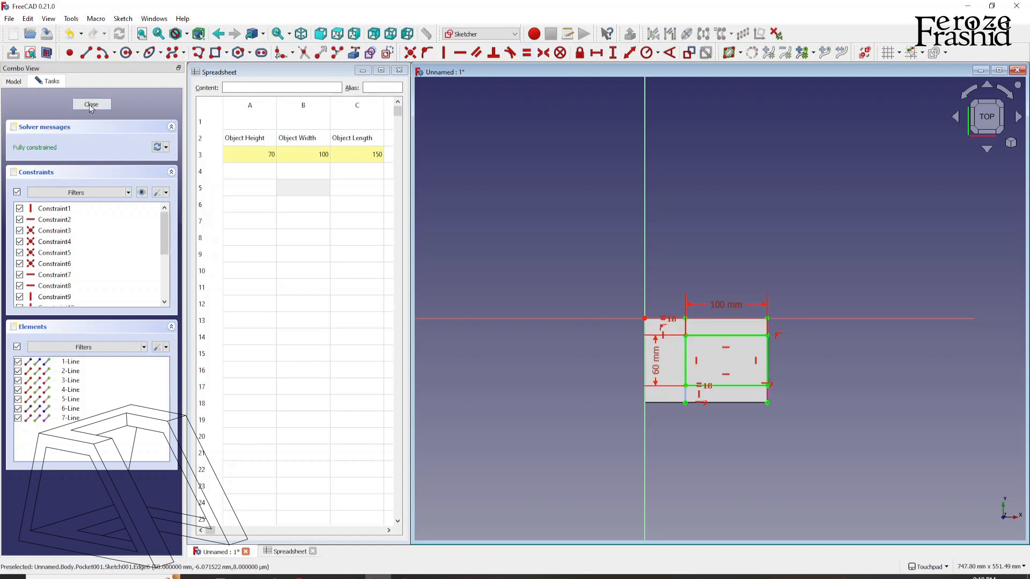
left_click(90, 104)
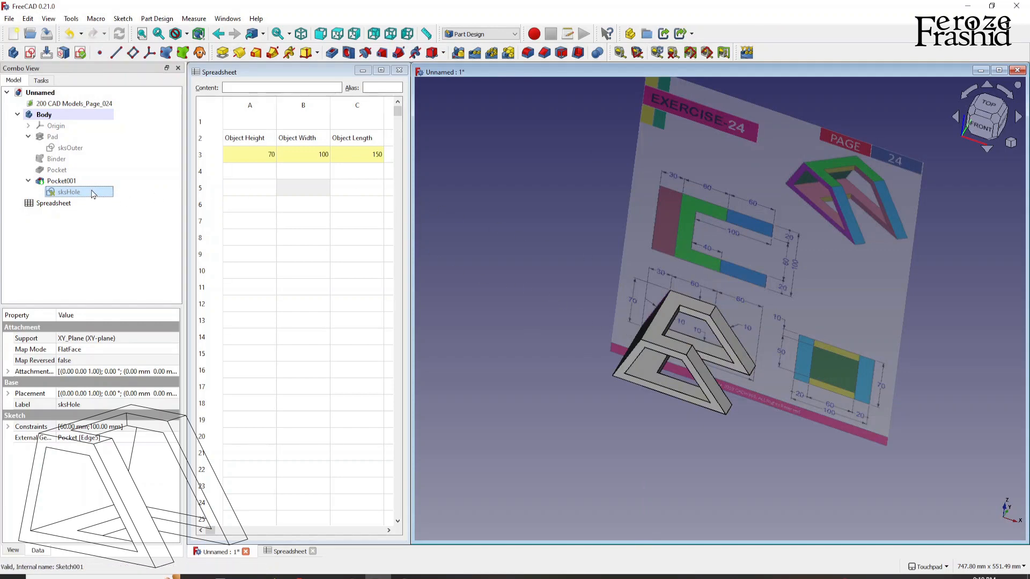
Step: Reopen the hole sketch and bind its 100 mm width to Spreadsheet.ObjectLength/3*2
double_click(68, 192)
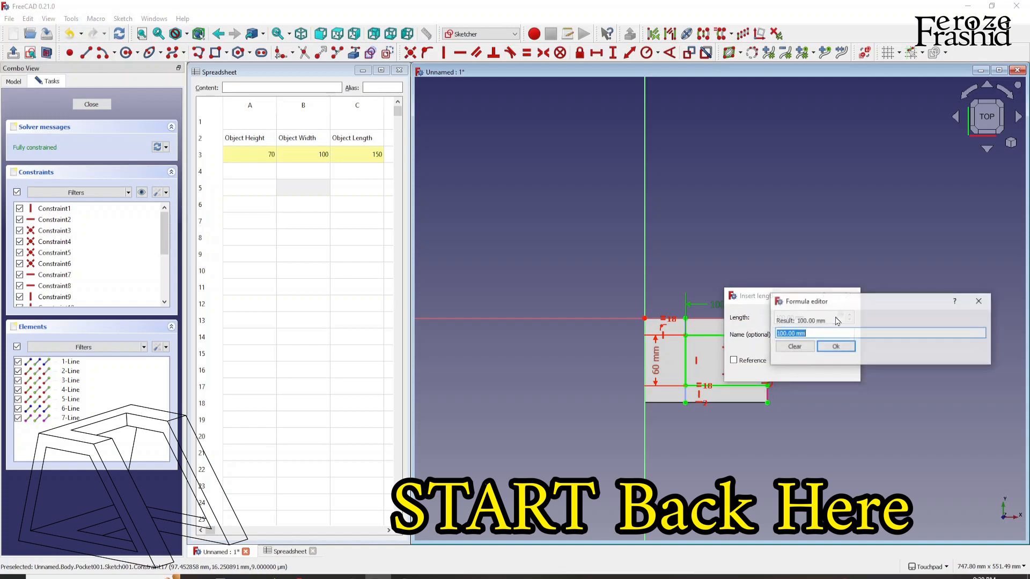
type("spre")
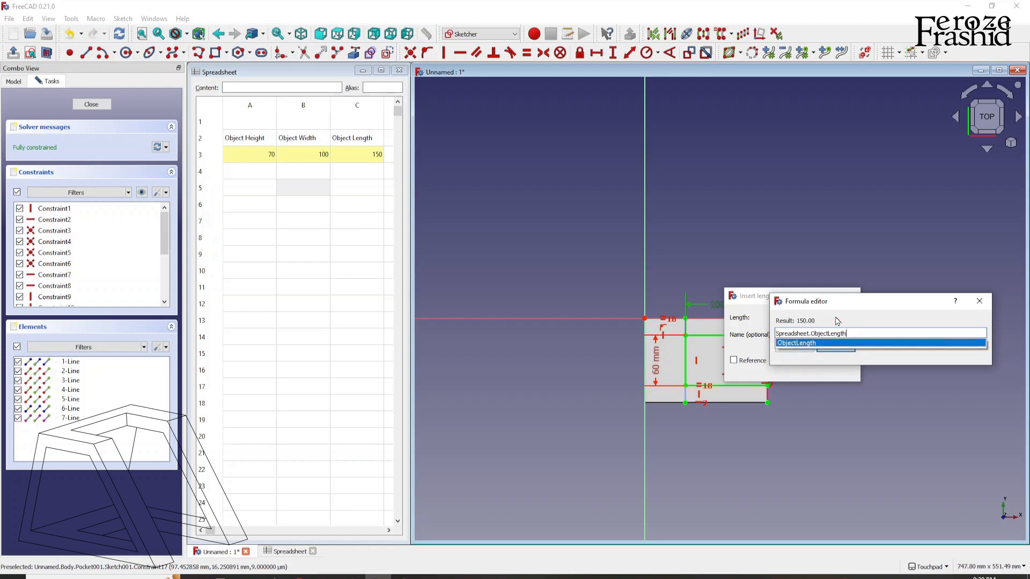
type("/3*")
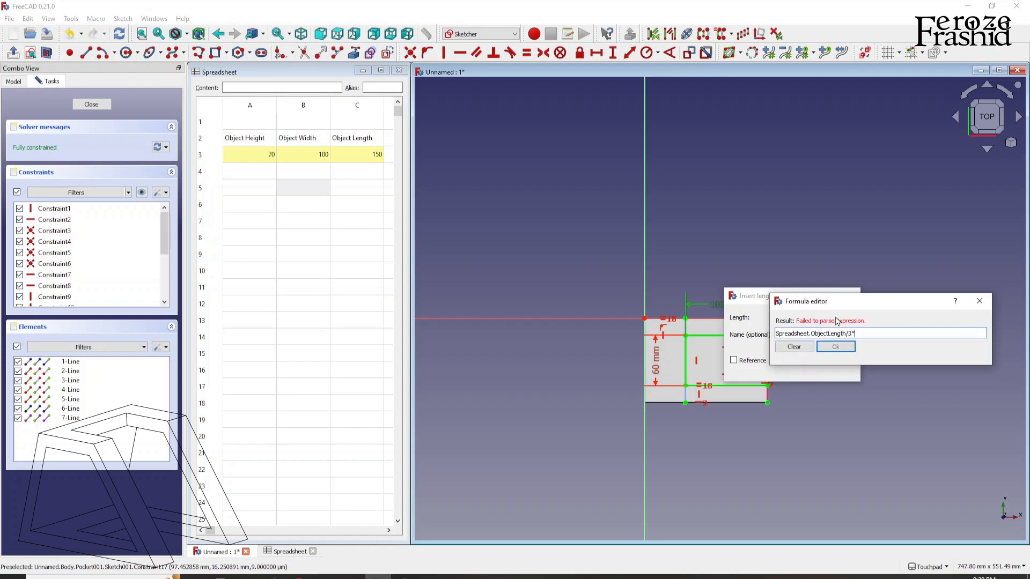
type("2")
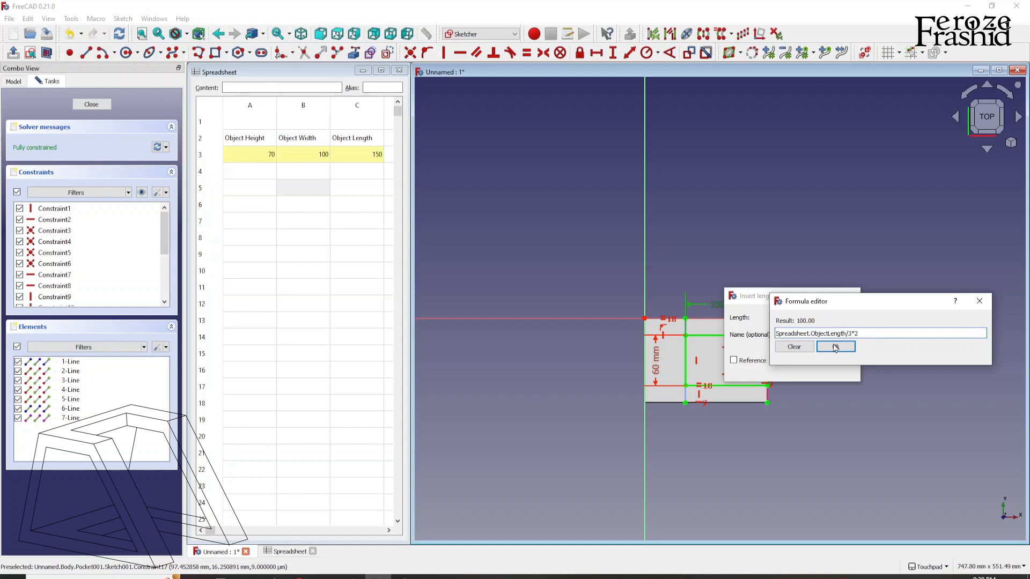
left_click(834, 346)
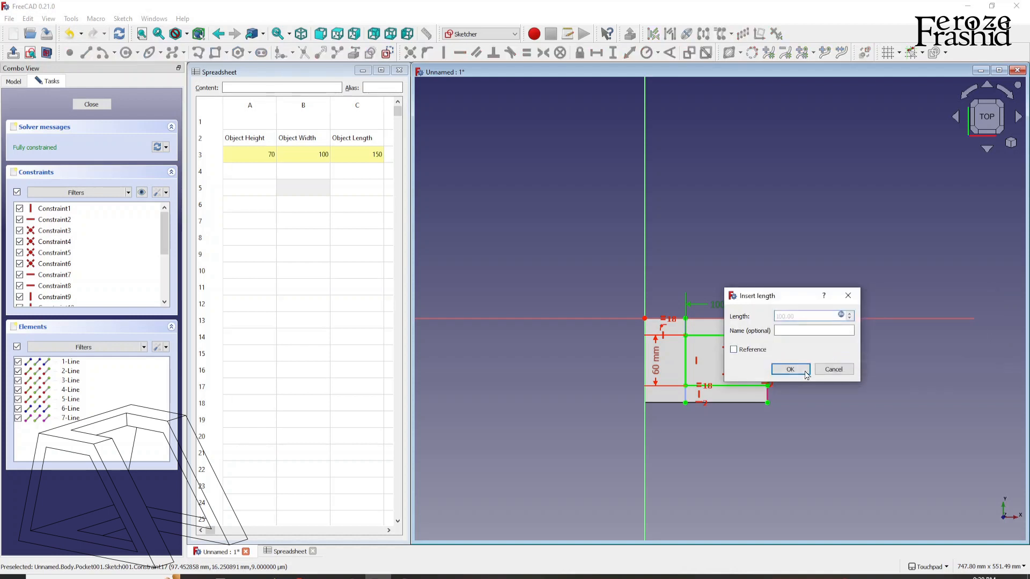
left_click(790, 368)
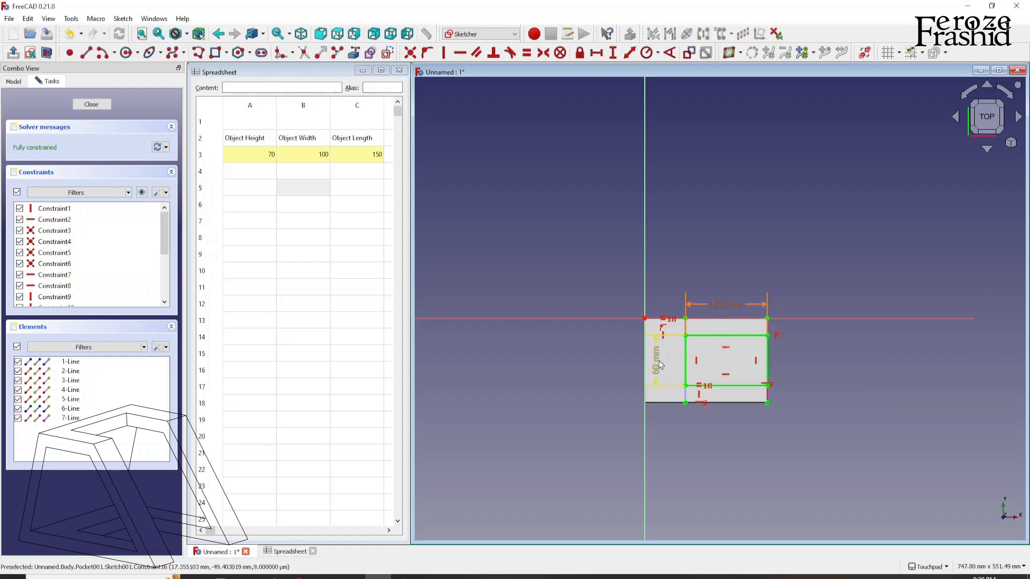
mouse_move(645, 340)
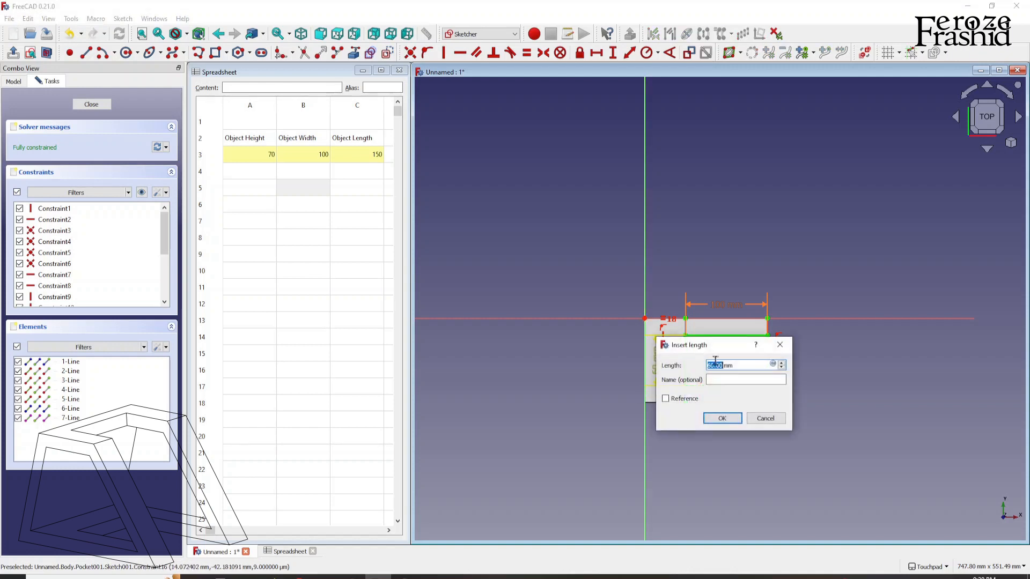
Step: Bind the hole's 60 mm height to Spreadsheet.ObjectWidth/10*6 and leave the sketch
left_click(773, 364)
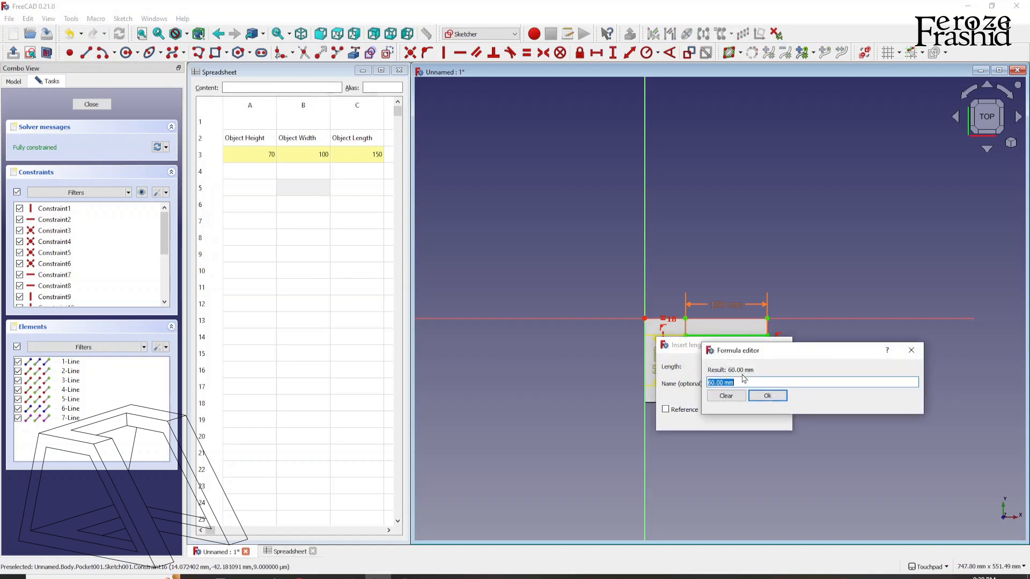
type("Spreadsheet.wid")
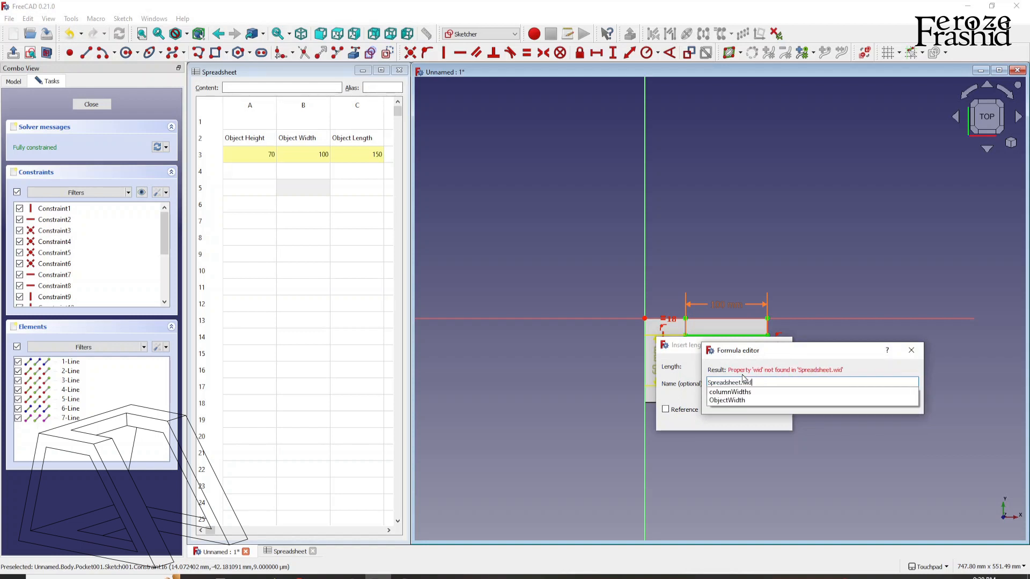
left_click(726, 400)
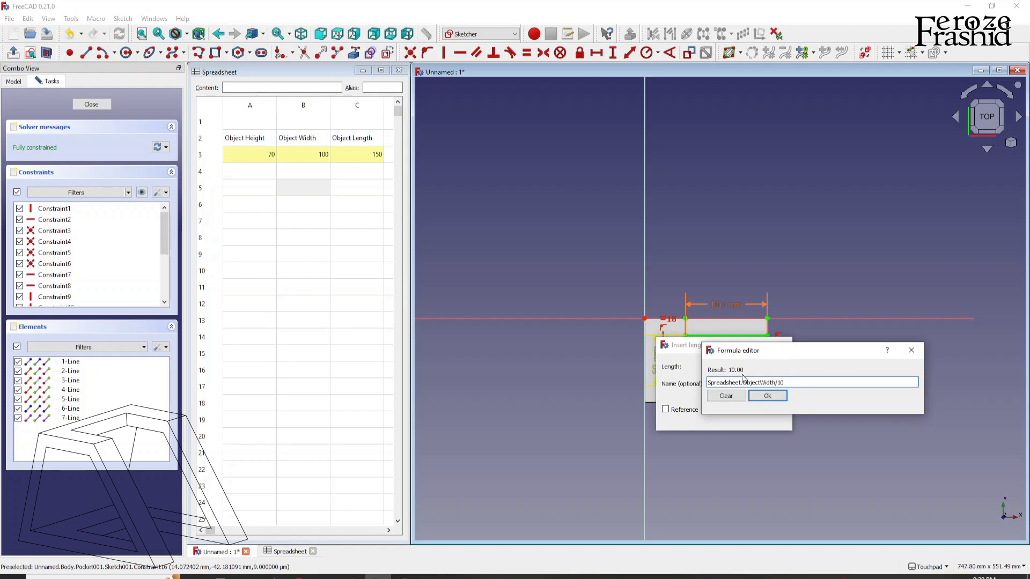
type("*6")
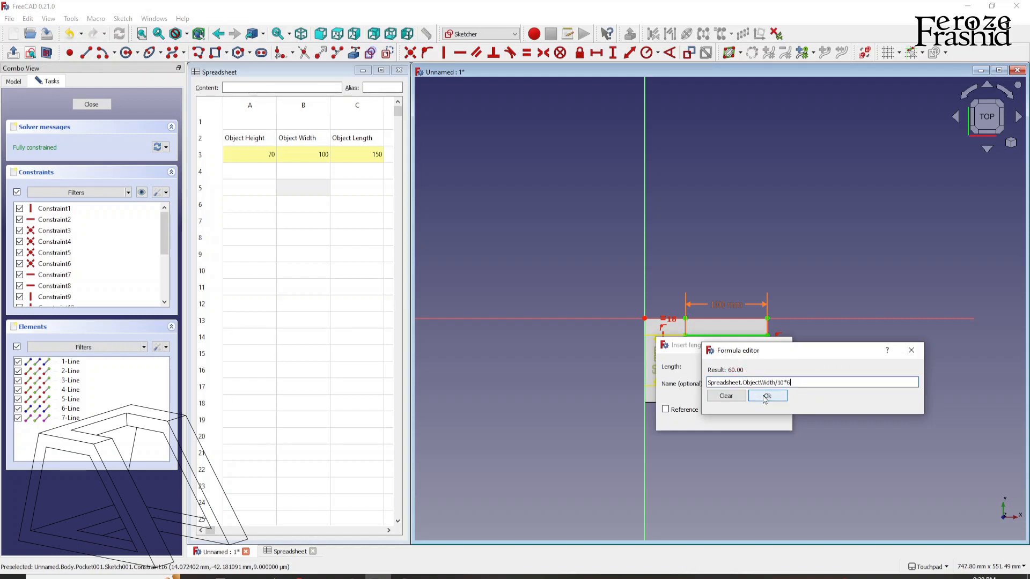
left_click(765, 395)
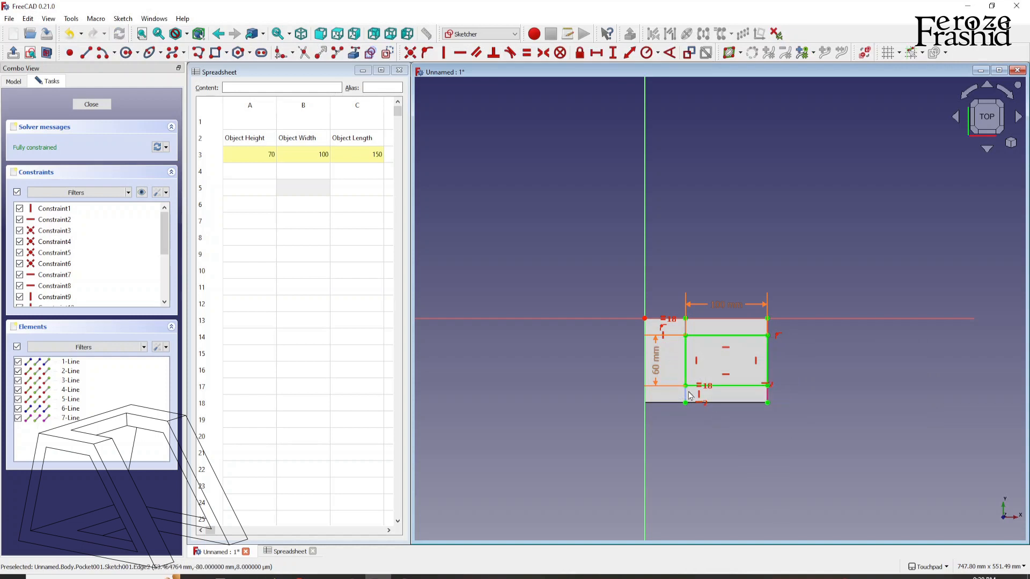
left_click(90, 104)
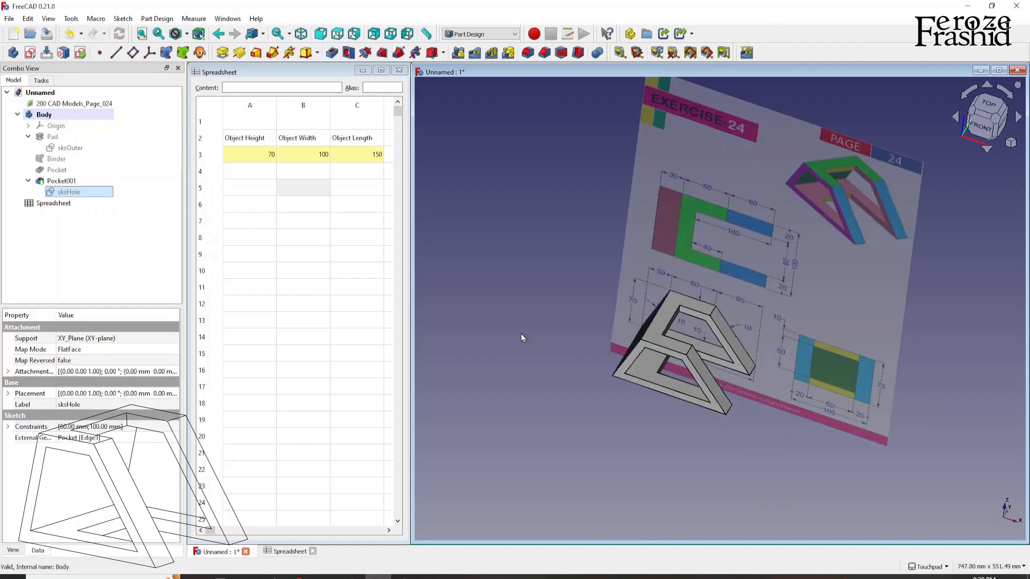
Step: Try new Object Length, Height and Width values and watch the frame resize
left_click(356, 153)
type("200")
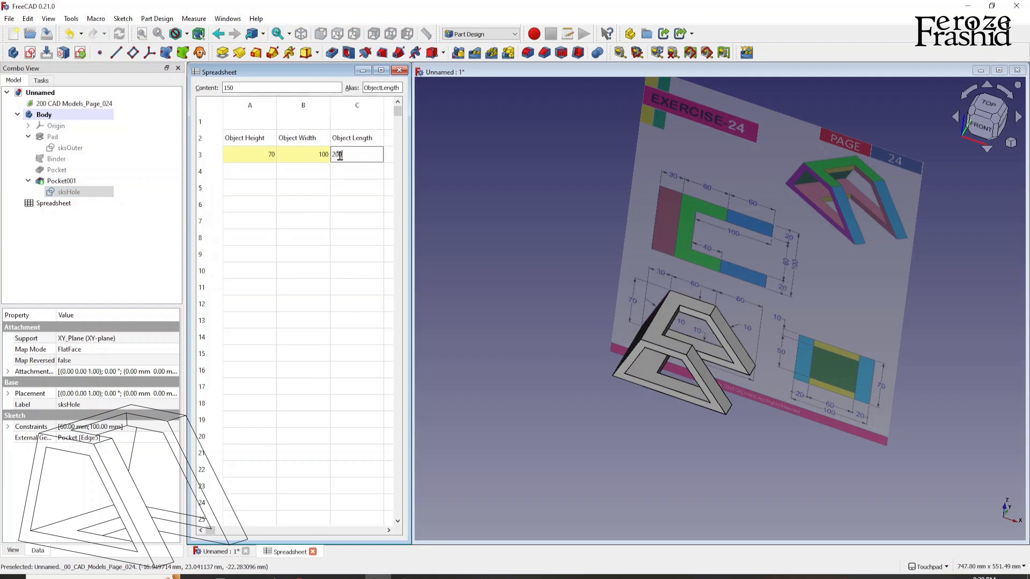
key("Return")
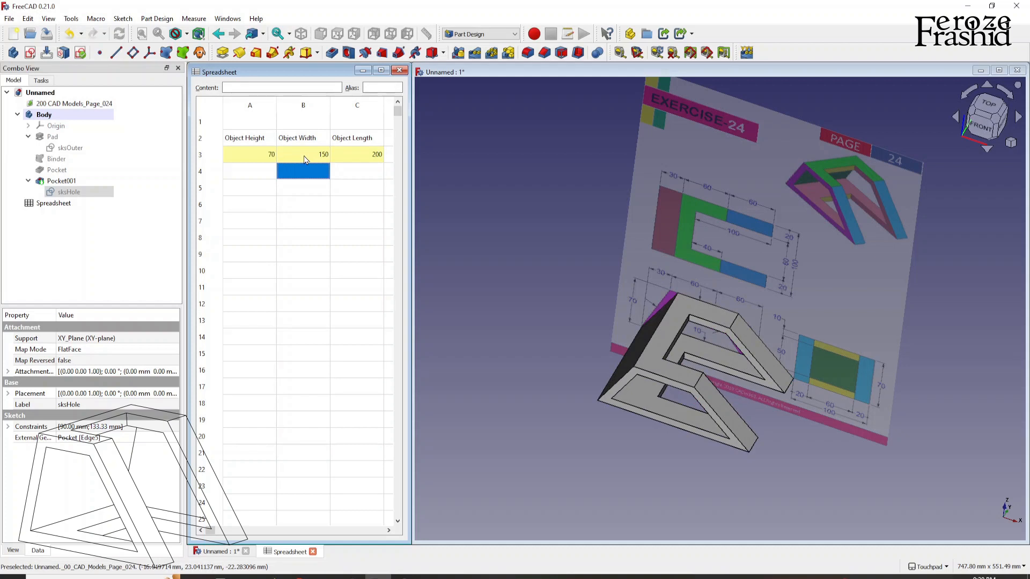
left_click(250, 154)
type("125")
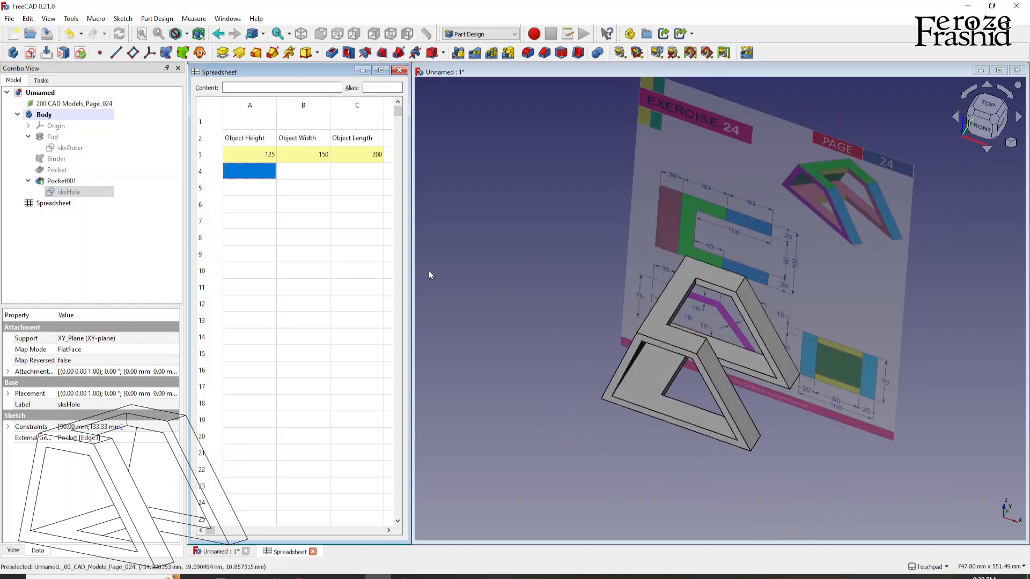
left_click(250, 153)
type("100")
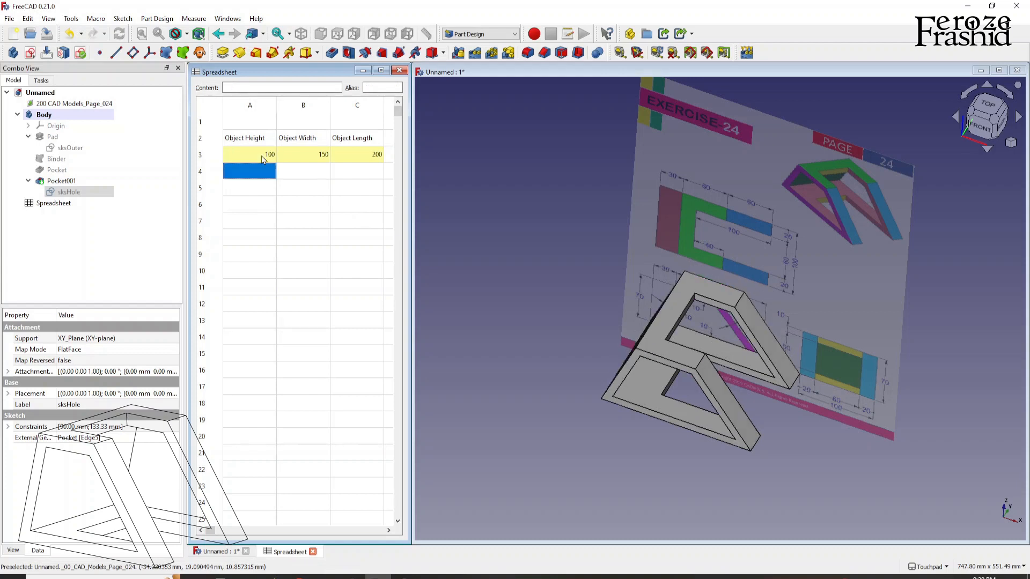
left_click(302, 153)
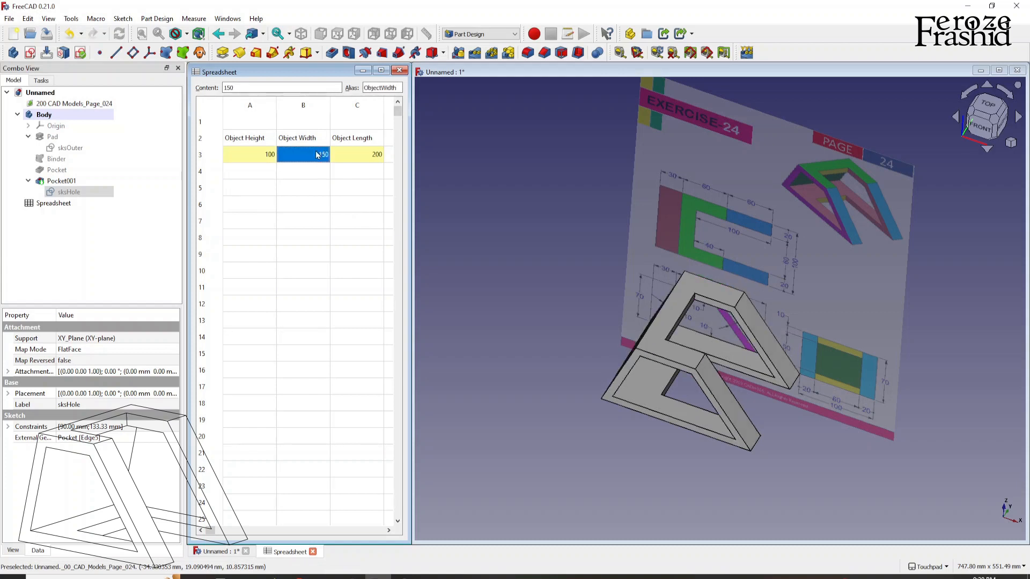
key("Return")
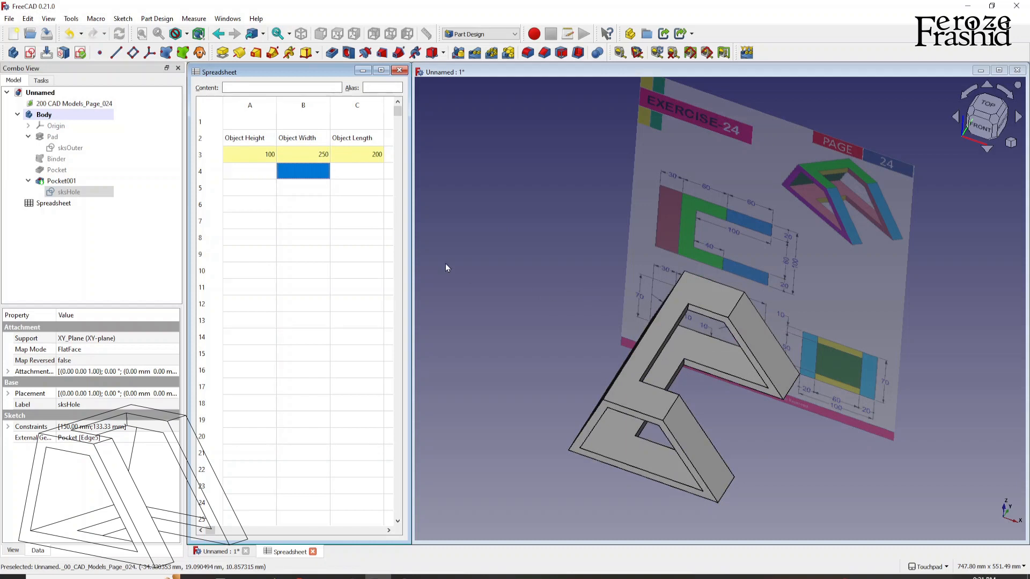
Step: Settle the spreadsheet on Height 100, Width 100 and Length 150
left_click(356, 154)
type("150")
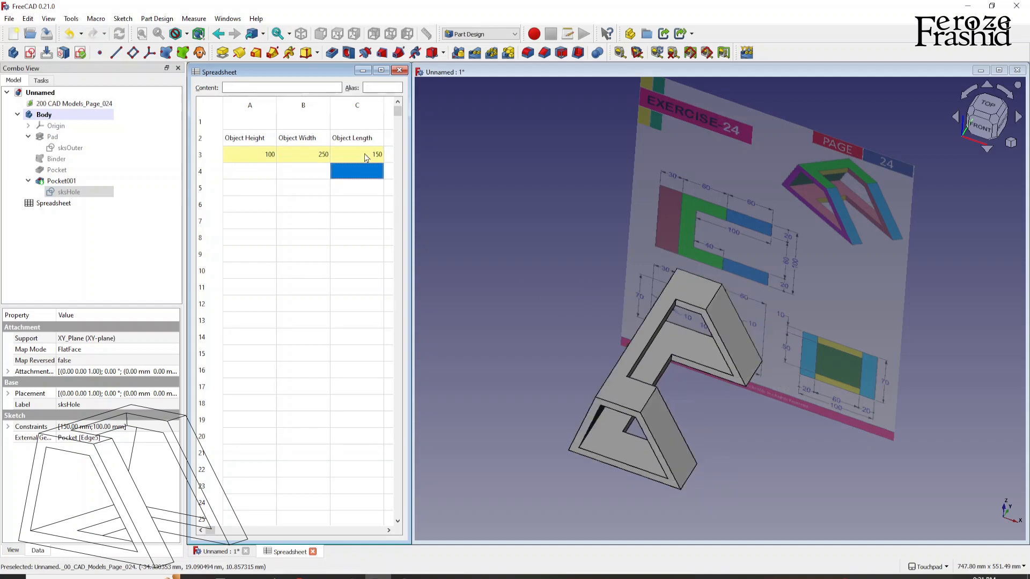
left_click(356, 153)
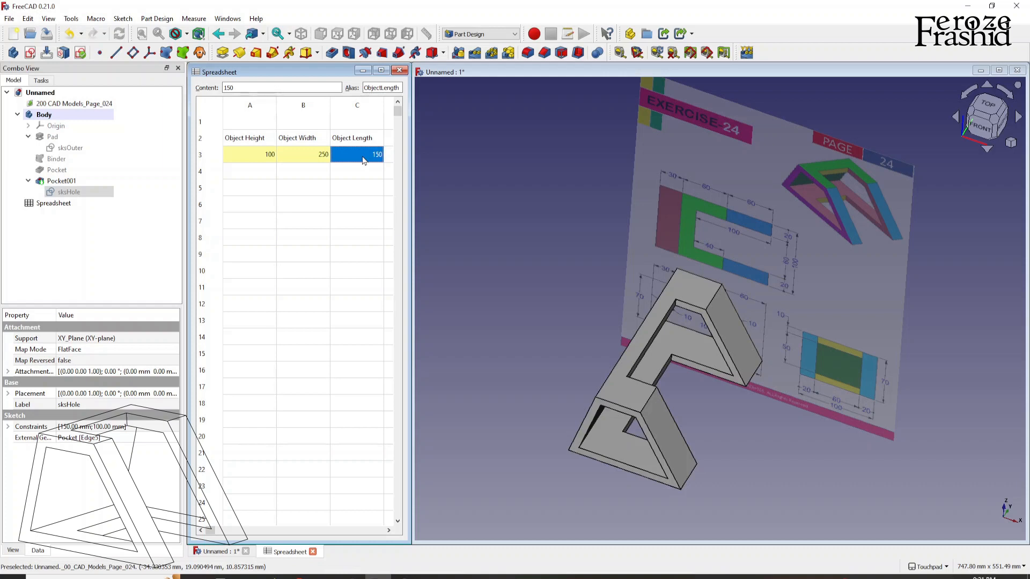
left_click(356, 170)
type("100")
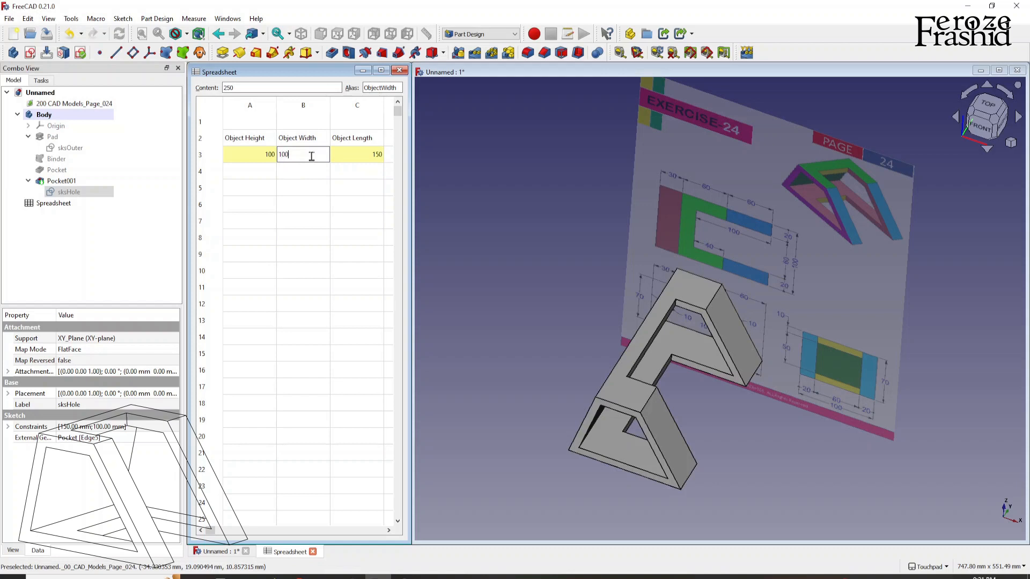
left_click(250, 153)
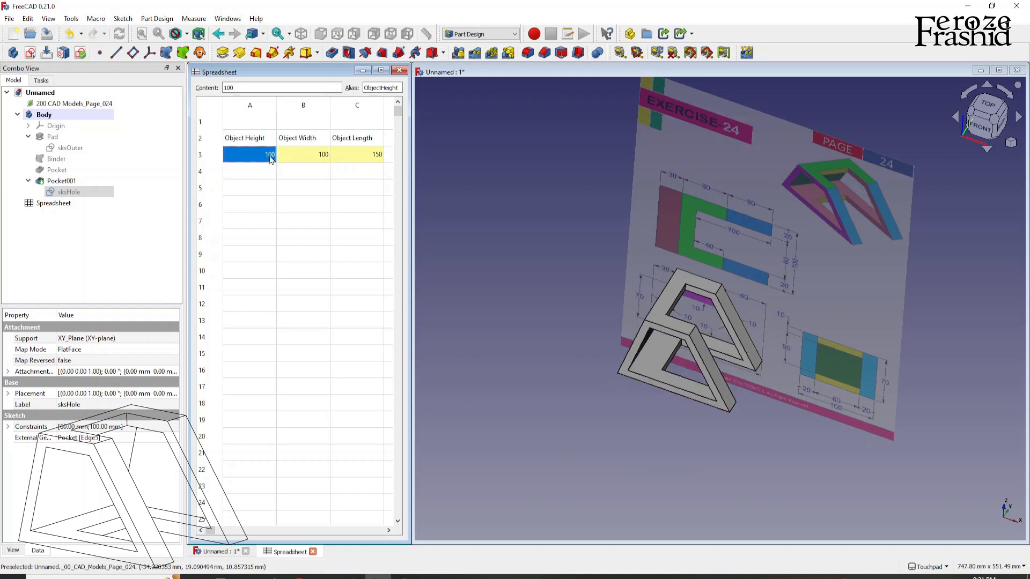